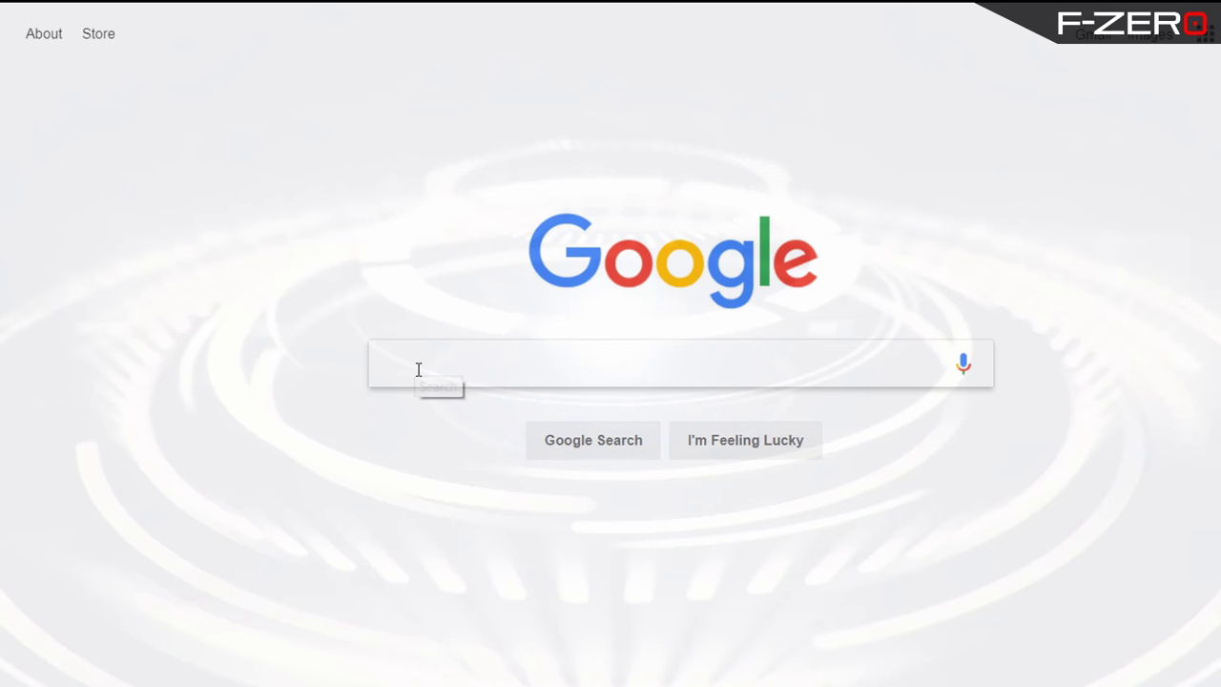
Search Google for "DKIM Generator" tools.
{"action": "type", "text": "DKIM Generator"}
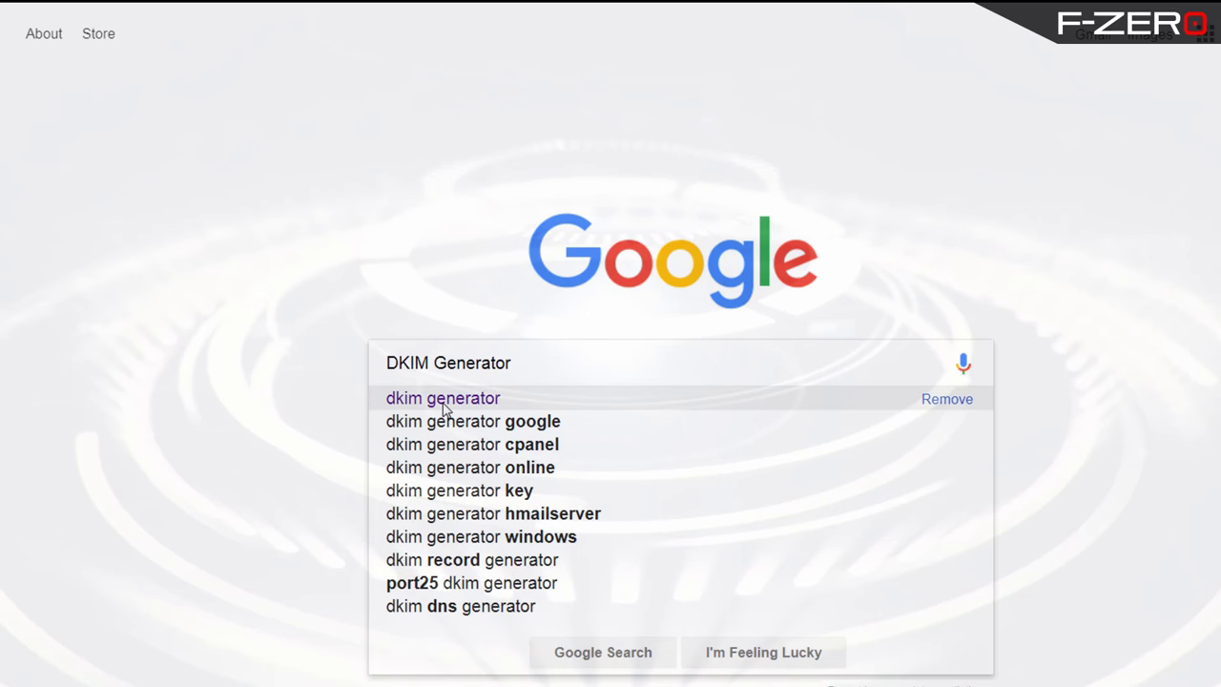
{"action": "mouse_move", "coordinate": [582, 377]}
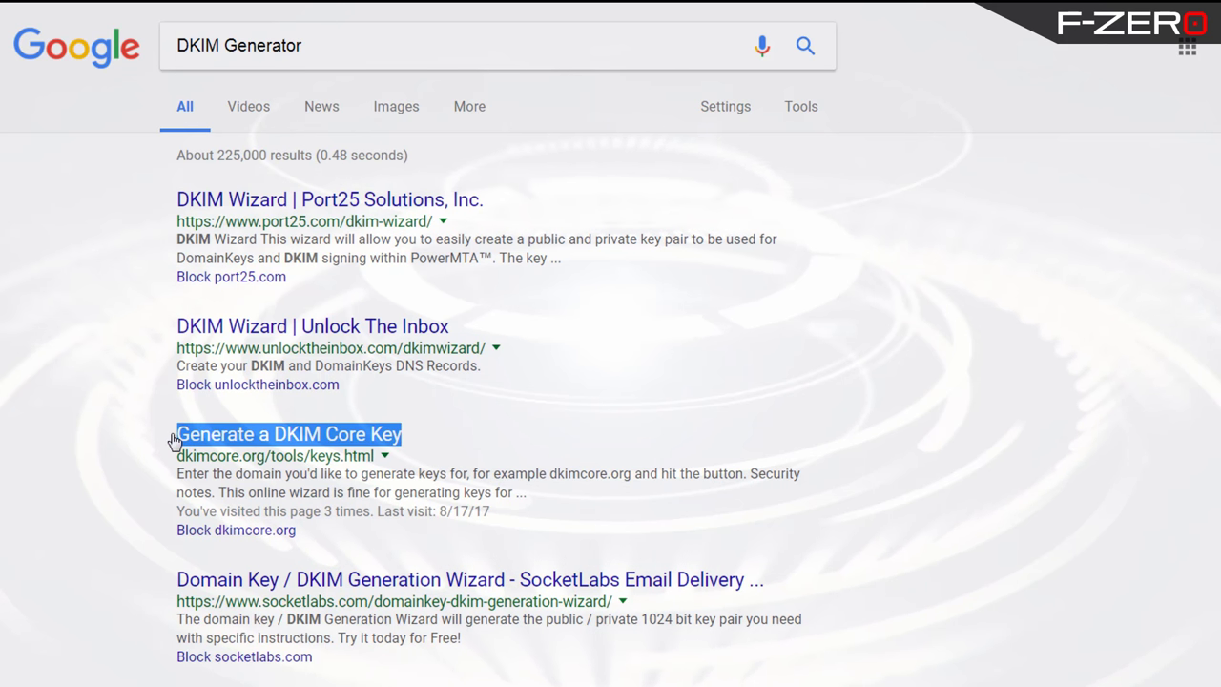
{"action": "mouse_move", "coordinate": [442, 236]}
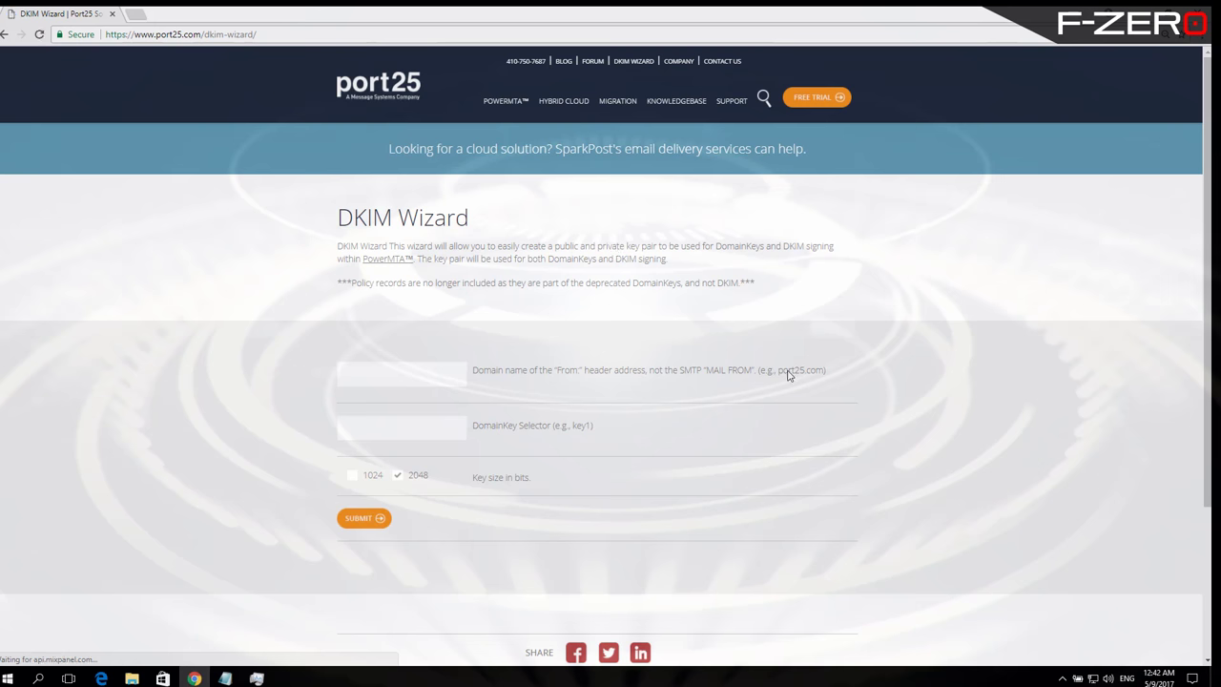
{"action": "mouse_move", "coordinate": [664, 397]}
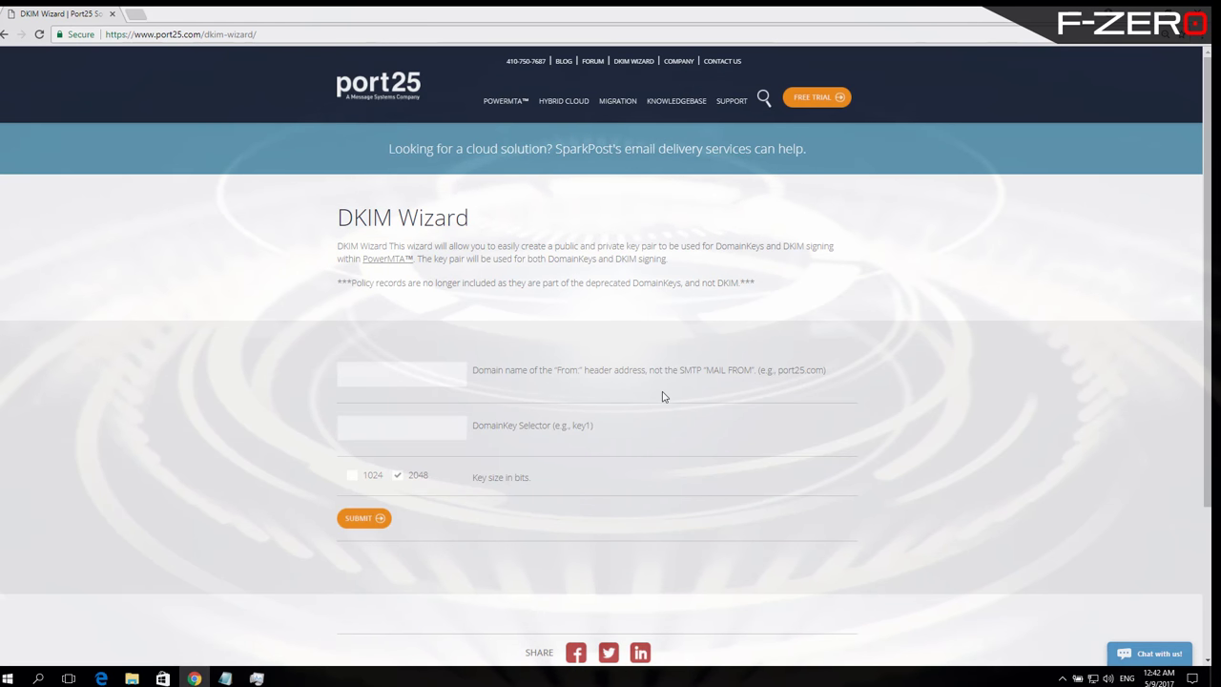
Generate a 2048-bit DKIM key pair for domain F-Zero.net with selector Key001 in the port25 wizard.
{"action": "key", "text": "ctrl+minus"}
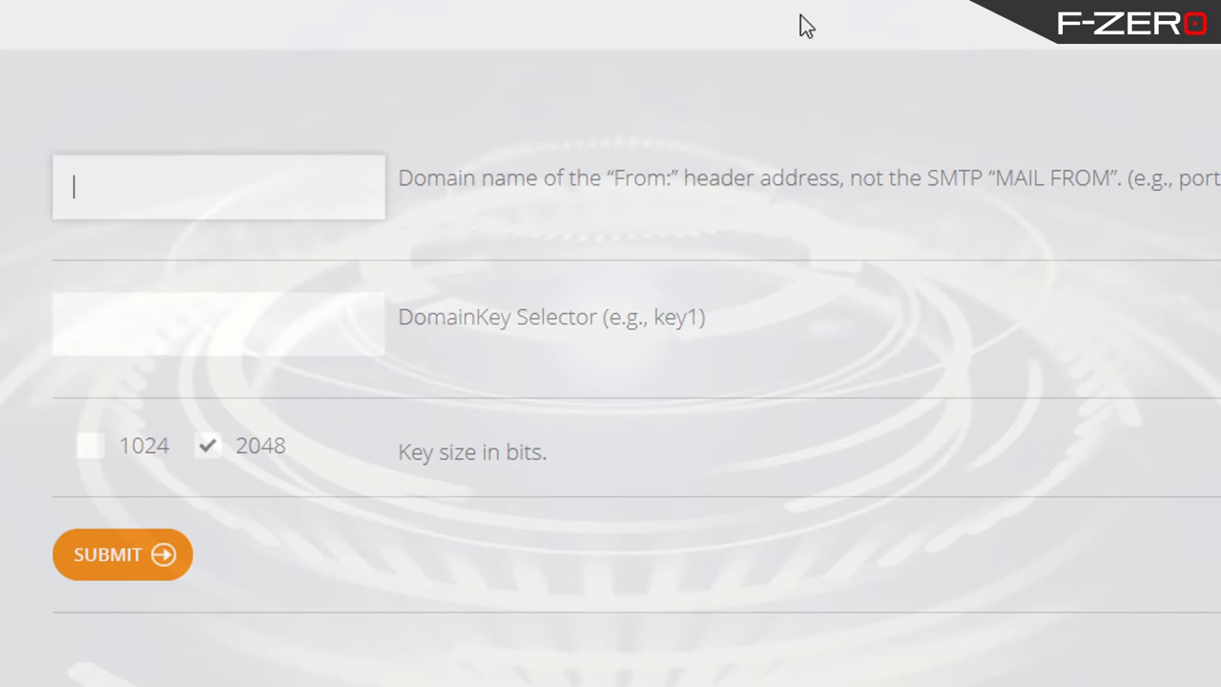
{"action": "type", "text": "F-Zero.net"}
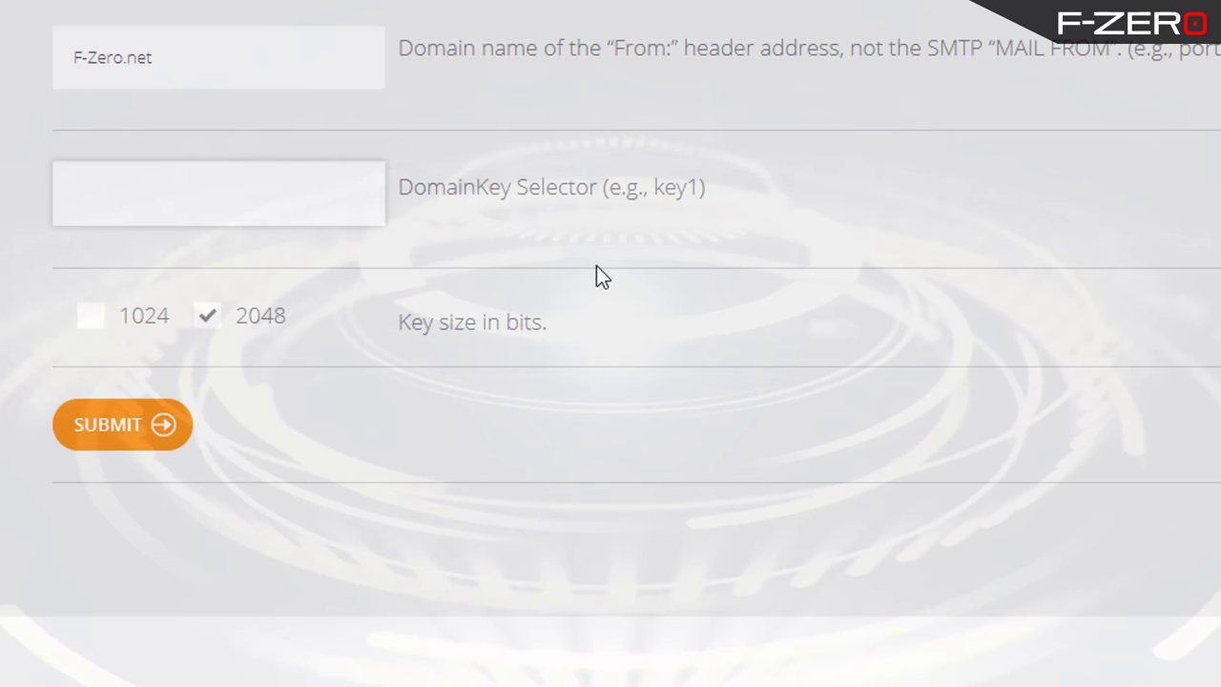
{"action": "left_click", "coordinate": [218, 192]}
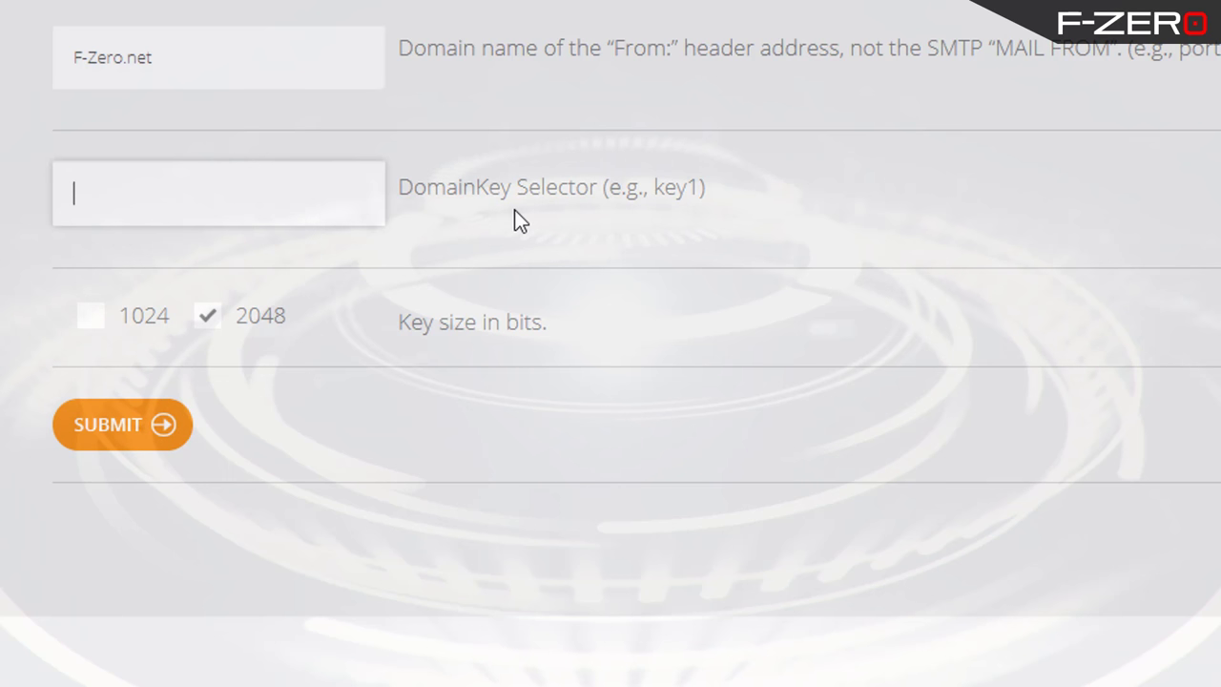
{"action": "mouse_move", "coordinate": [199, 194]}
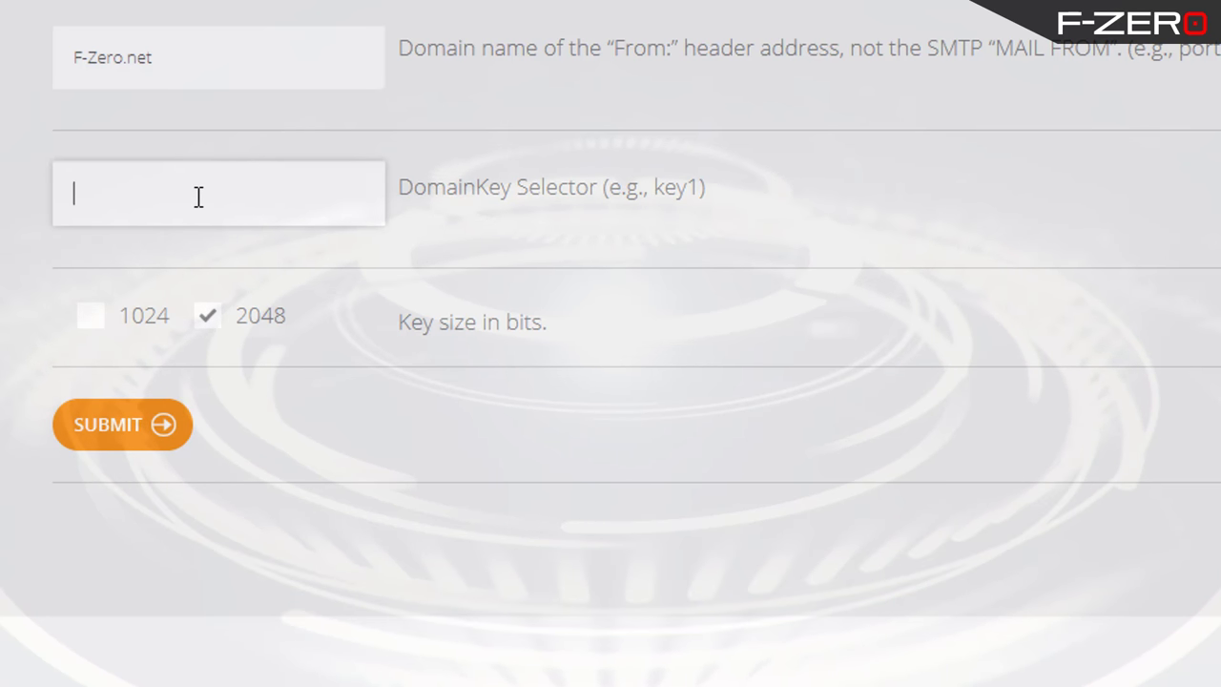
{"action": "left_click", "coordinate": [218, 194]}
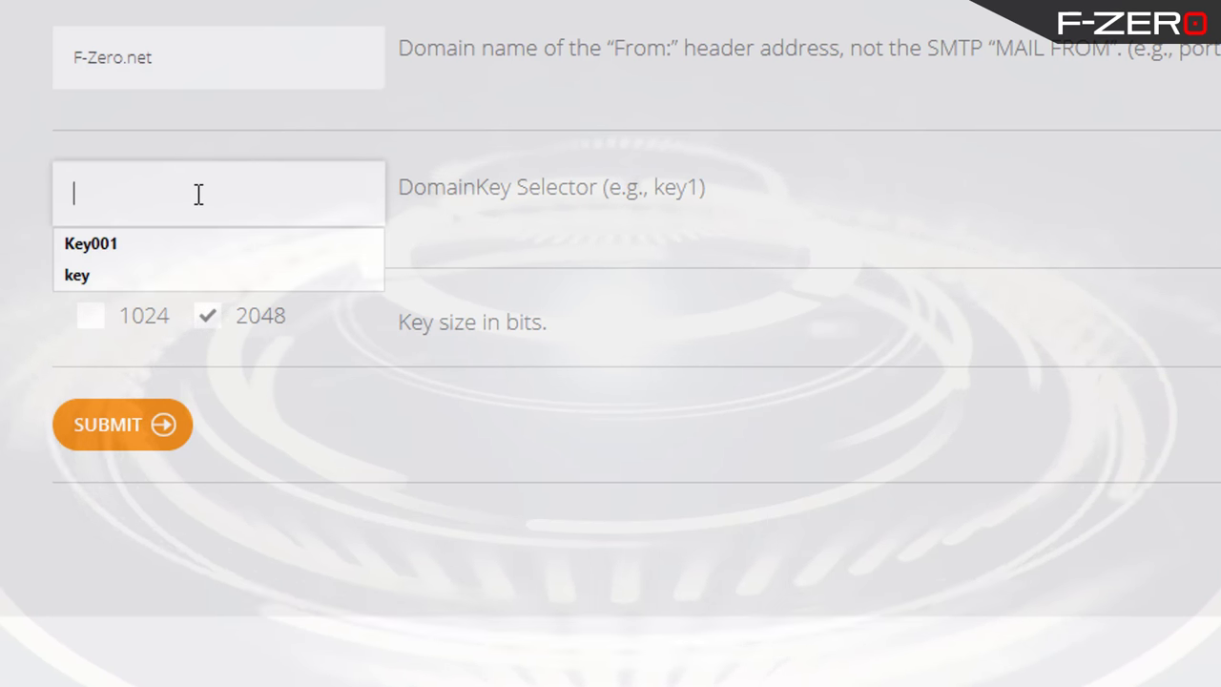
{"action": "left_click", "coordinate": [92, 244]}
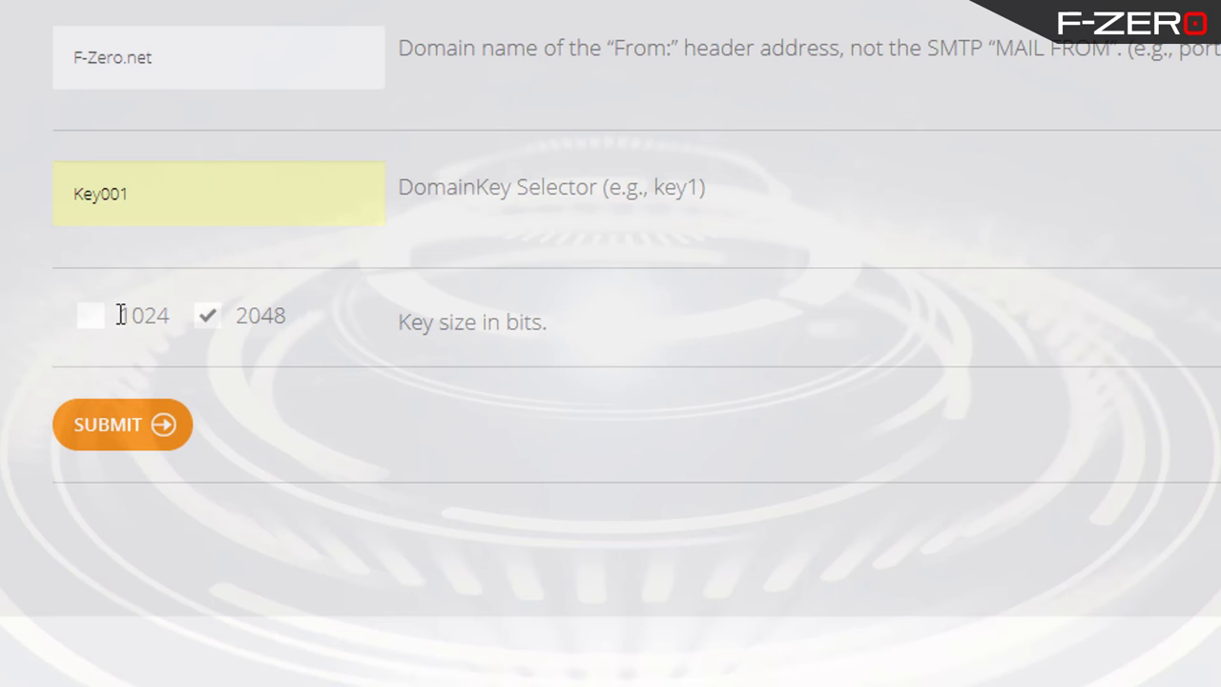
{"action": "mouse_move", "coordinate": [129, 435]}
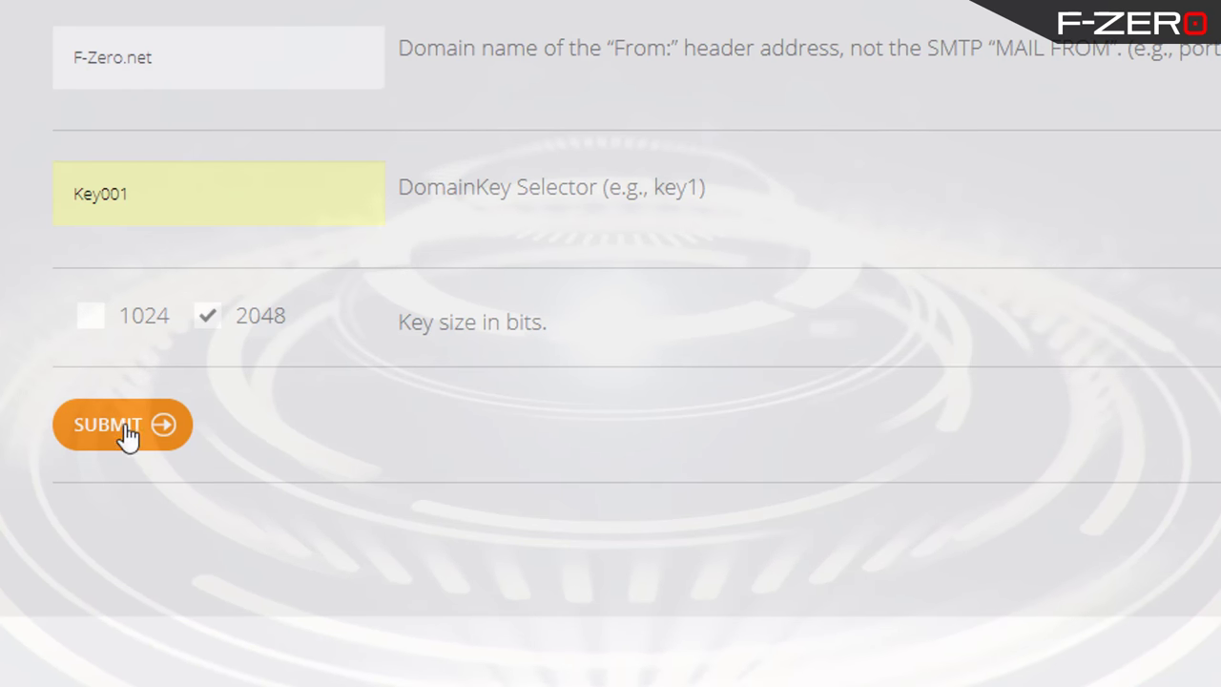
{"action": "left_click", "coordinate": [107, 423]}
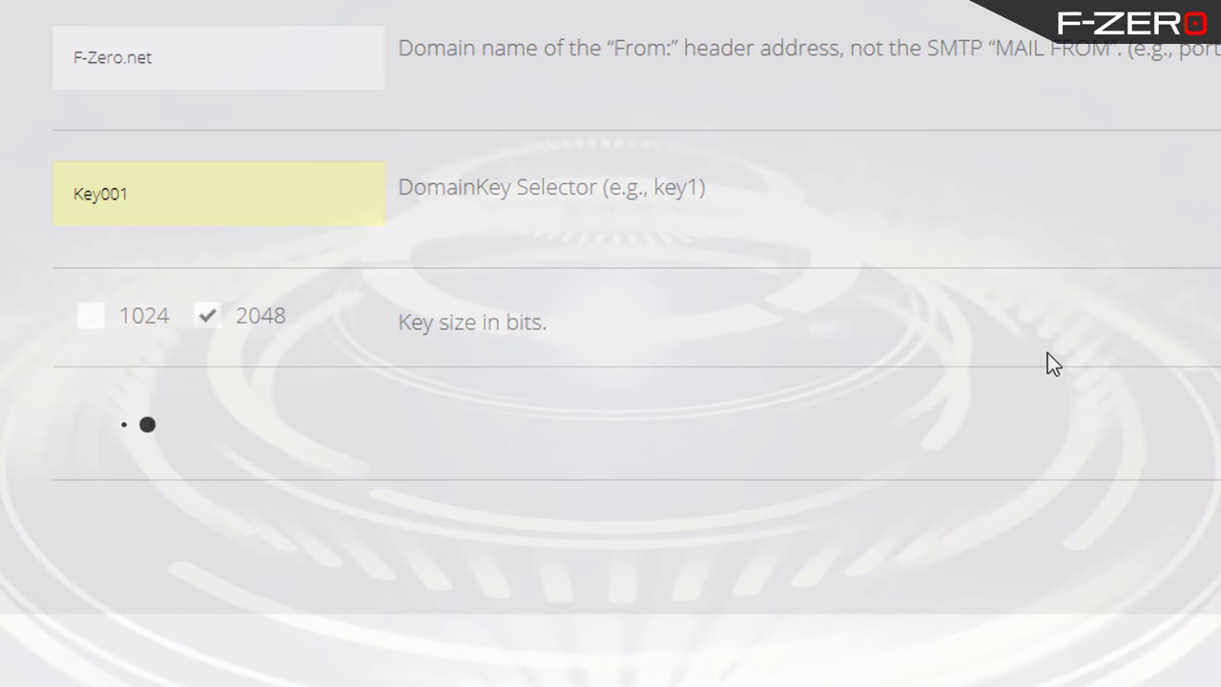
{"action": "left_click", "coordinate": [317, 274]}
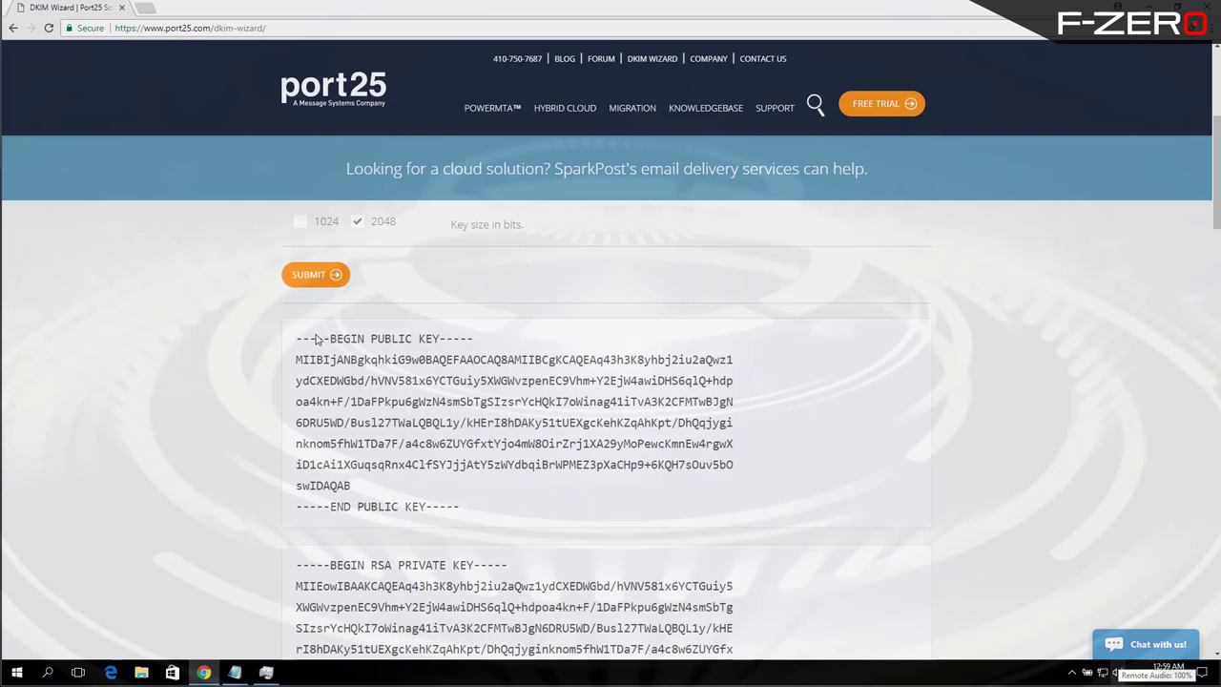
{"action": "mouse_move", "coordinate": [393, 393]}
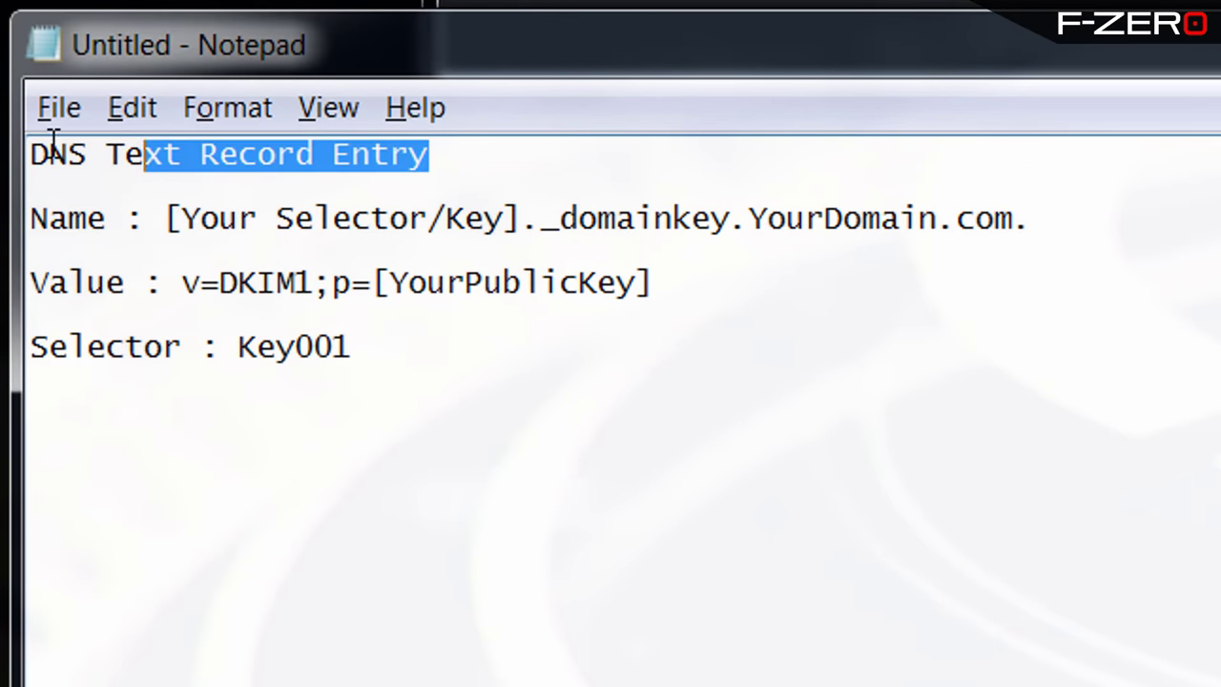
{"action": "left_click", "coordinate": [978, 416]}
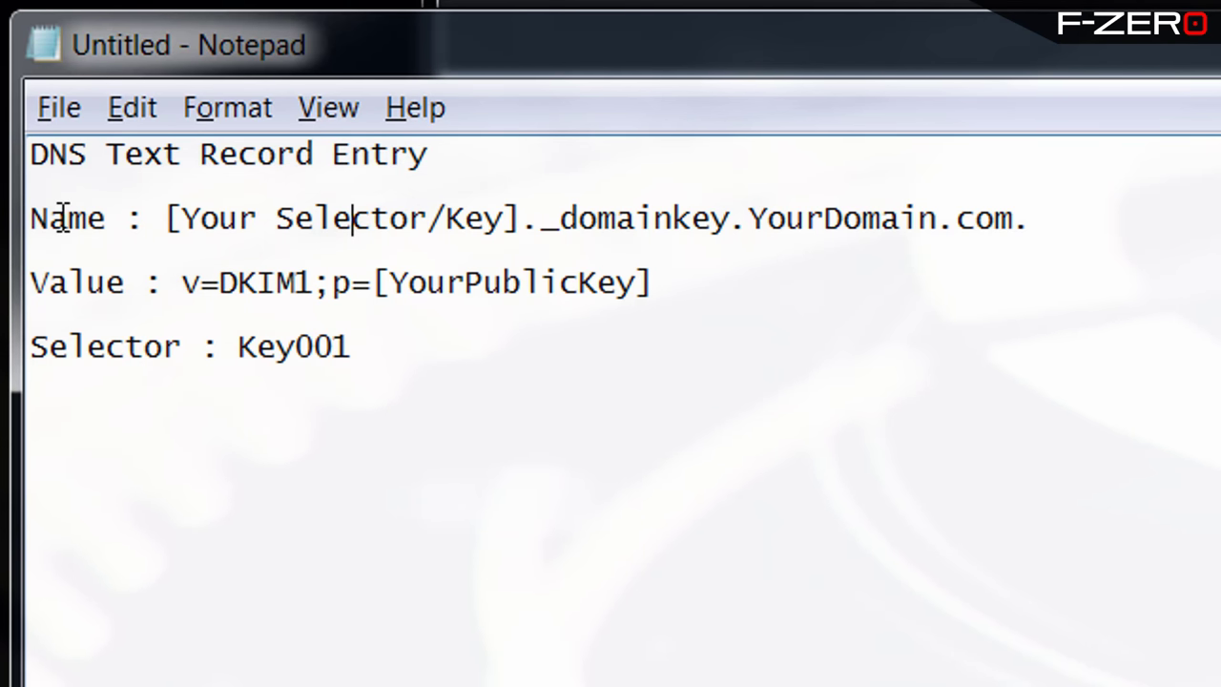
{"action": "double_click", "coordinate": [77, 282]}
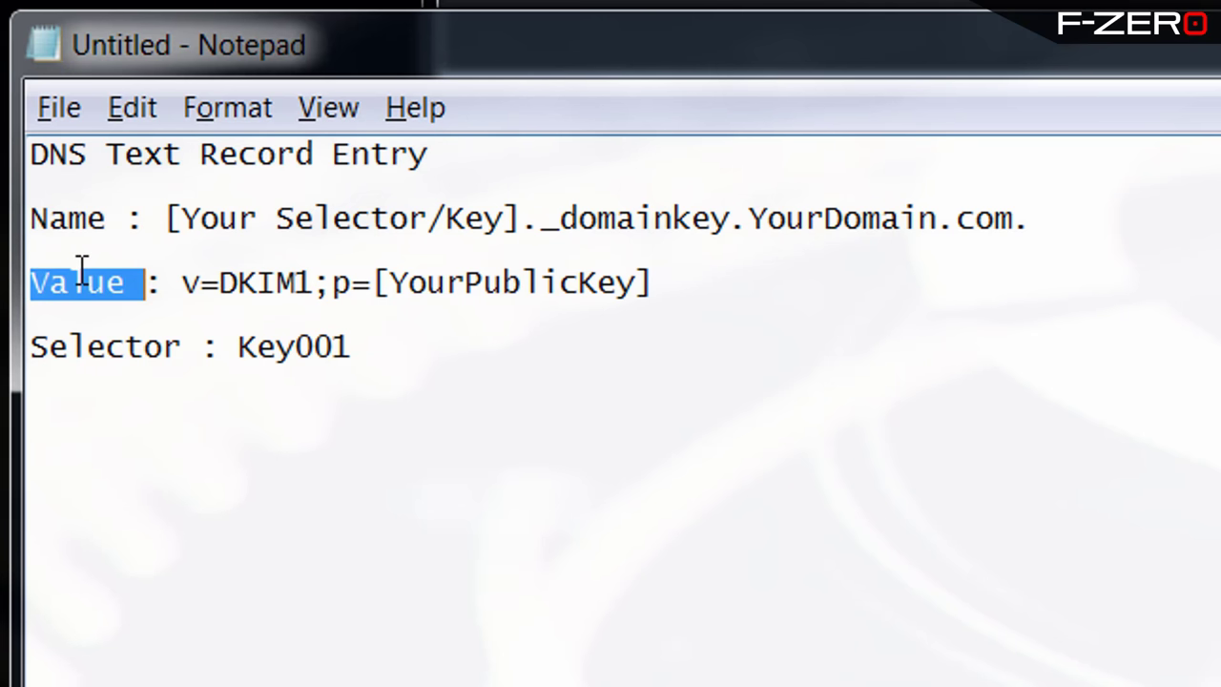
{"action": "mouse_move", "coordinate": [214, 229]}
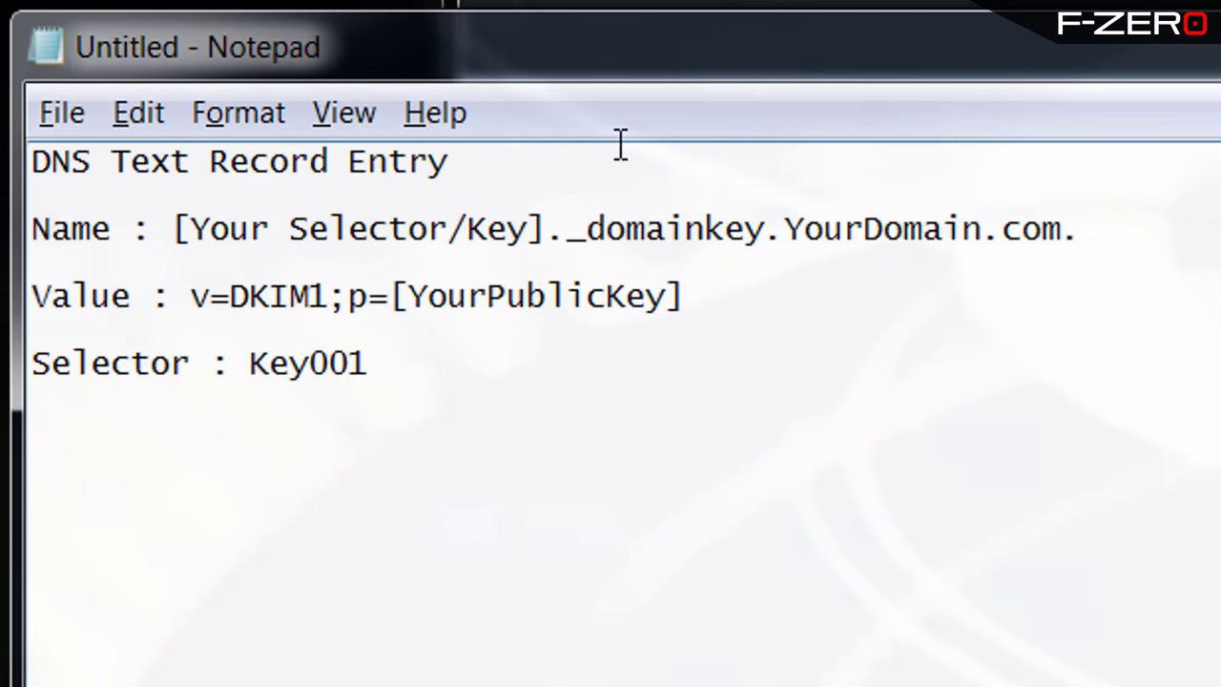
Replace the Name line placeholders so it reads Key001._domainkey.f-zero.net.
{"action": "double_click", "coordinate": [353, 229]}
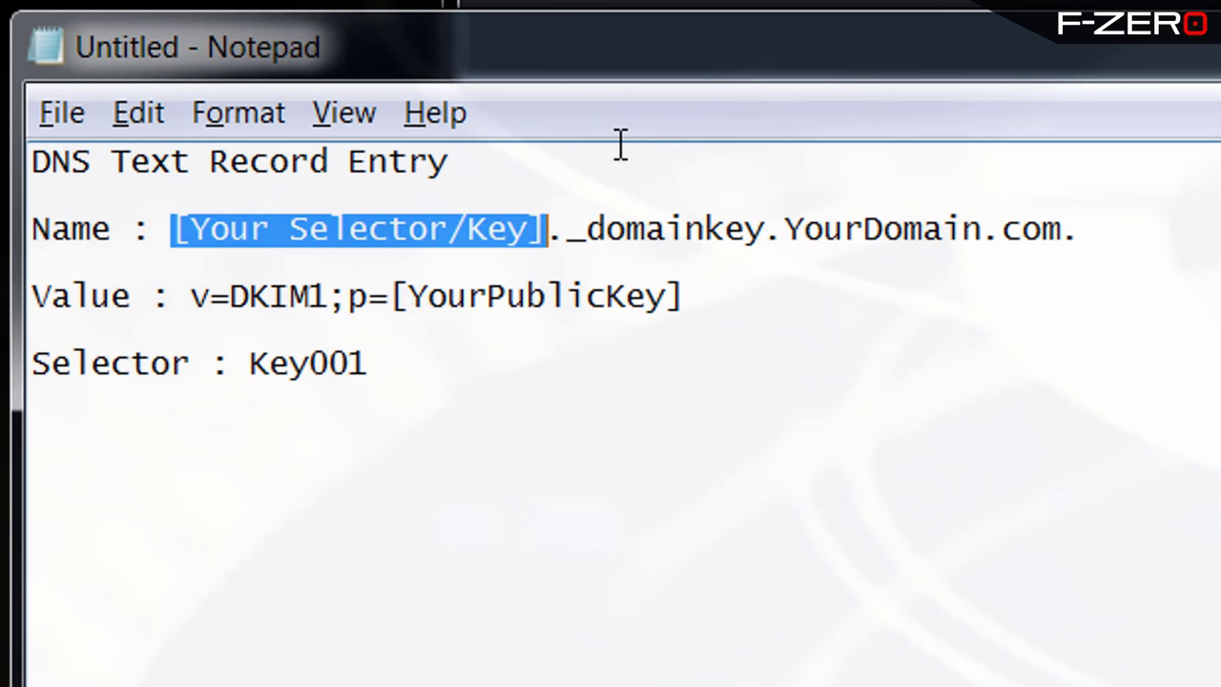
{"action": "type", "text": "Key001"}
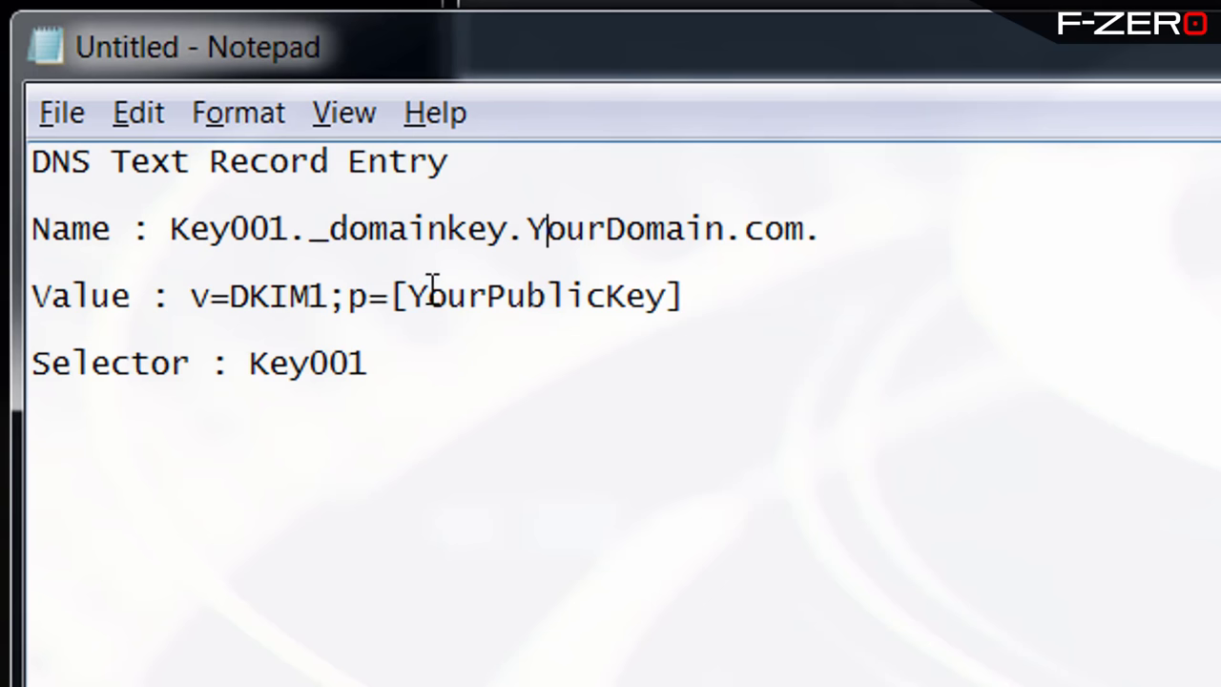
{"action": "left_click_drag", "start_coordinate": [527, 229], "coordinate": [844, 229]}
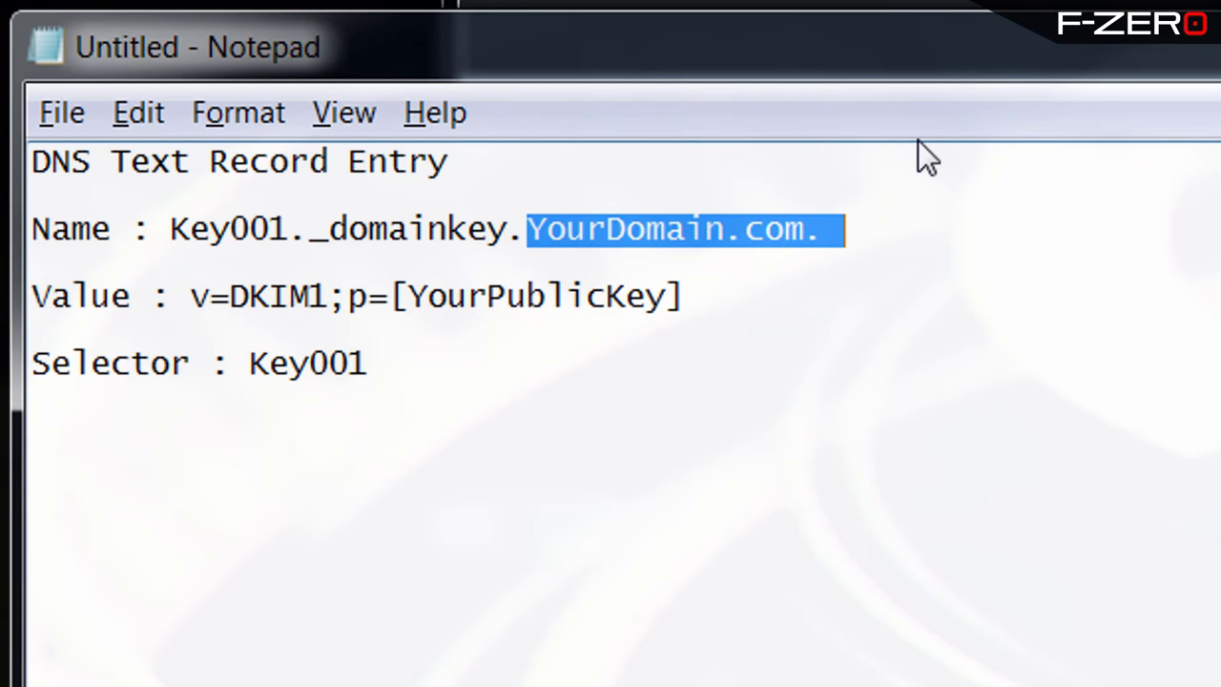
{"action": "type", "text": "f-zero.net"}
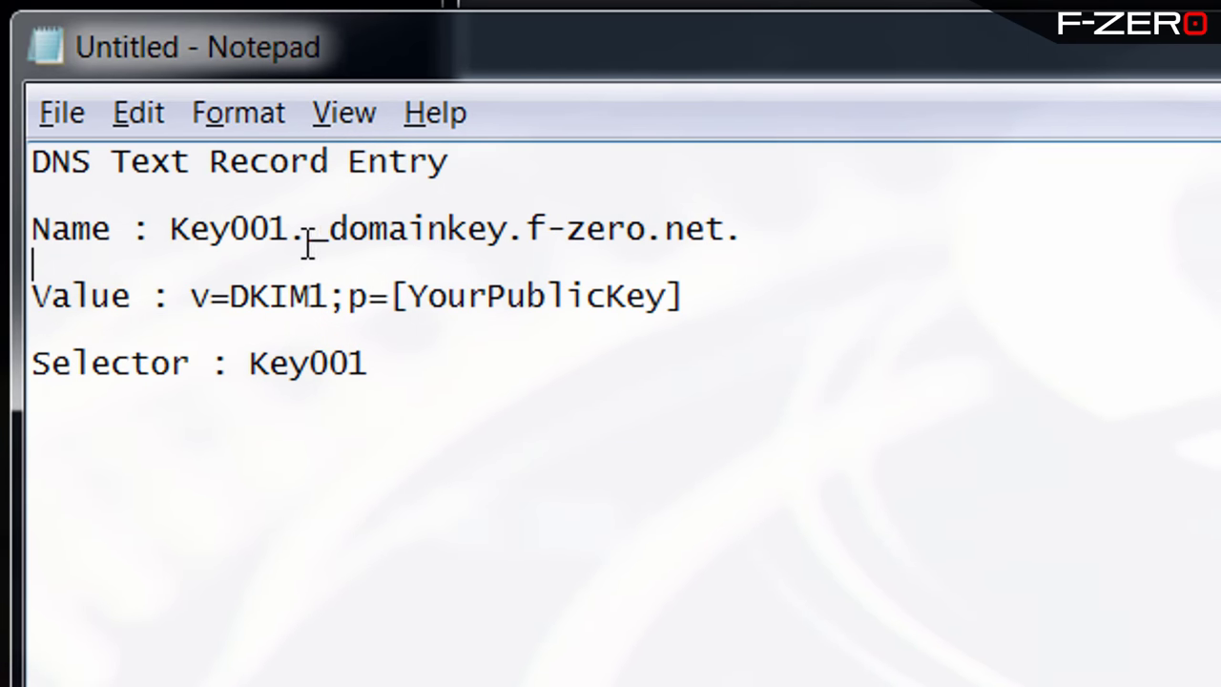
{"action": "mouse_move", "coordinate": [626, 248]}
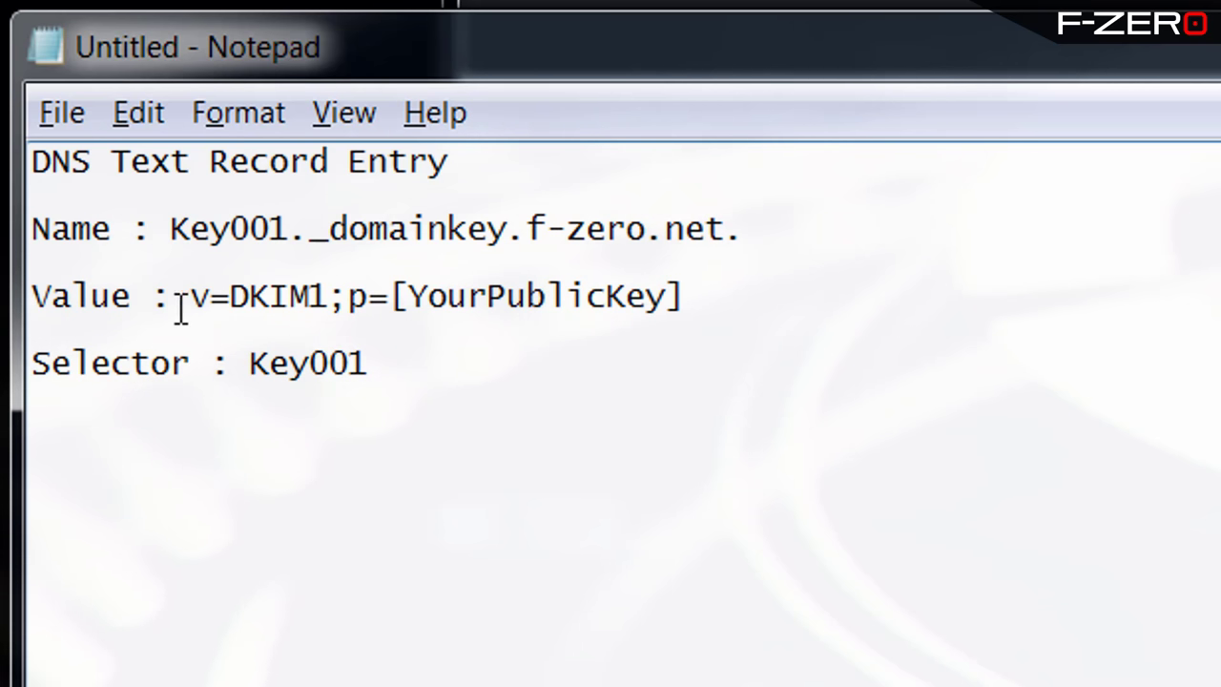
{"action": "mouse_move", "coordinate": [480, 315]}
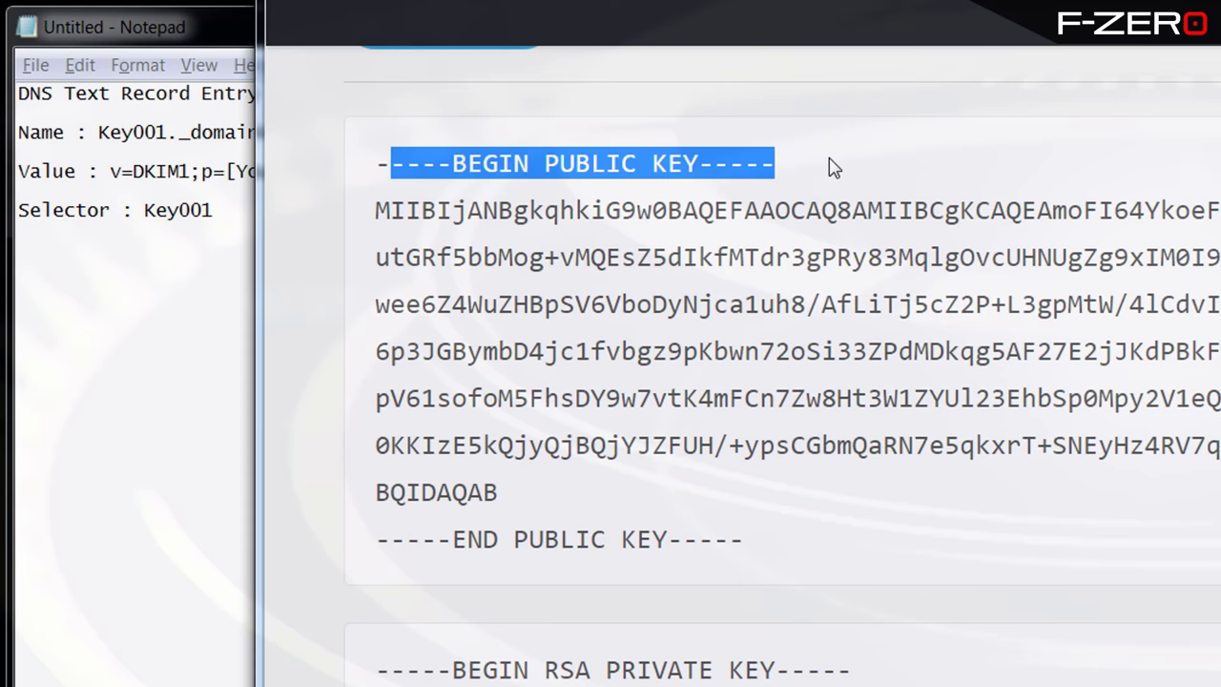
Copy the public key body, without its BEGIN and END lines, from the wizard.
{"action": "left_click", "coordinate": [563, 538]}
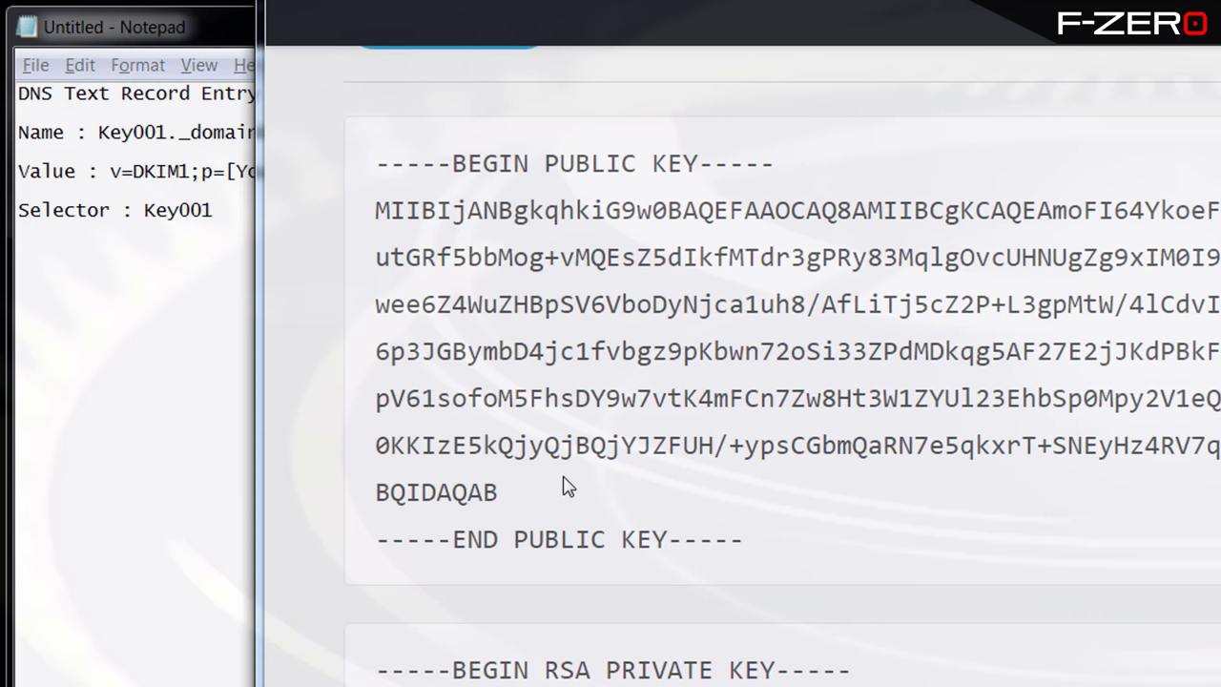
{"action": "mouse_move", "coordinate": [562, 344]}
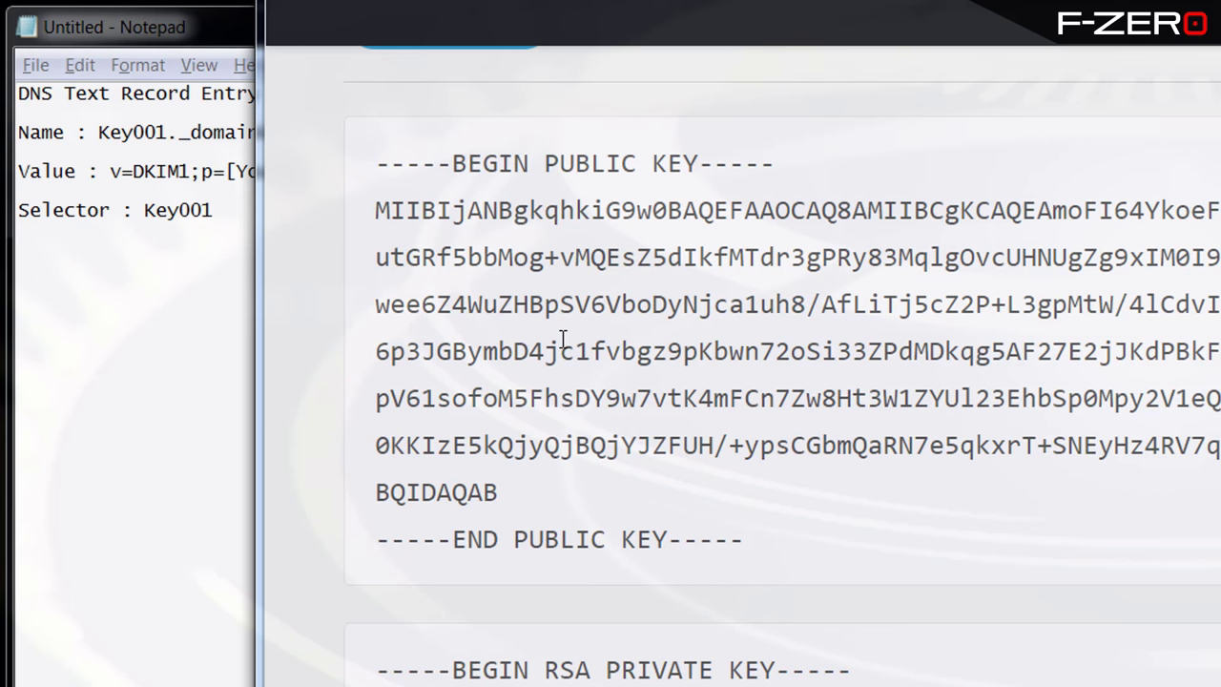
{"action": "mouse_move", "coordinate": [568, 334]}
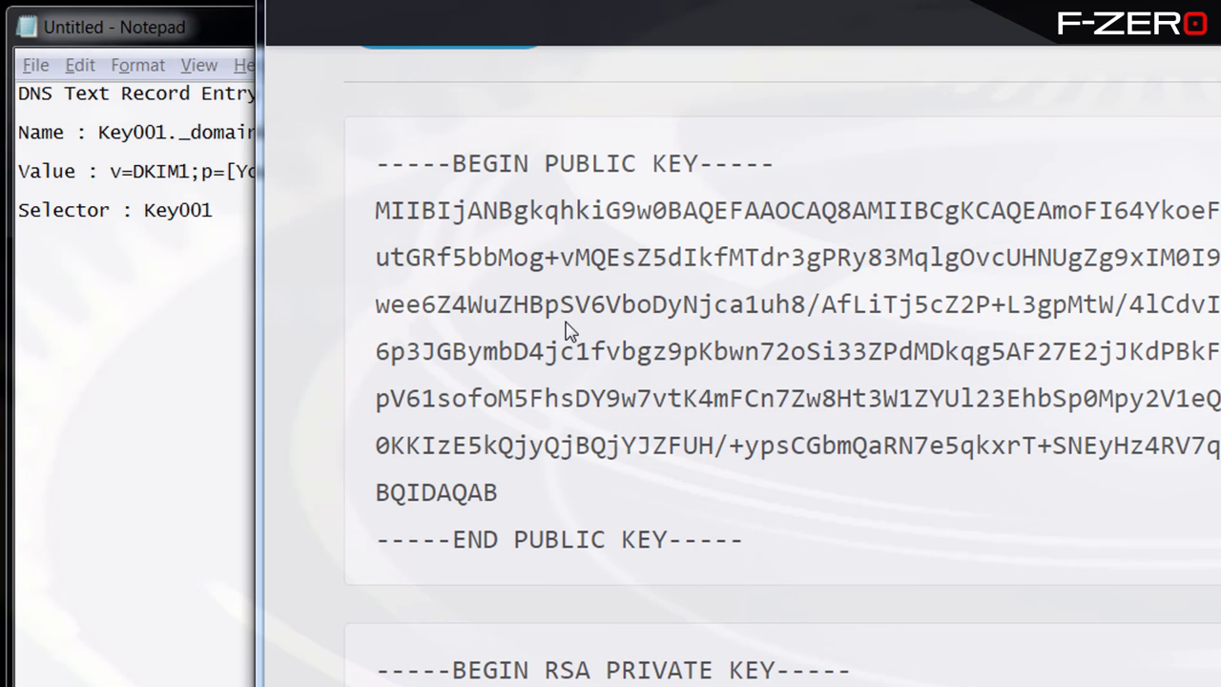
{"action": "mouse_move", "coordinate": [500, 492]}
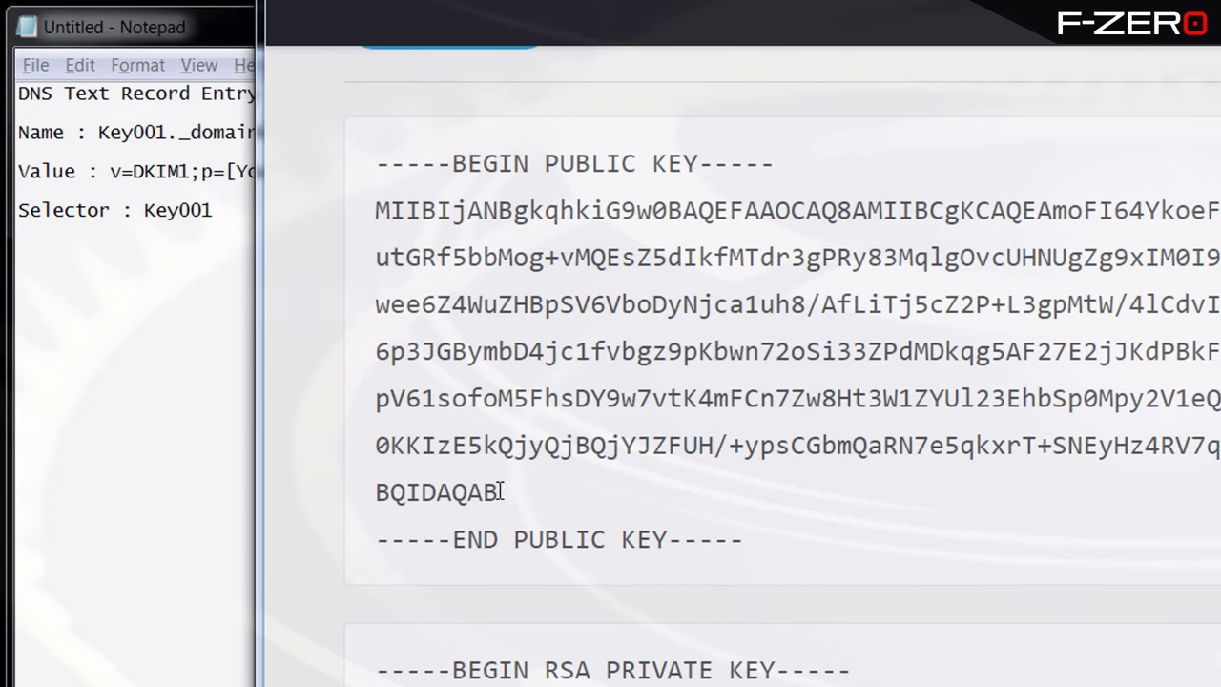
{"action": "left_click_drag", "start_coordinate": [374, 210], "coordinate": [498, 492]}
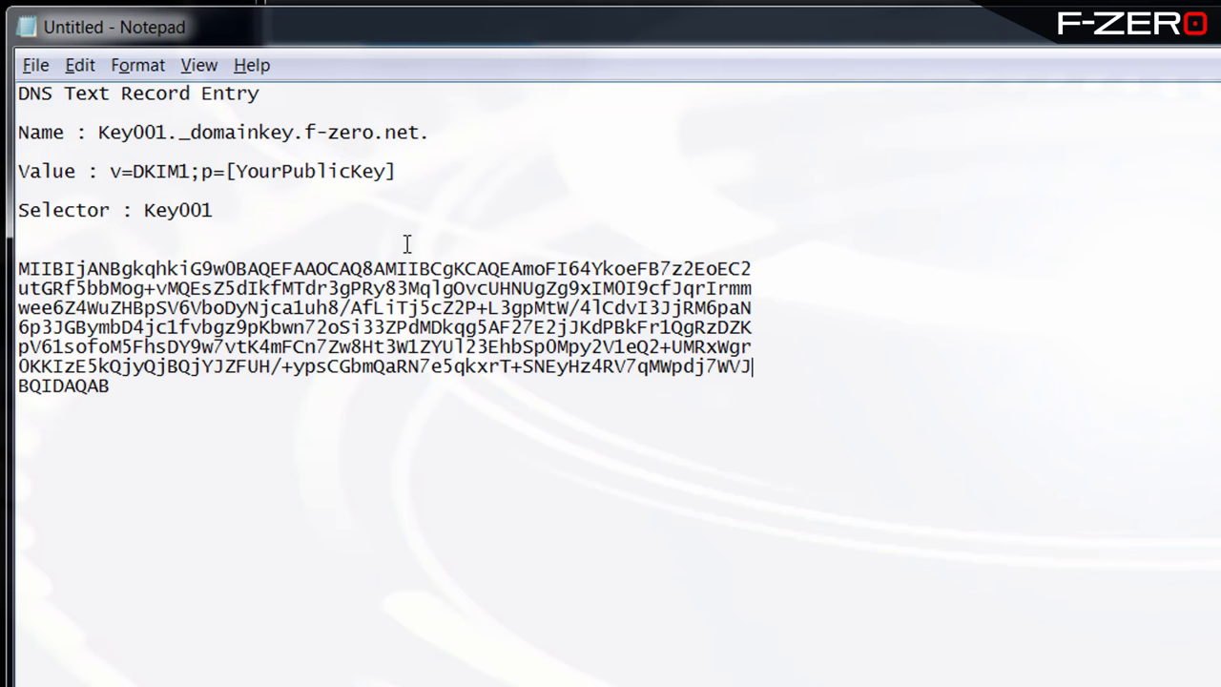
{"action": "left_click", "coordinate": [138, 65]}
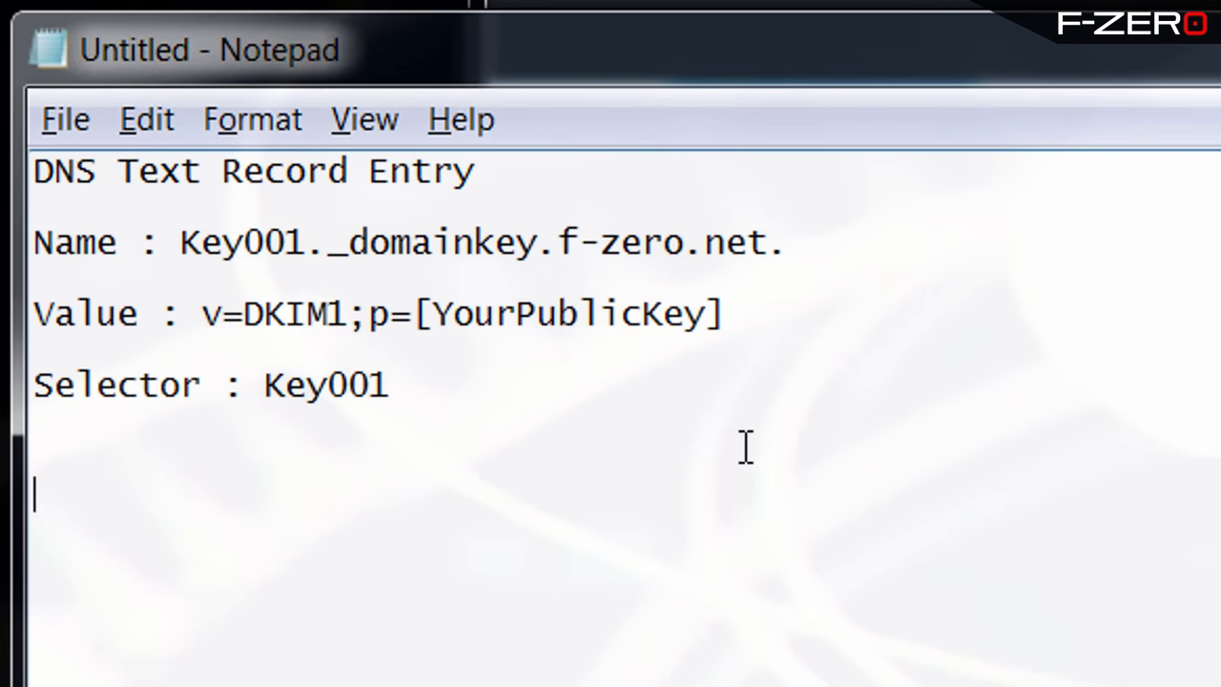
Put the public key after v=DKIM1;p= in place of the [YourPublicKey] placeholder in the Value line.
{"action": "left_click", "coordinate": [244, 313]}
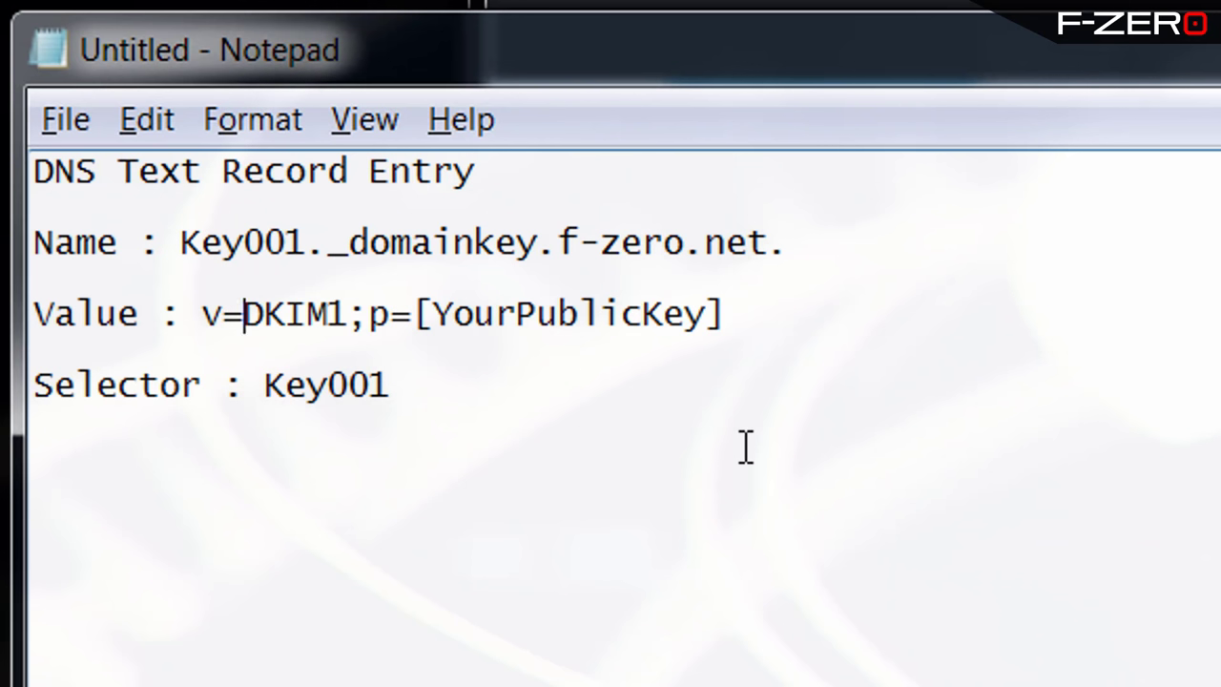
{"action": "type", "text": "MIIBIjANBgkqhkiG9w0BAQEFAAOCAQ8AMIIBCgk"}
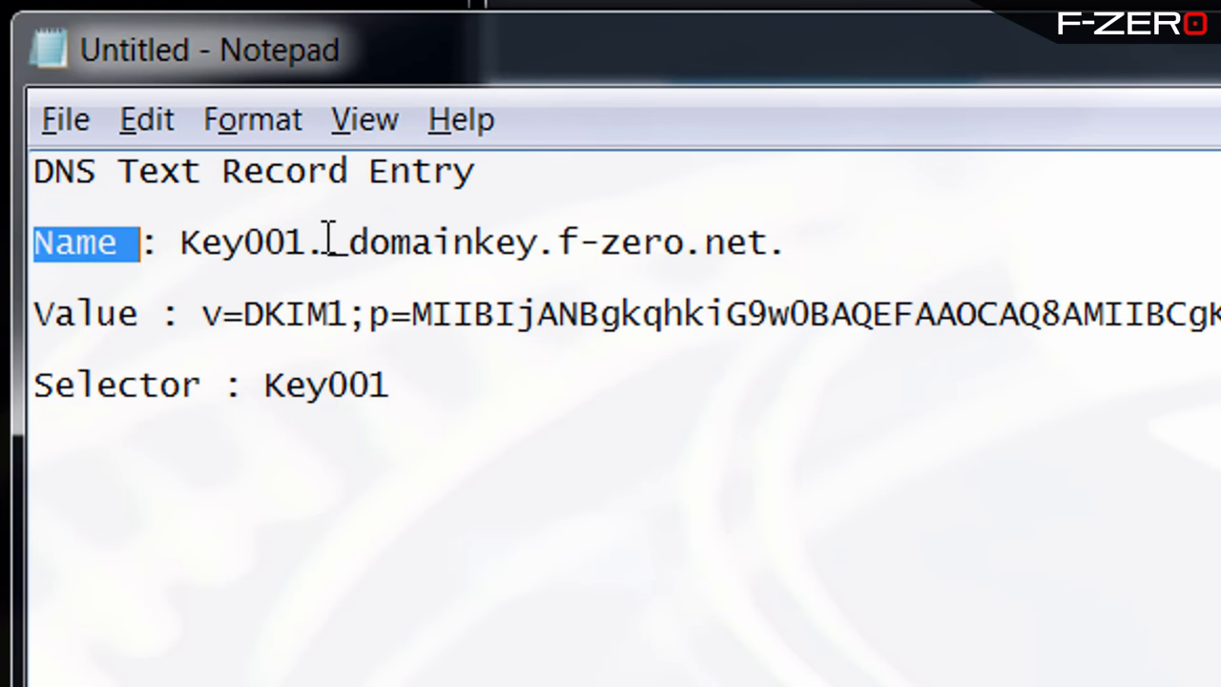
{"action": "double_click", "coordinate": [86, 313]}
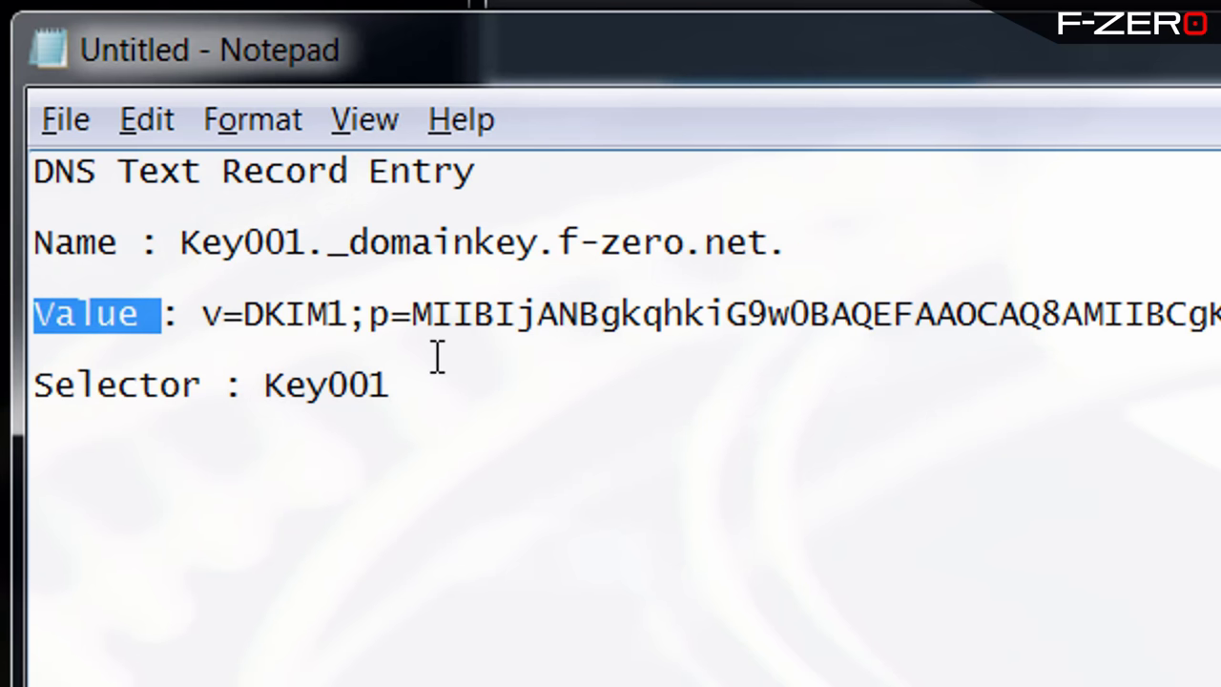
{"action": "mouse_move", "coordinate": [1171, 321]}
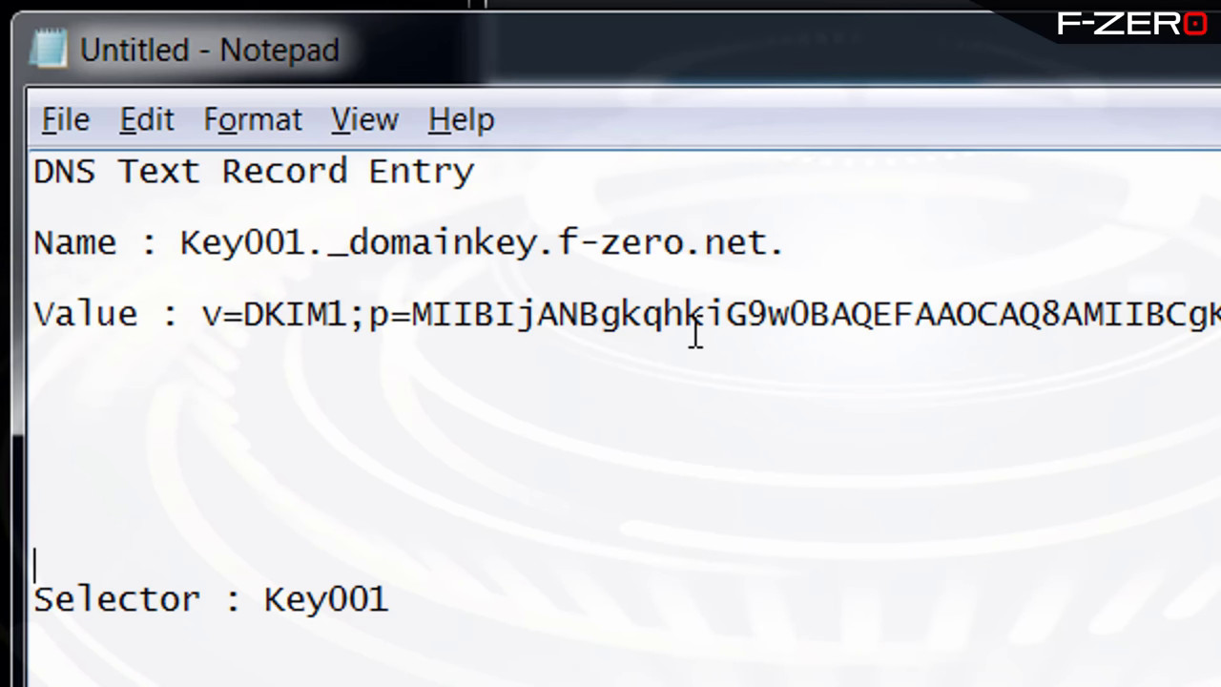
{"action": "mouse_move", "coordinate": [415, 498]}
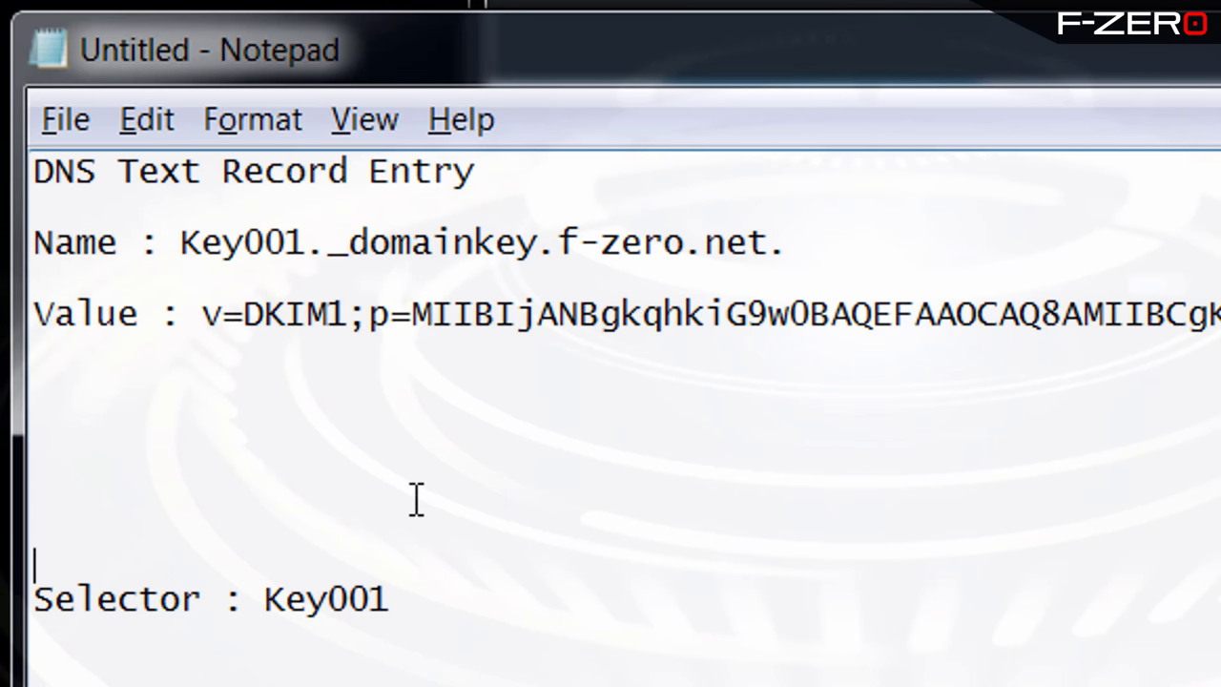
{"action": "mouse_move", "coordinate": [160, 431]}
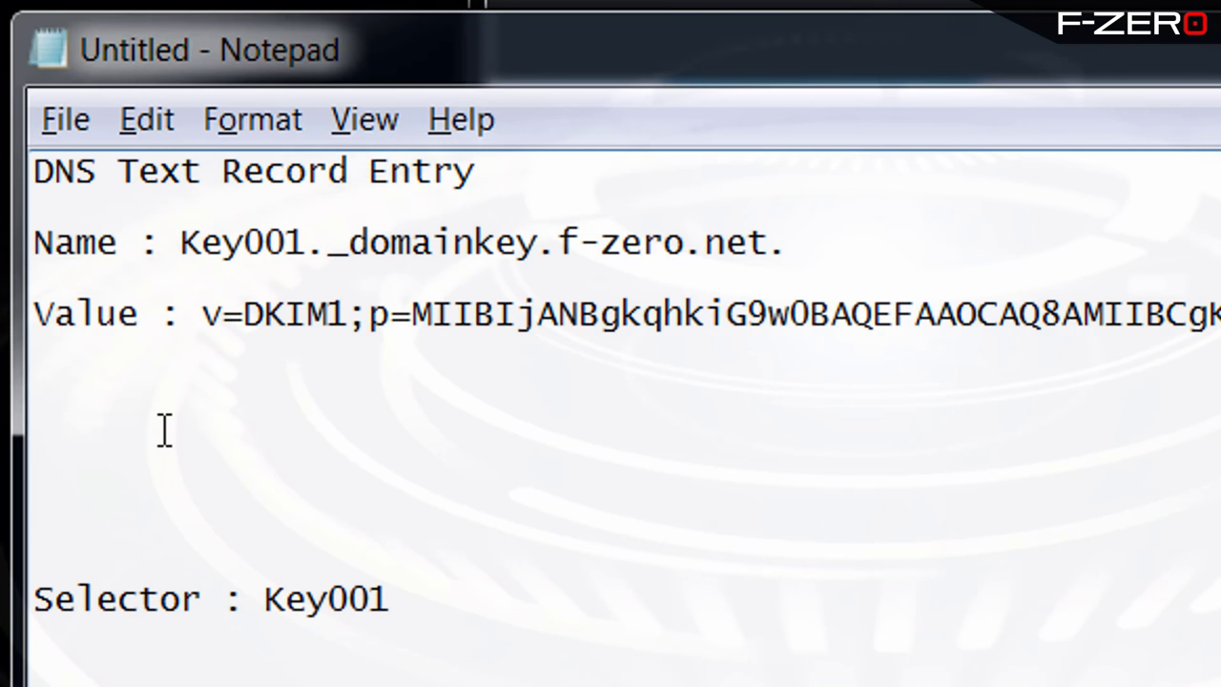
{"action": "mouse_move", "coordinate": [397, 446]}
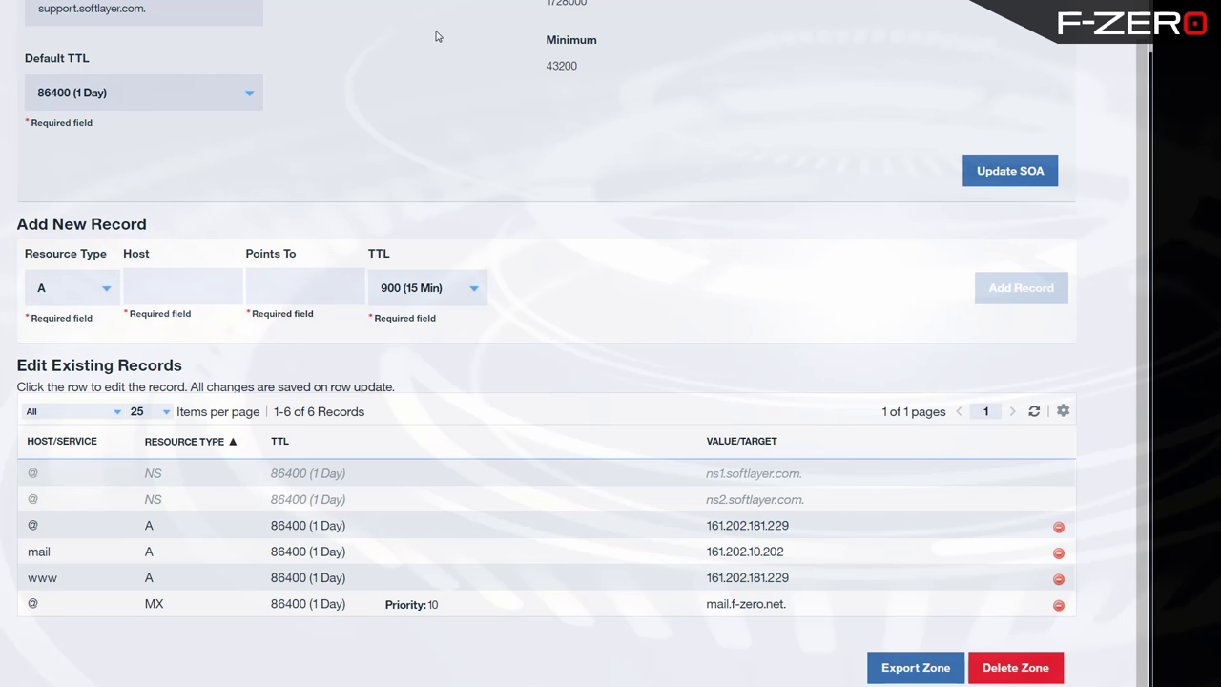
{"action": "mouse_move", "coordinate": [214, 196]}
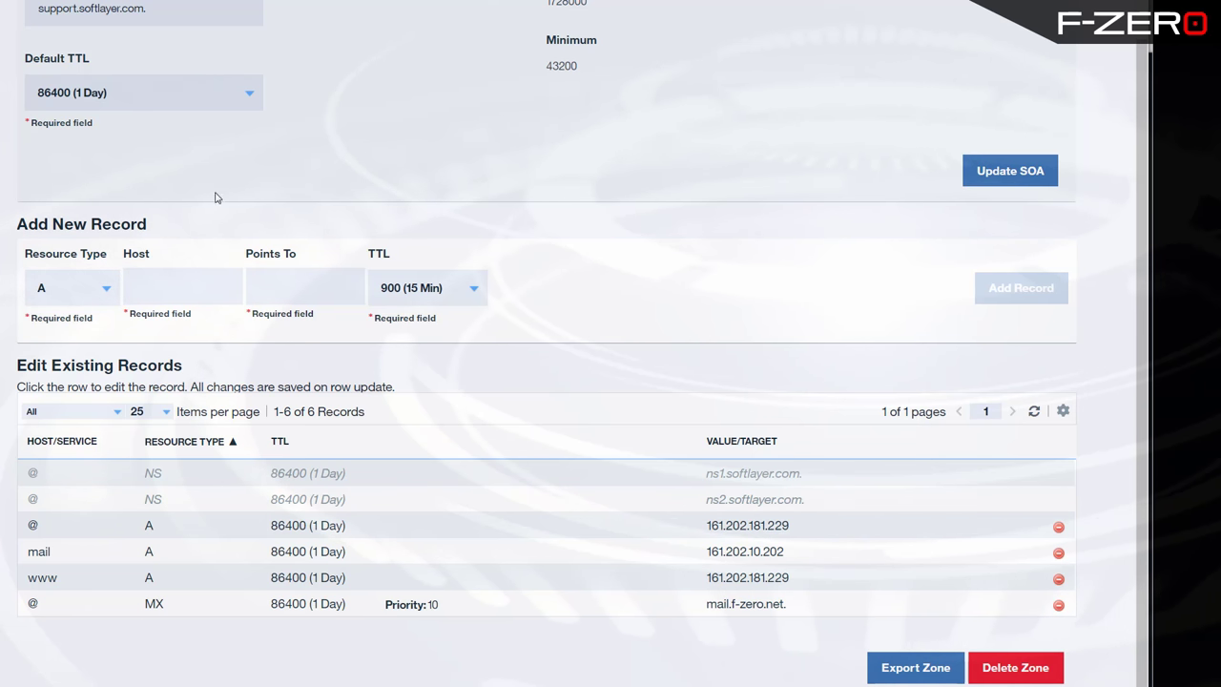
Make the new record type TXT with Name Key001._domainkey.F-Zero.net and the DKIM public key as Value.
{"action": "left_click", "coordinate": [72, 286]}
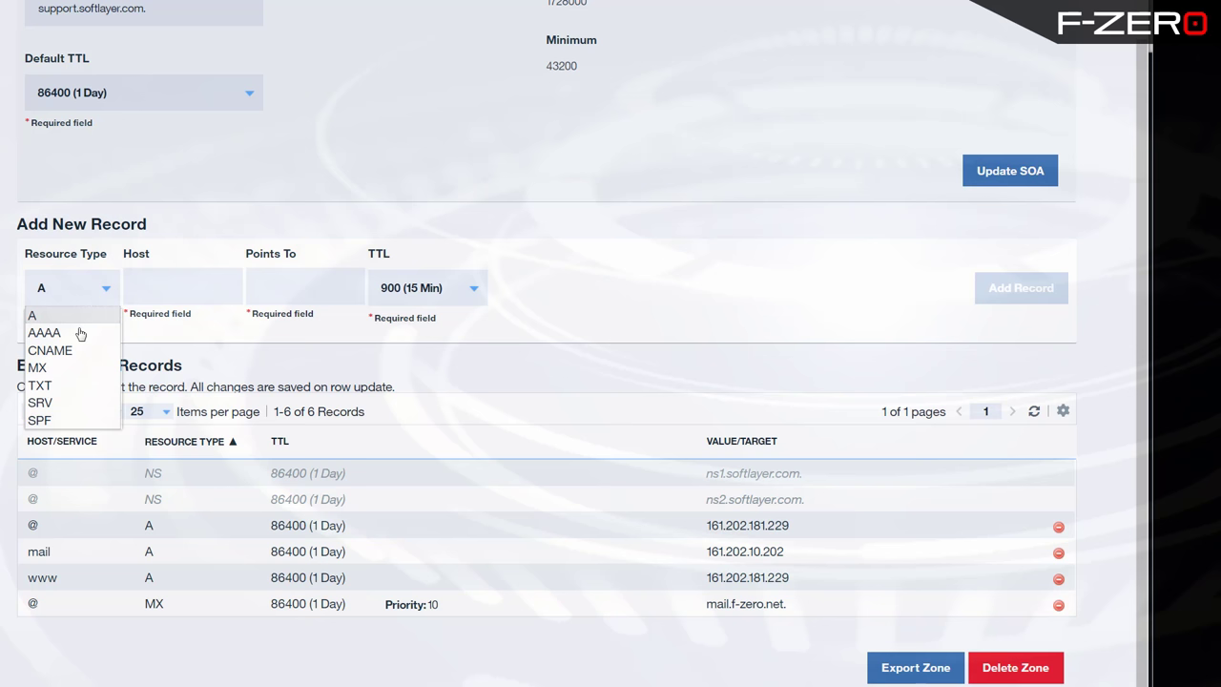
{"action": "mouse_move", "coordinate": [72, 370]}
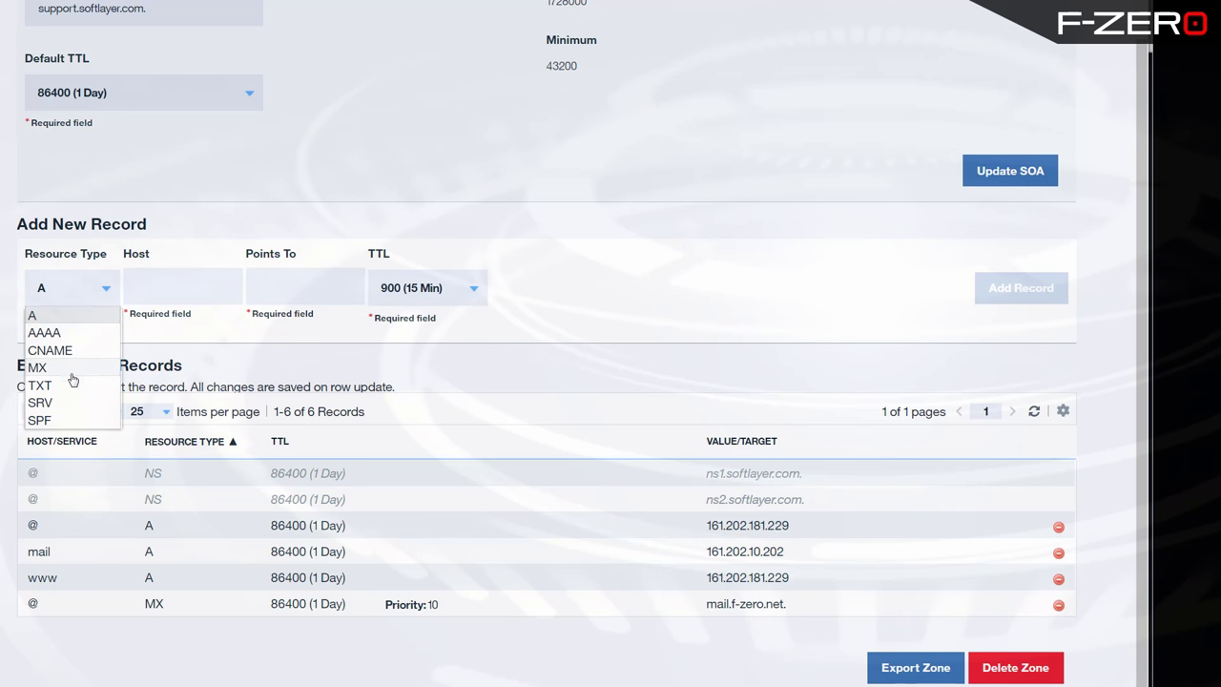
{"action": "mouse_move", "coordinate": [294, 143]}
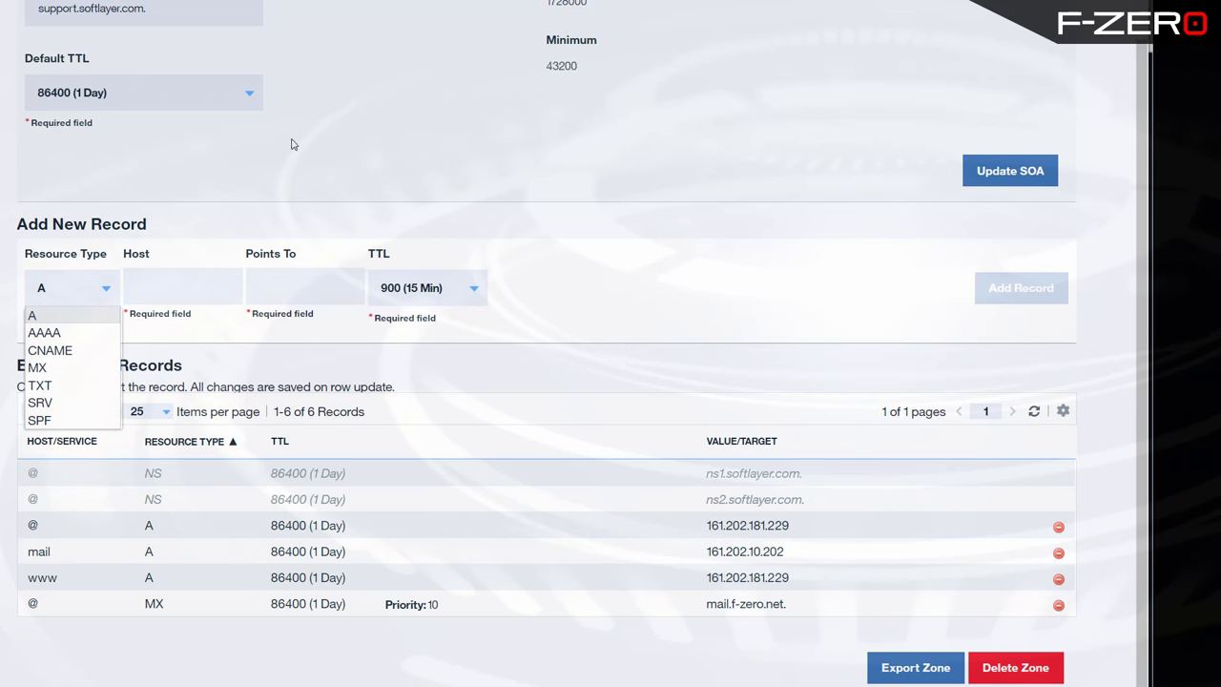
{"action": "left_click", "coordinate": [487, 196]}
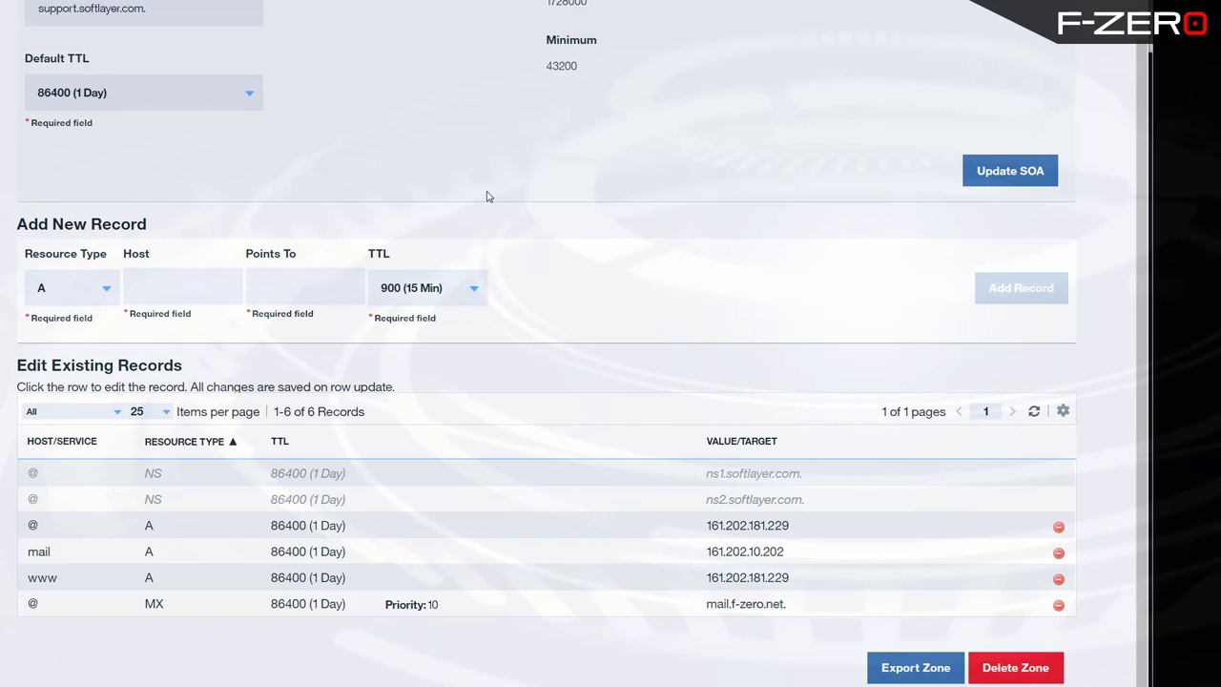
{"action": "left_click", "coordinate": [72, 286]}
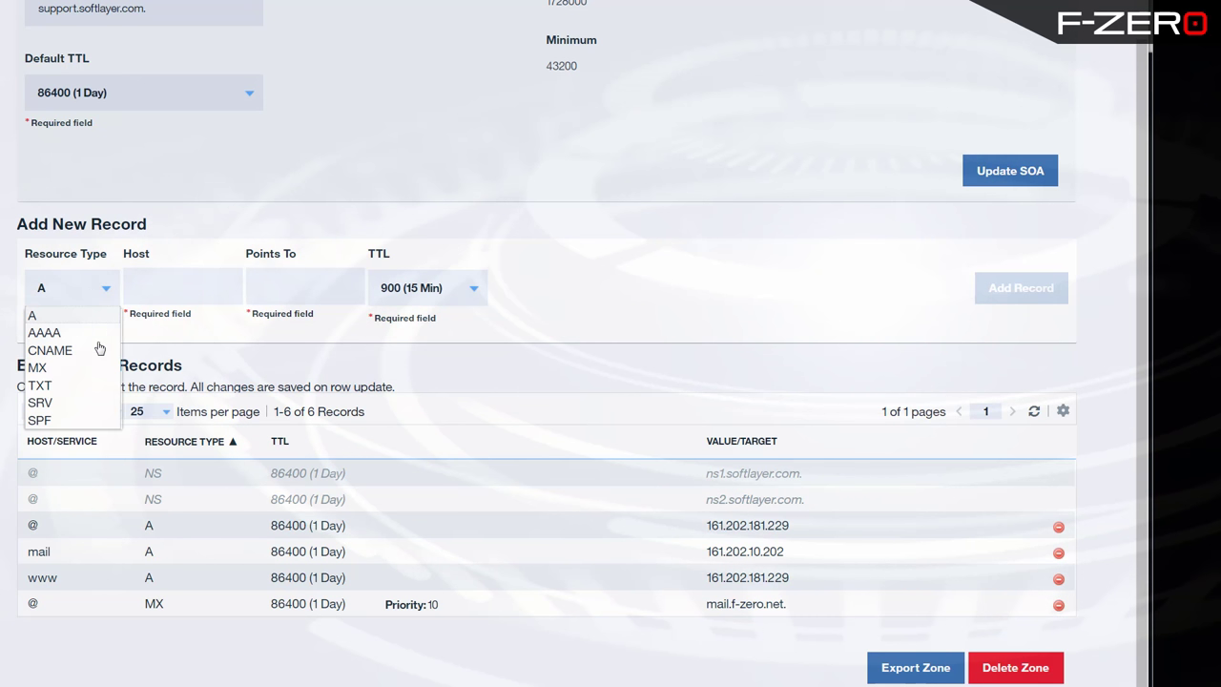
{"action": "left_click", "coordinate": [38, 385]}
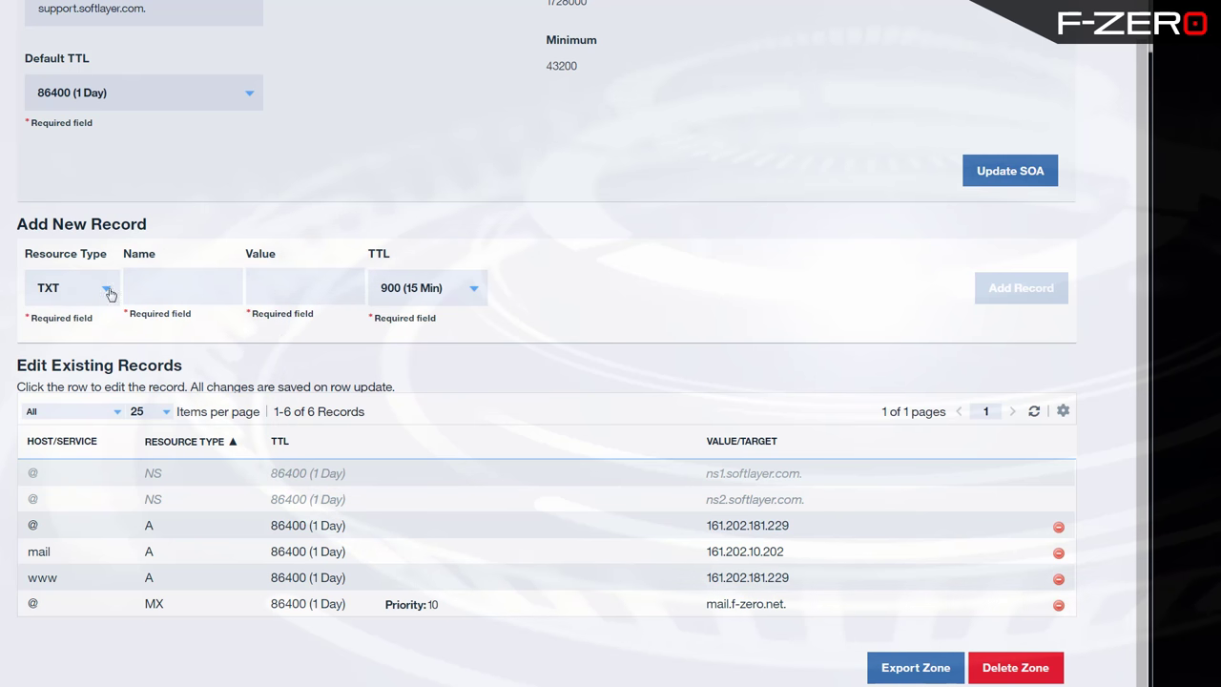
{"action": "mouse_move", "coordinate": [244, 599]}
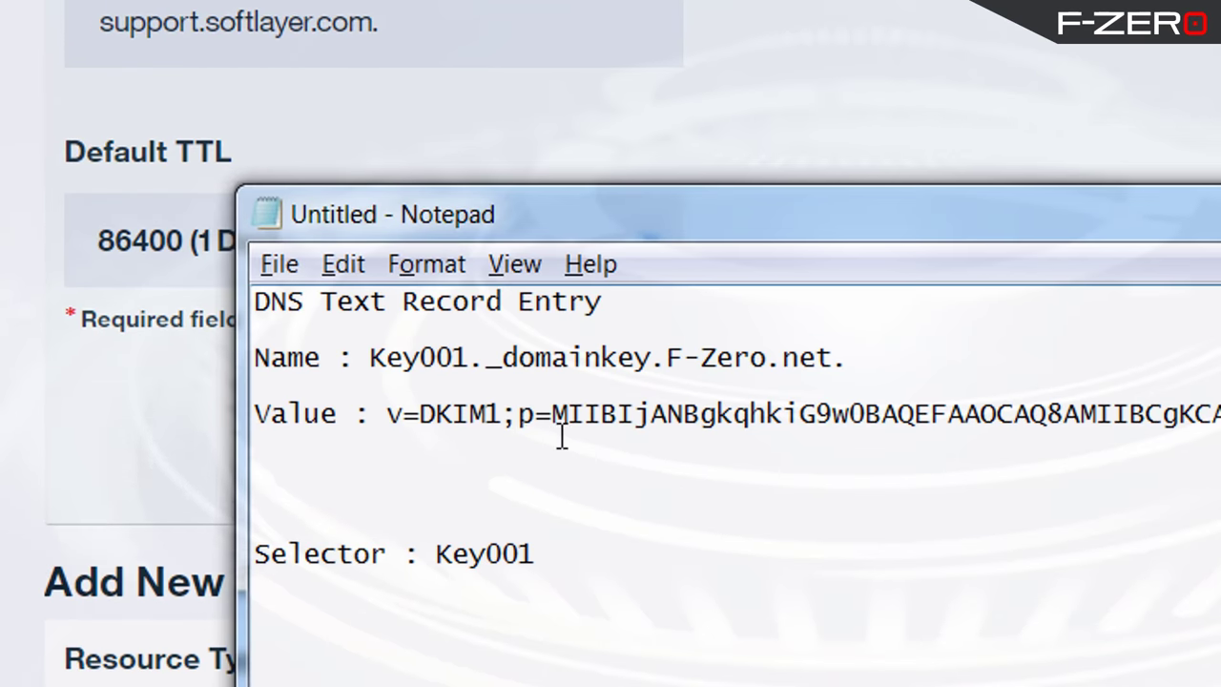
{"action": "triple_click", "coordinate": [610, 357]}
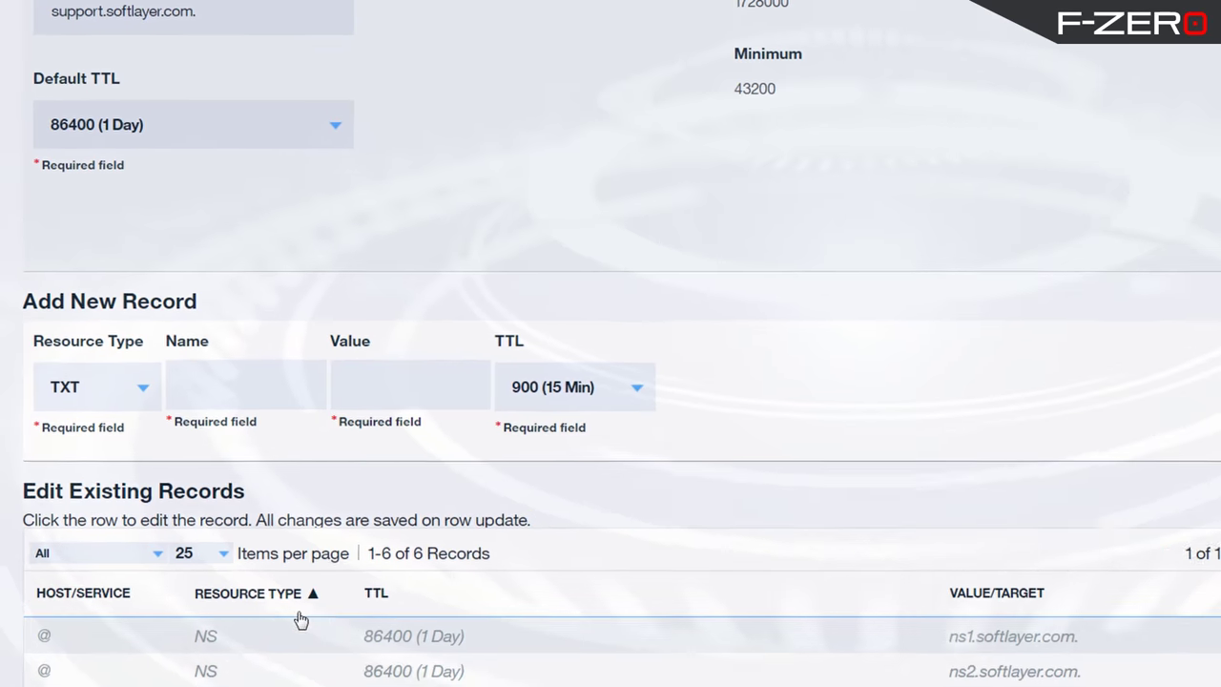
{"action": "type", "text": "_domainkey.F-Zero.net"}
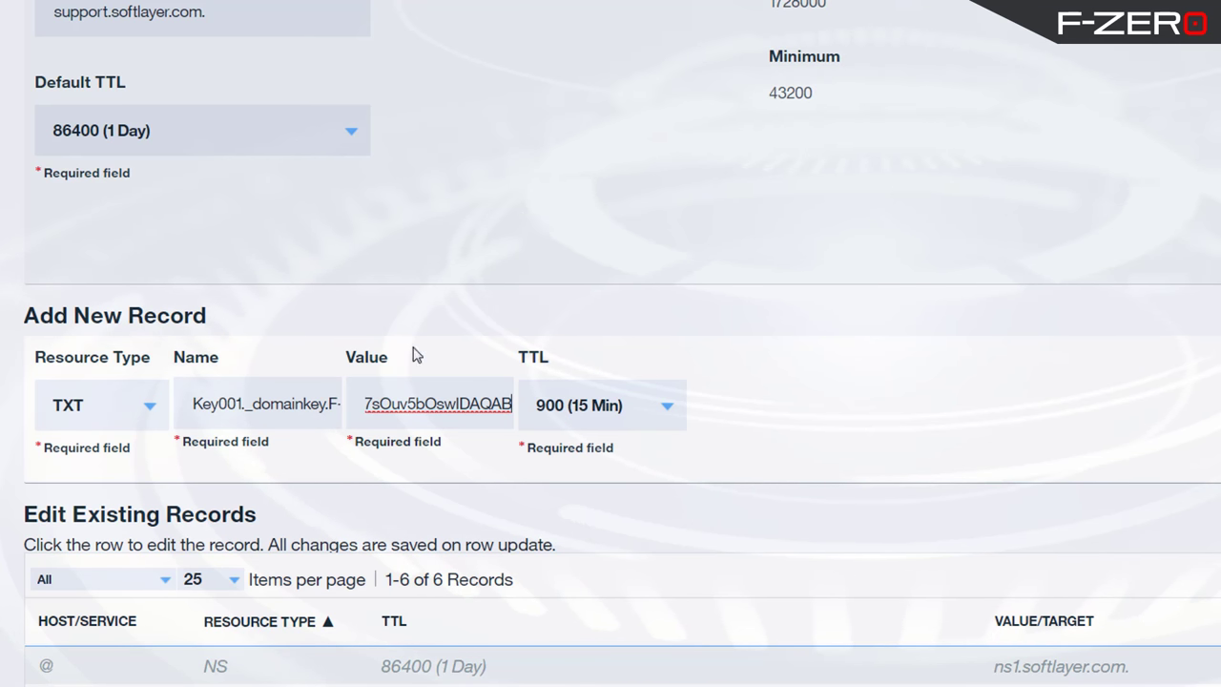
{"action": "mouse_move", "coordinate": [538, 342]}
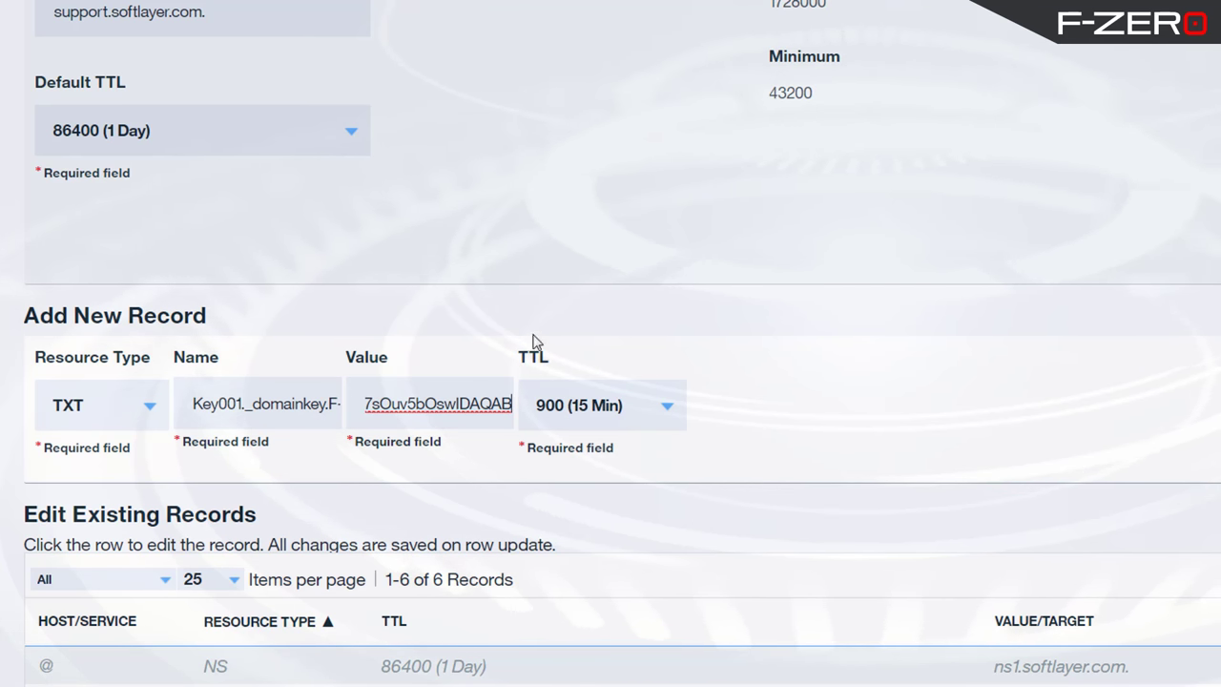
{"action": "mouse_move", "coordinate": [561, 271]}
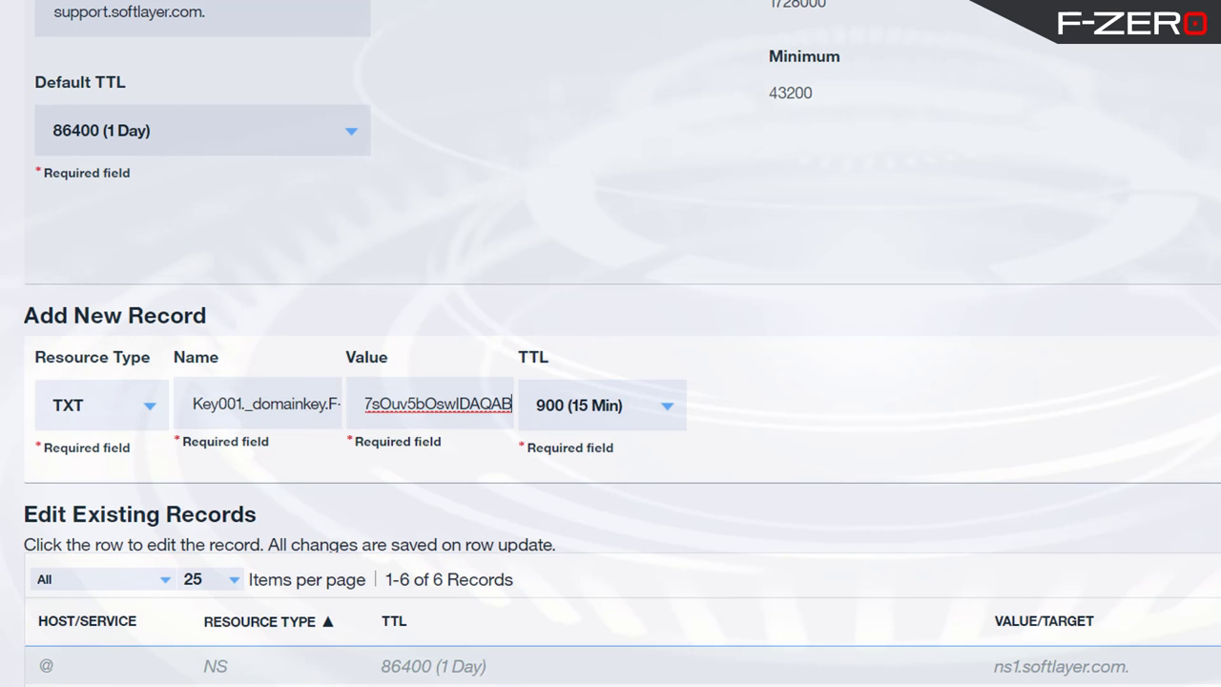
Add the Key001._domainkey TXT record to the F-Zero.net zone.
{"action": "left_click", "coordinate": [1021, 168]}
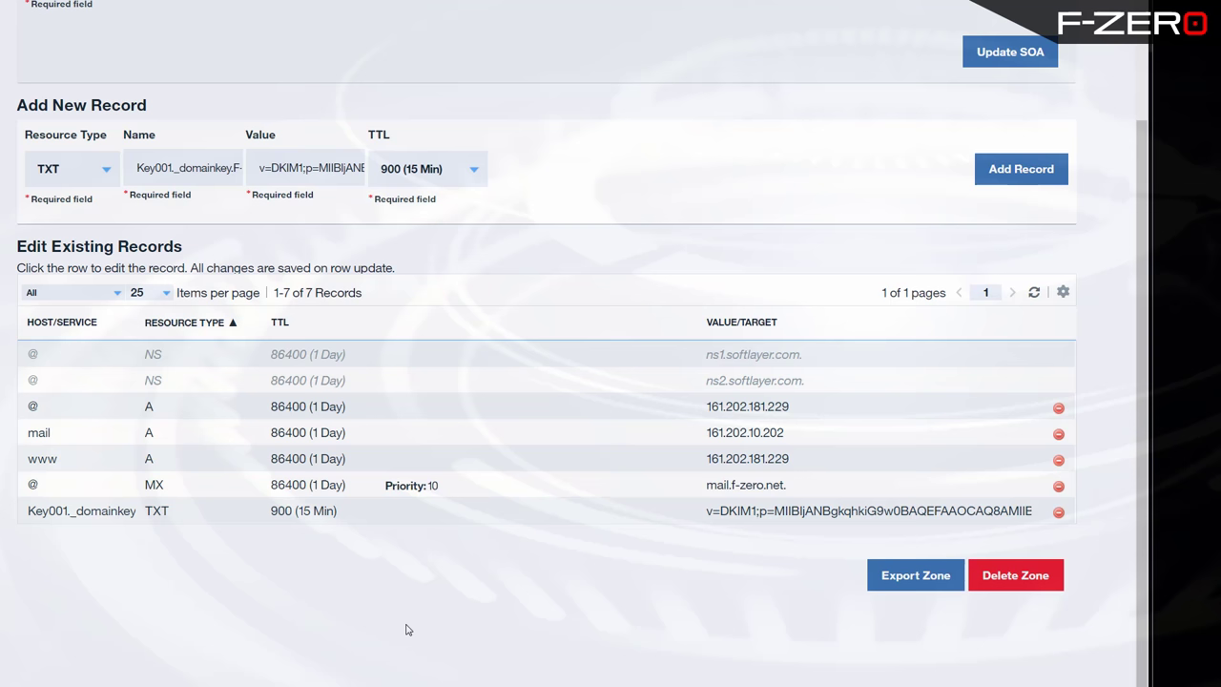
{"action": "mouse_move", "coordinate": [156, 515]}
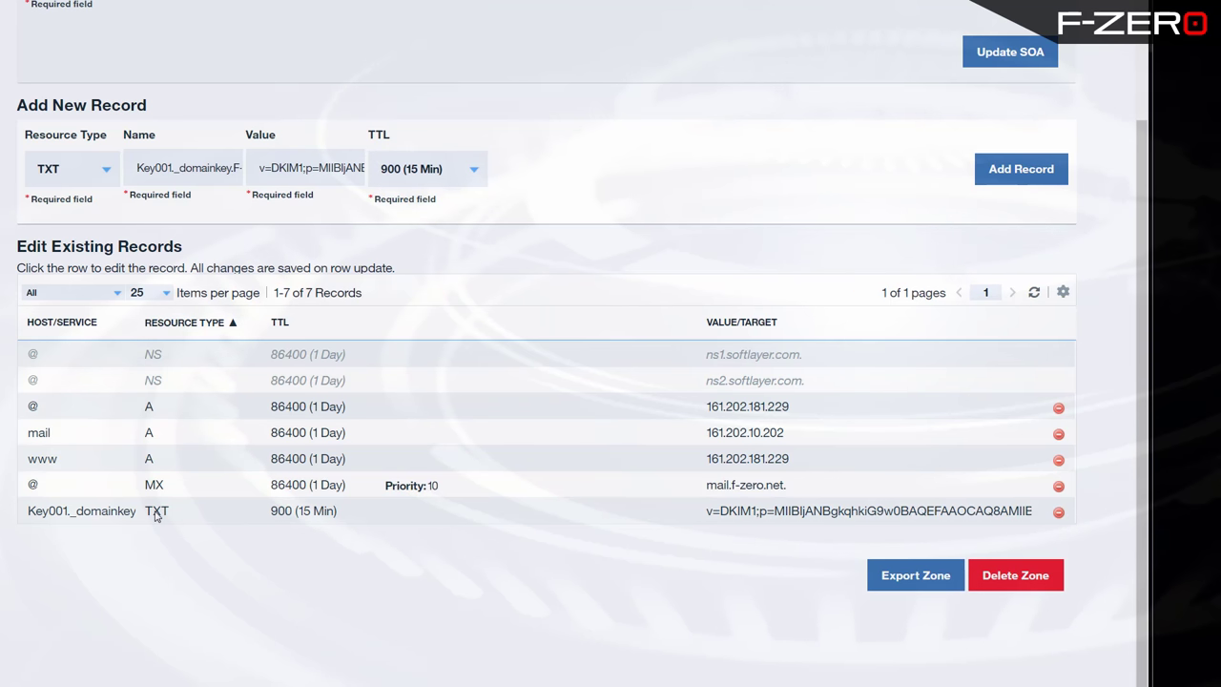
{"action": "mouse_move", "coordinate": [51, 523]}
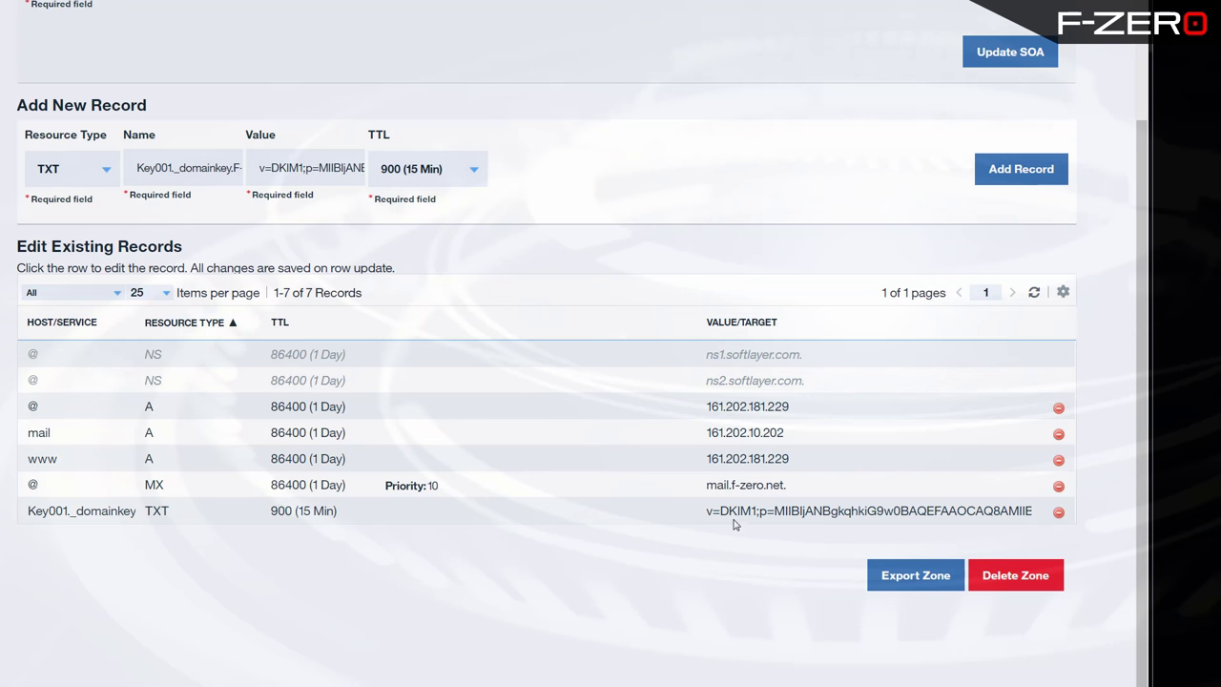
{"action": "mouse_move", "coordinate": [912, 523]}
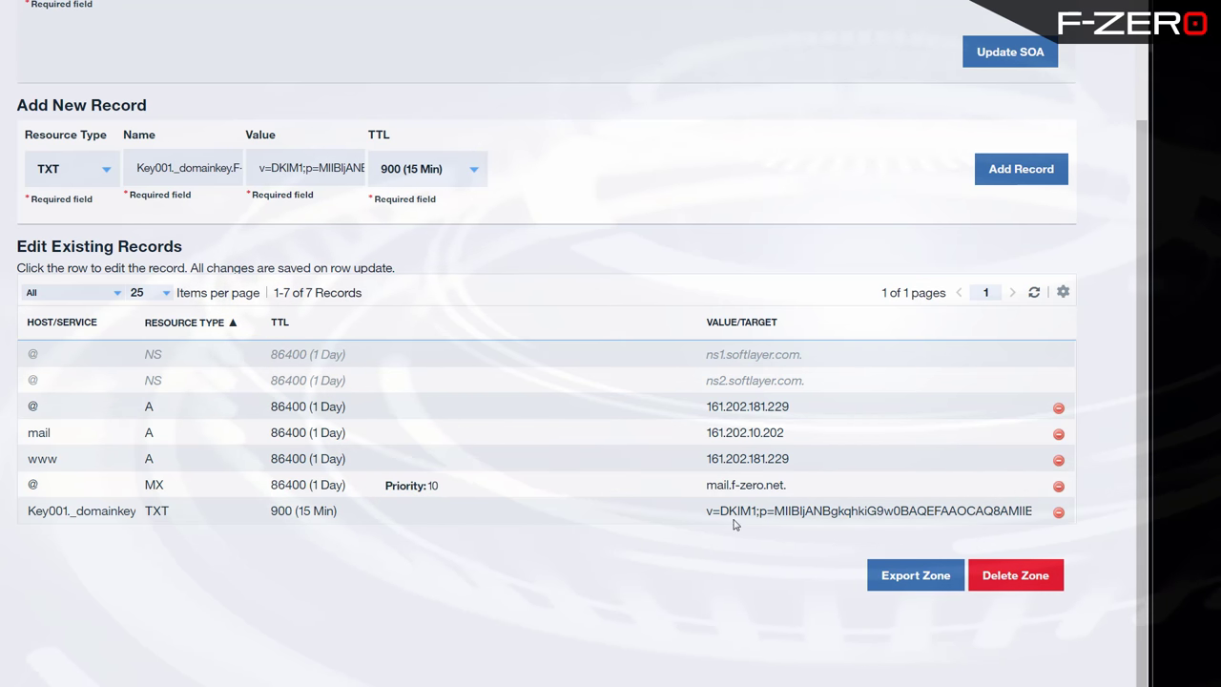
{"action": "mouse_move", "coordinate": [911, 523]}
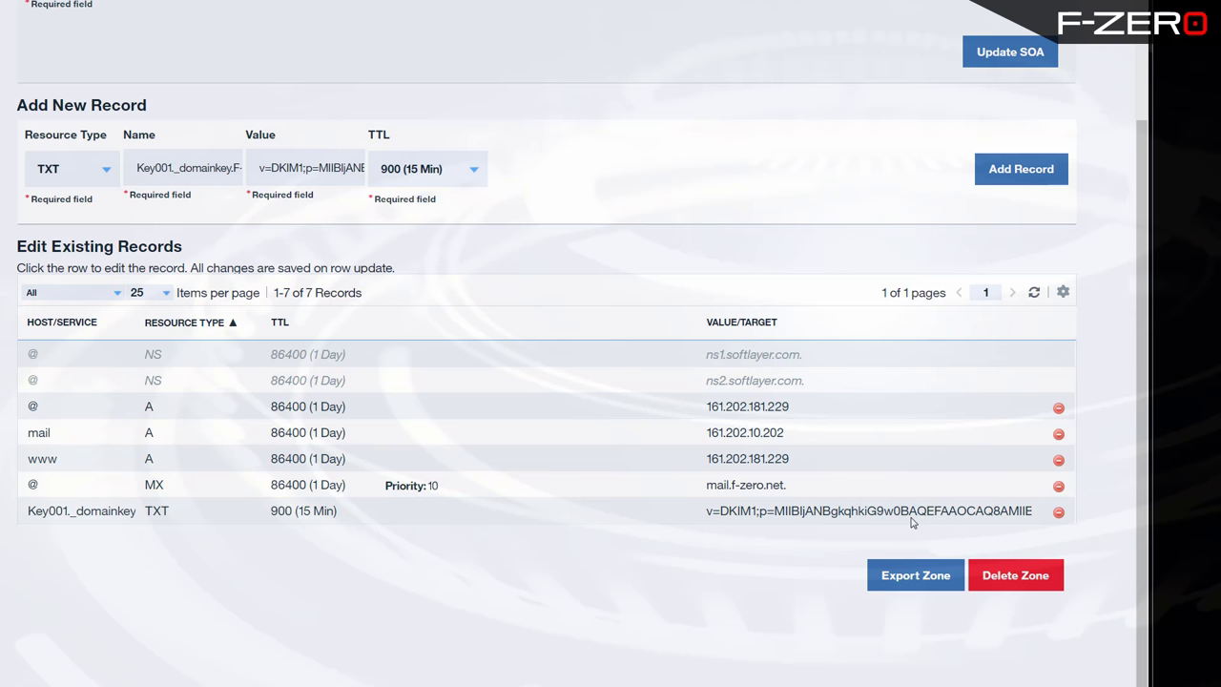
{"action": "mouse_move", "coordinate": [823, 566]}
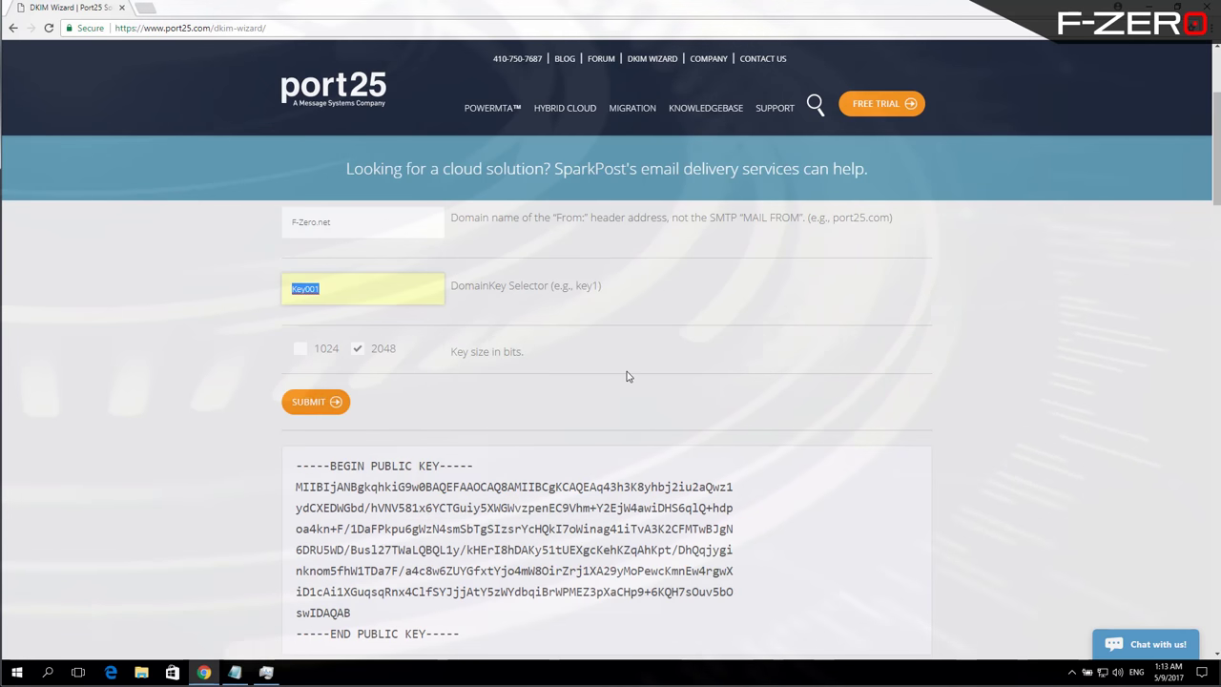
Copy the full generated RSA private key block from the port25 wizard.
{"action": "scroll", "scroll_direction": "down", "scroll_amount": 3}
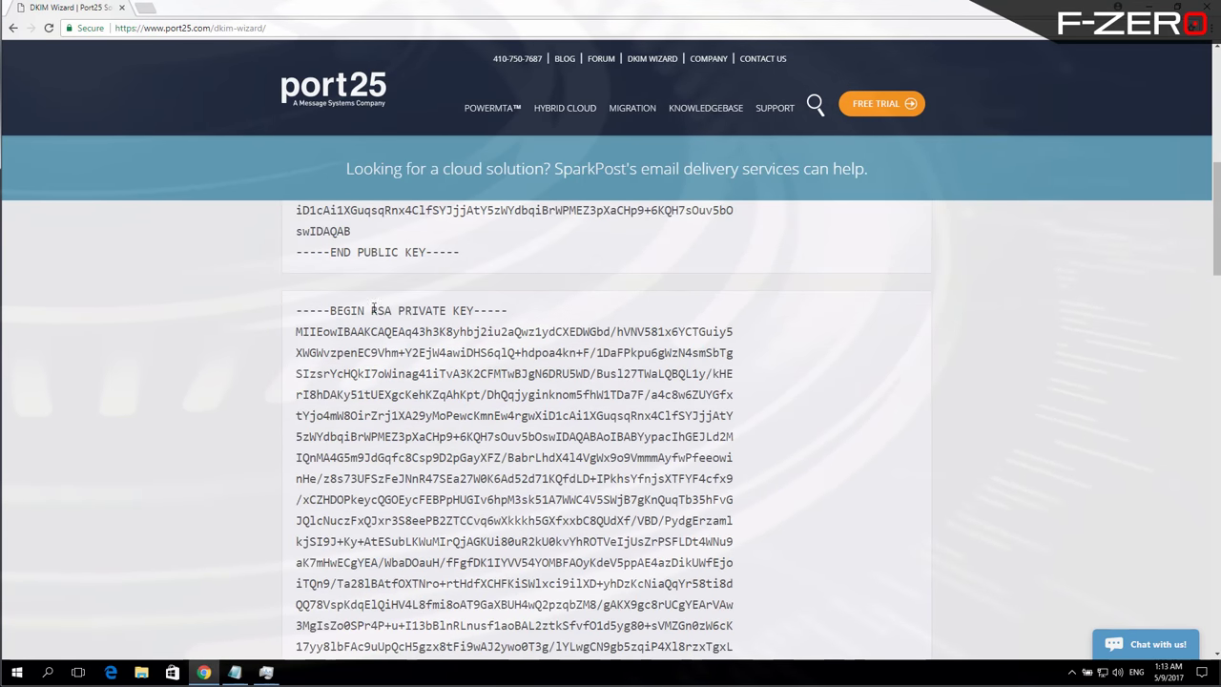
{"action": "left_click_drag", "start_coordinate": [296, 309], "coordinate": [512, 372]}
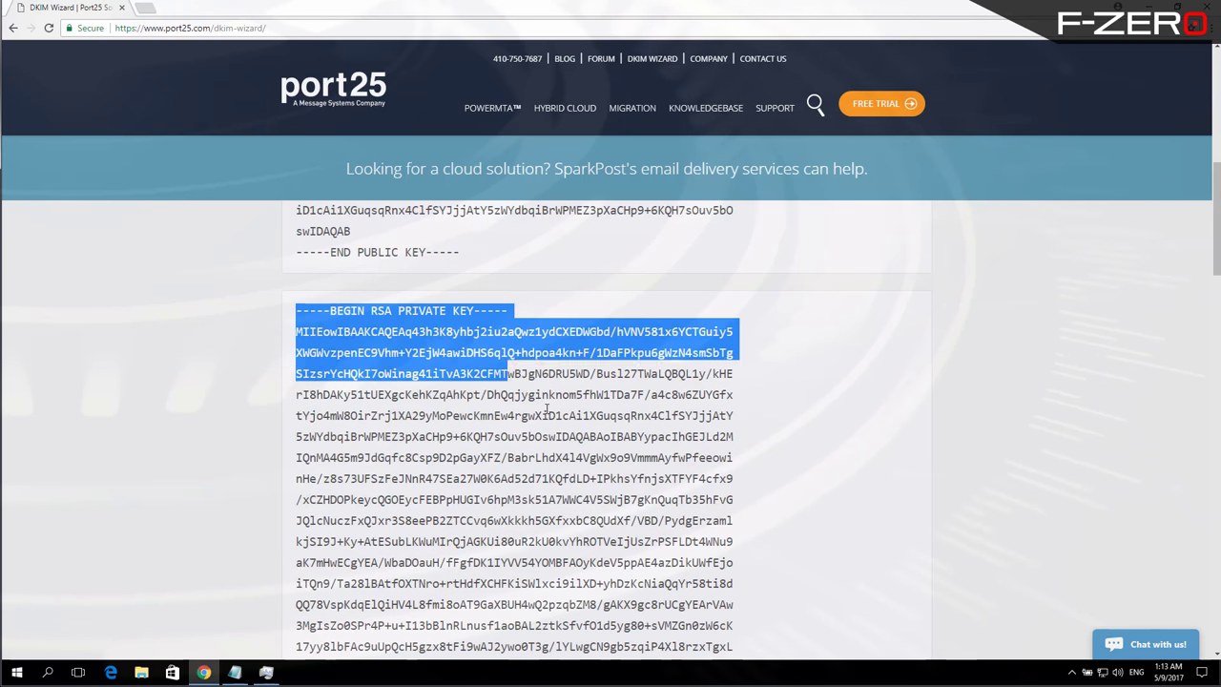
{"action": "scroll", "scroll_direction": "down", "scroll_amount": 3}
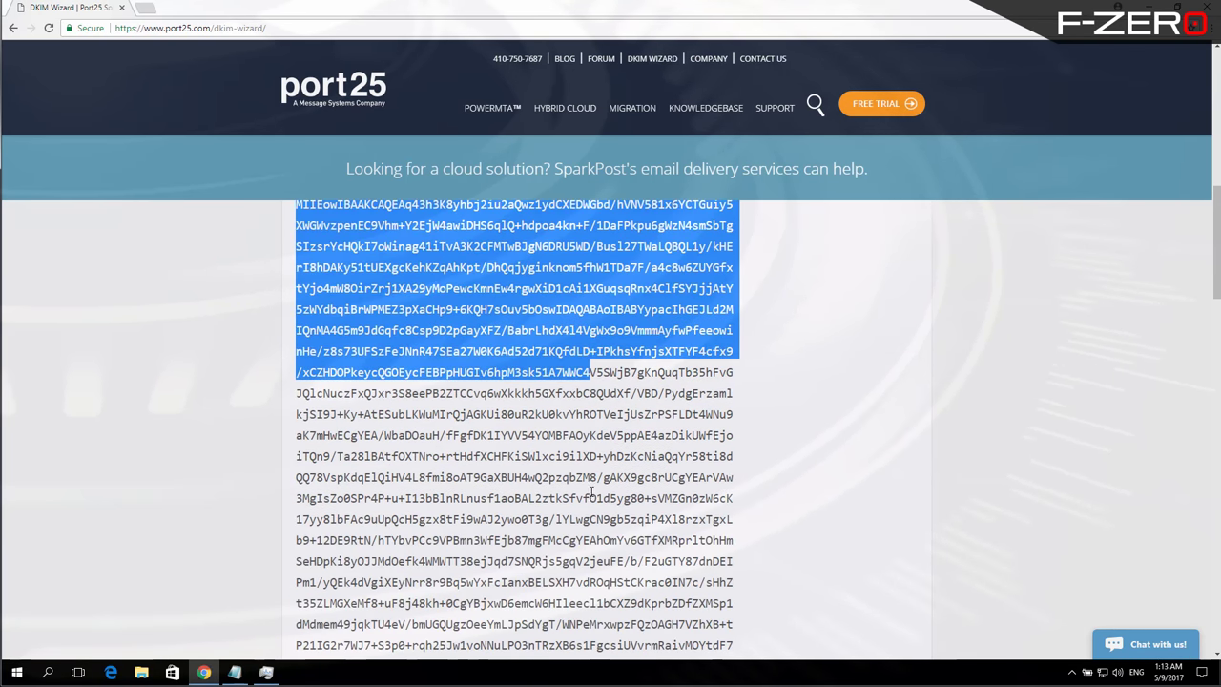
{"action": "scroll", "scroll_direction": "down", "scroll_amount": 3}
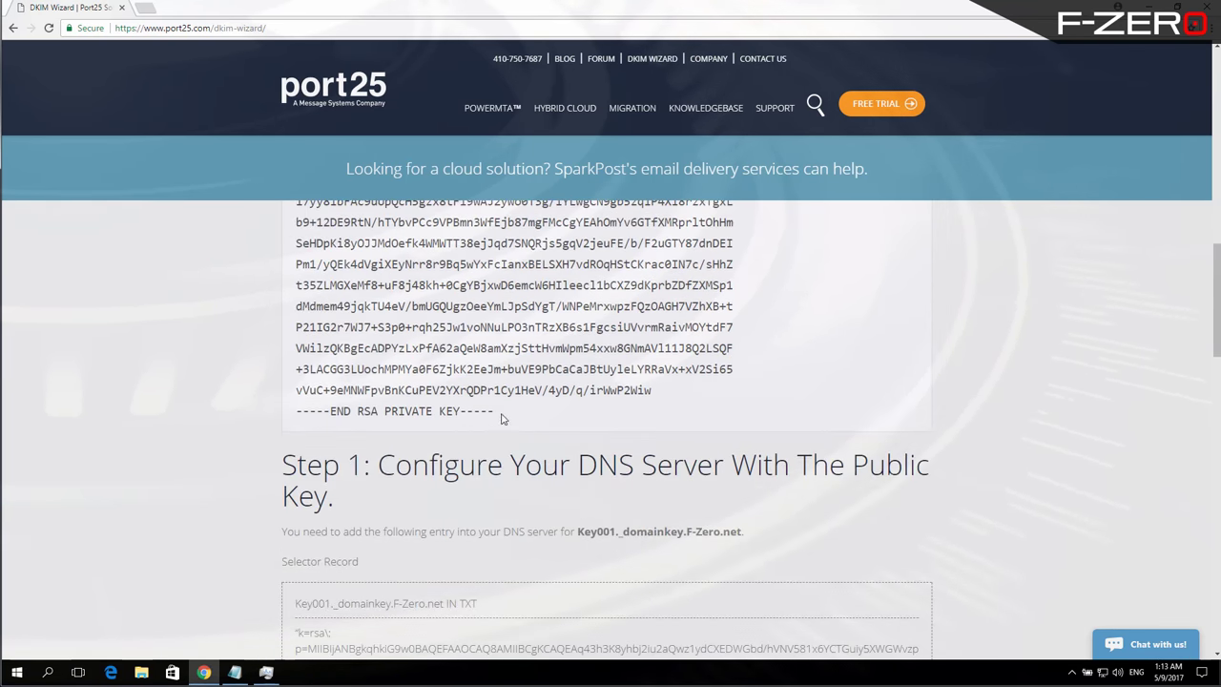
{"action": "right_click", "coordinate": [504, 416]}
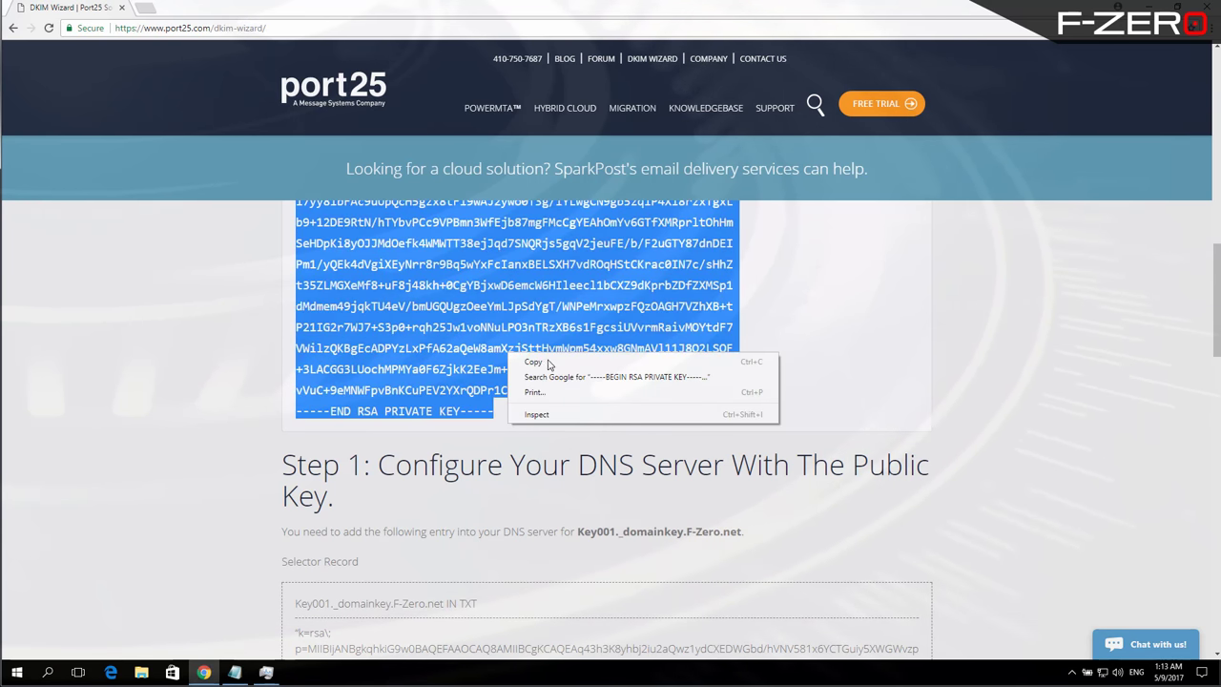
{"action": "left_click", "coordinate": [534, 360]}
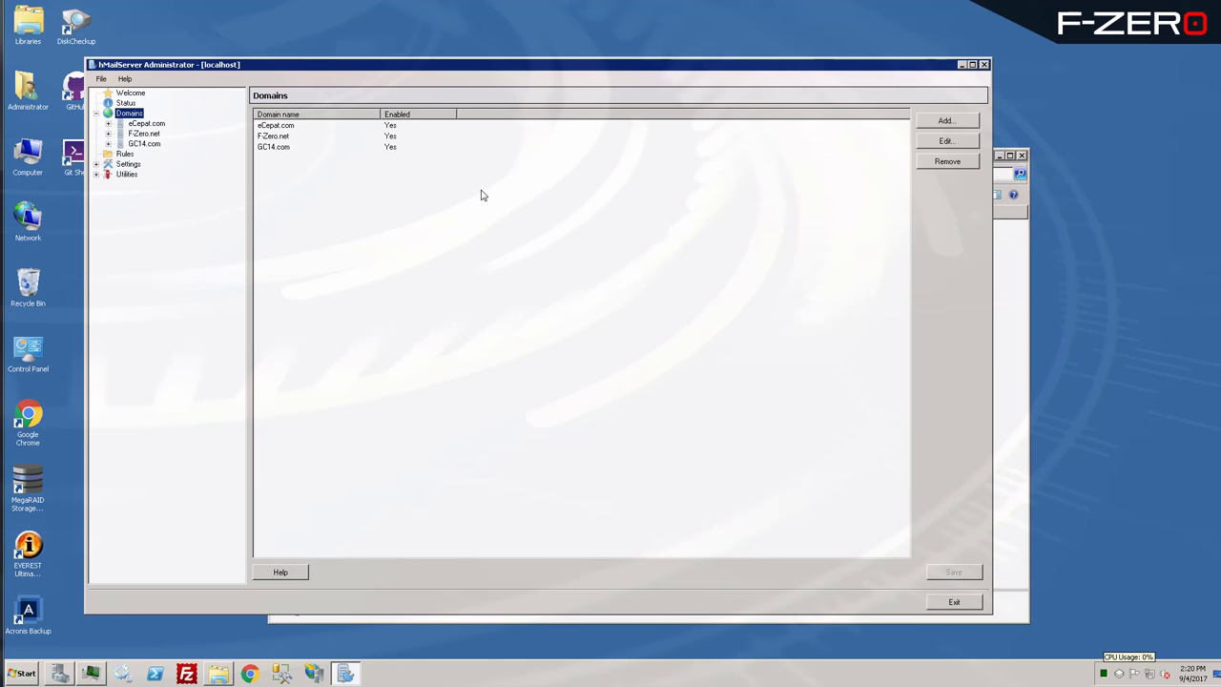
{"action": "mouse_move", "coordinate": [469, 197]}
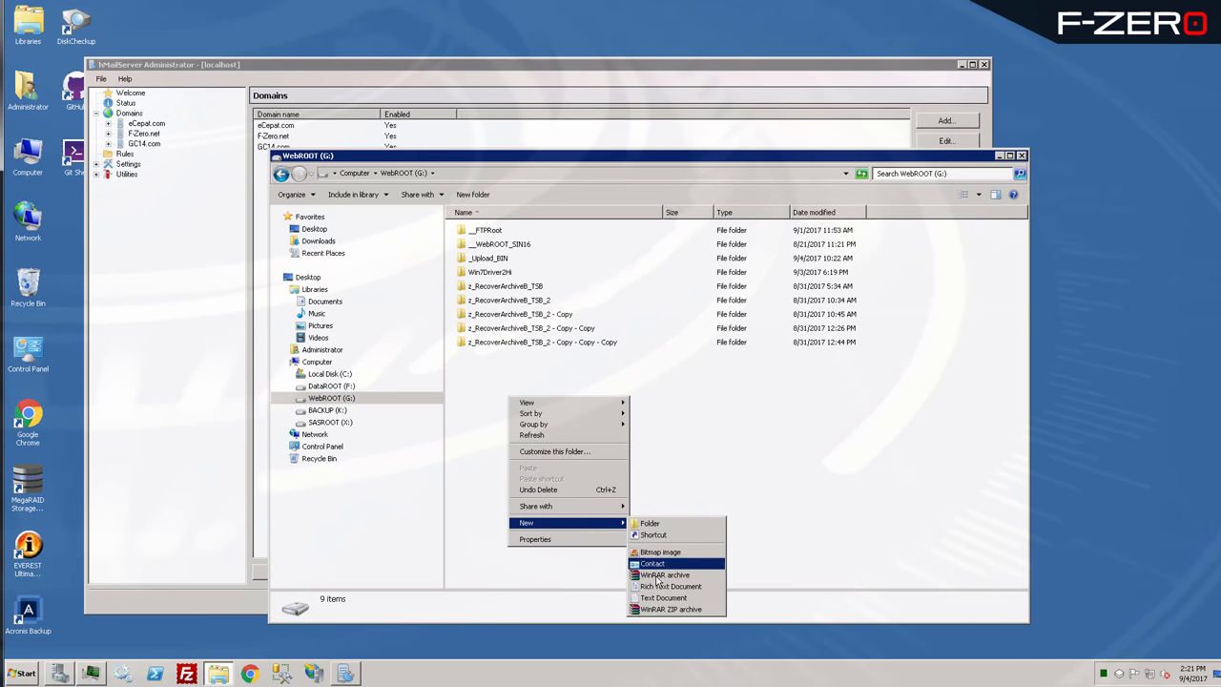
Create DKIMkey.txt on the WebROOT (G:) drive holding the pasted RSA private key.
{"action": "left_click", "coordinate": [664, 597]}
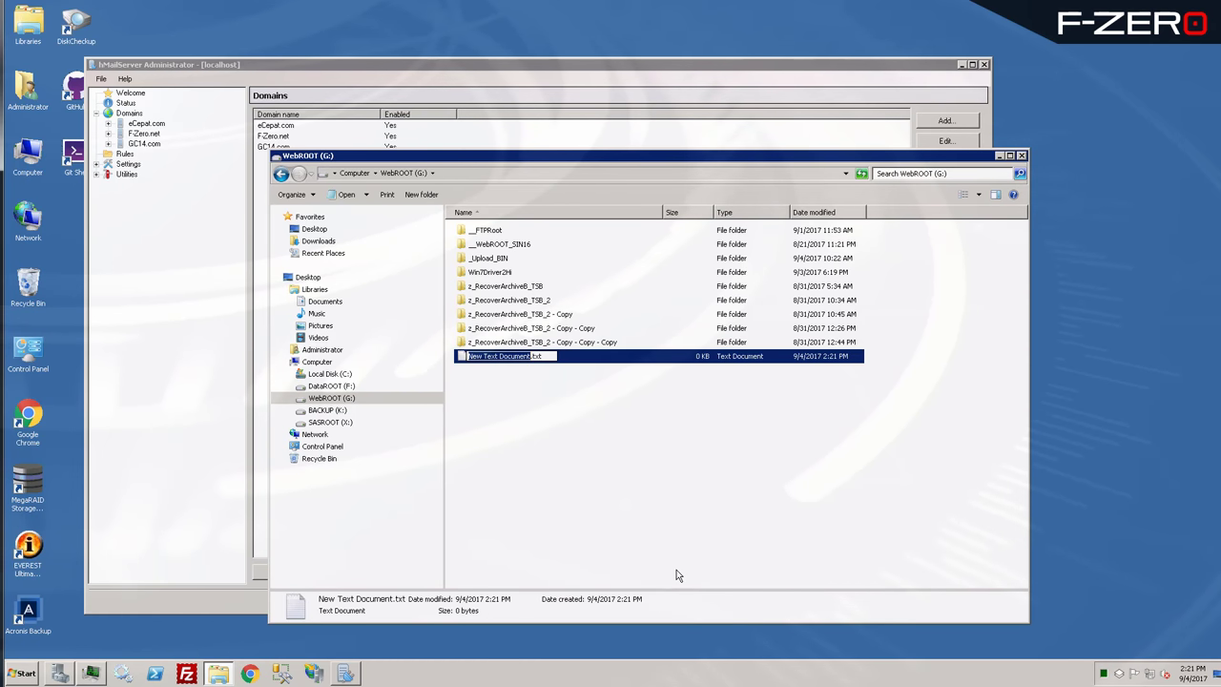
{"action": "type", "text": "DKIMkey.txt"}
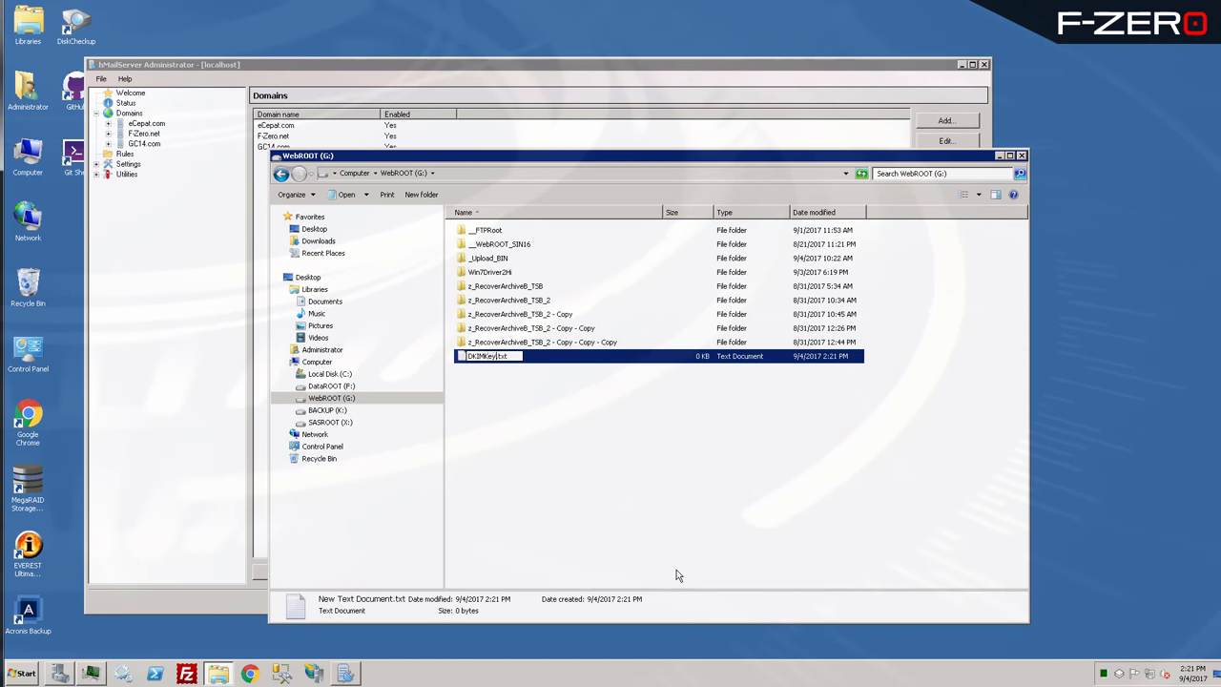
{"action": "double_click", "coordinate": [489, 355]}
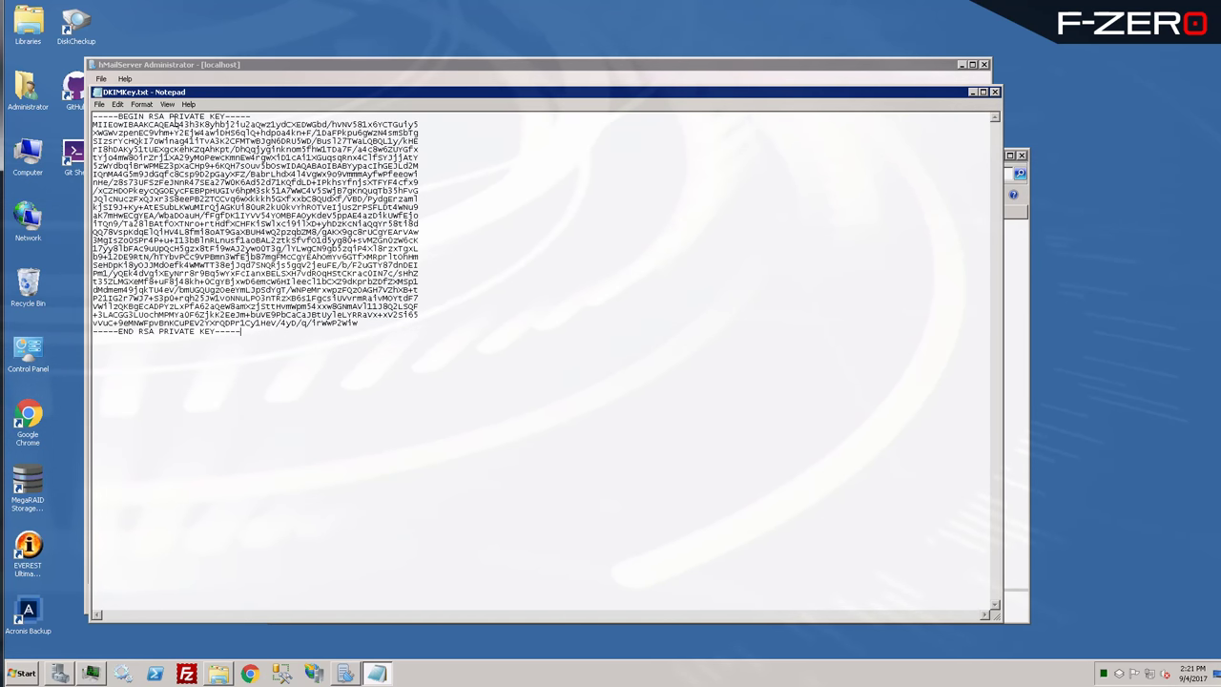
{"action": "mouse_move", "coordinate": [761, 332]}
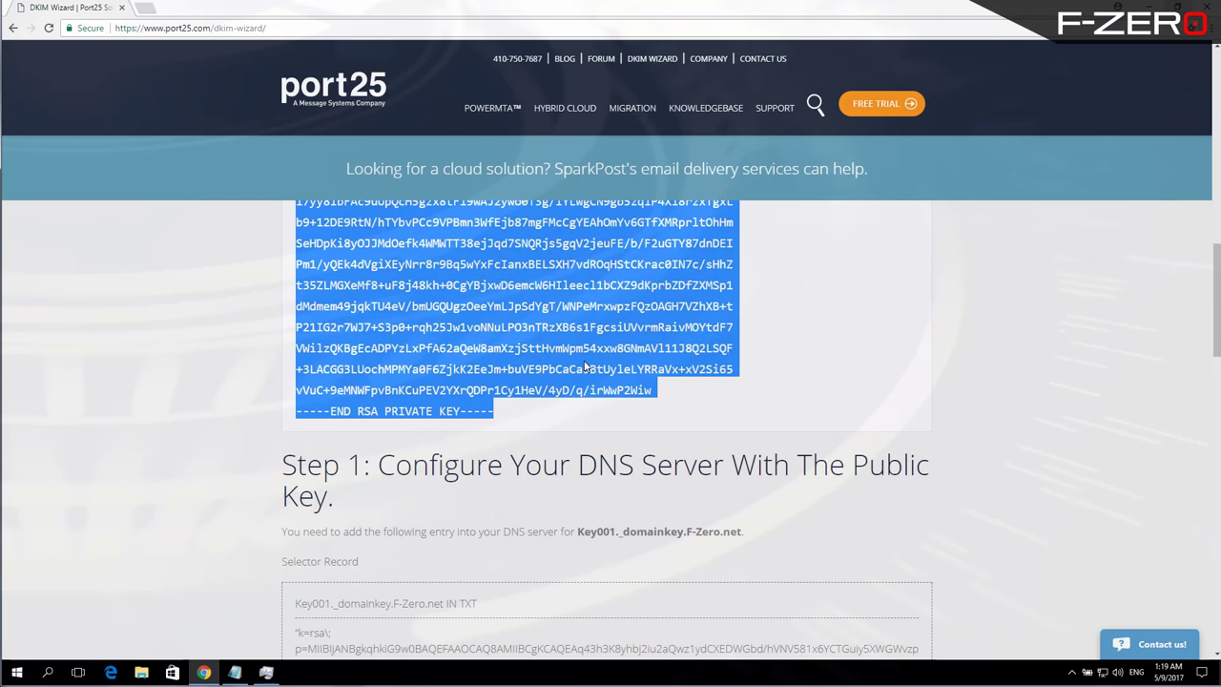
{"action": "scroll", "scroll_direction": "up", "scroll_amount": 3}
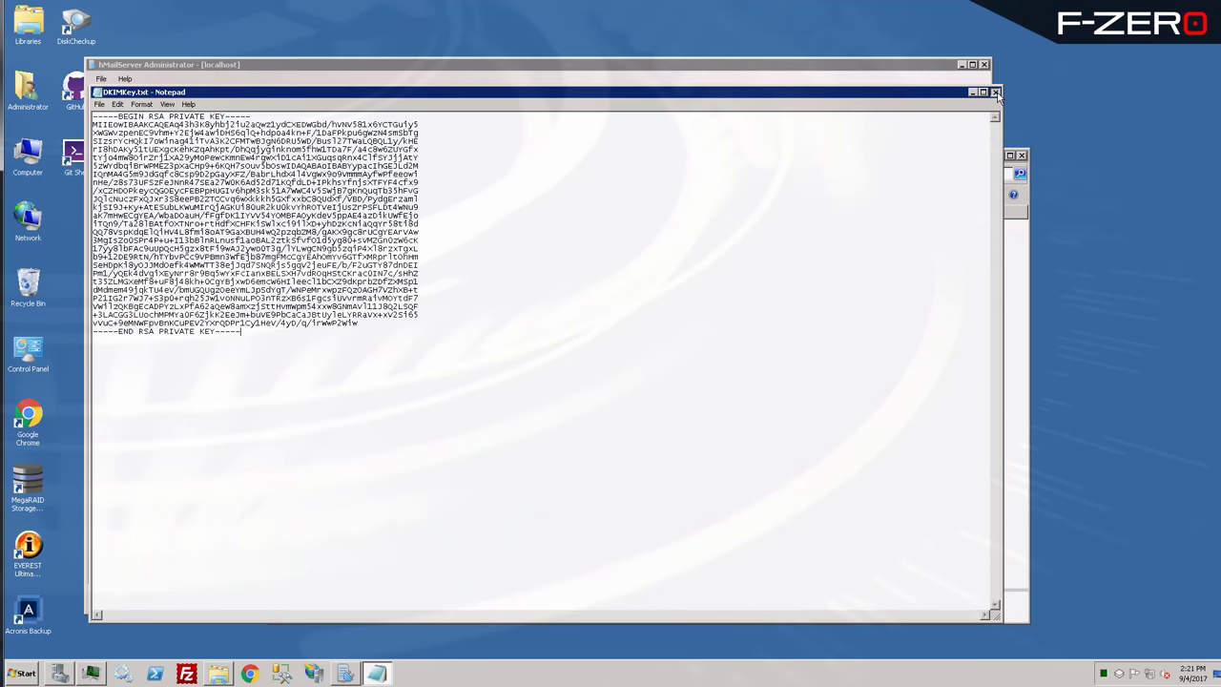
{"action": "left_click", "coordinate": [996, 92]}
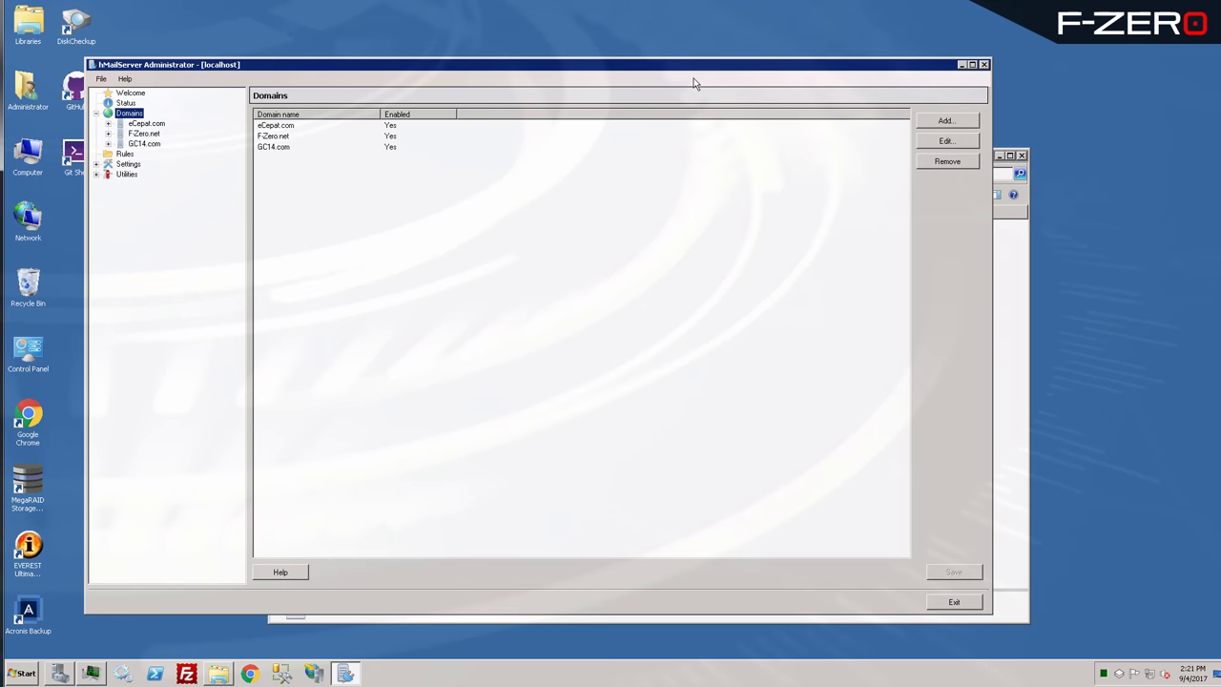
{"action": "mouse_move", "coordinate": [332, 183]}
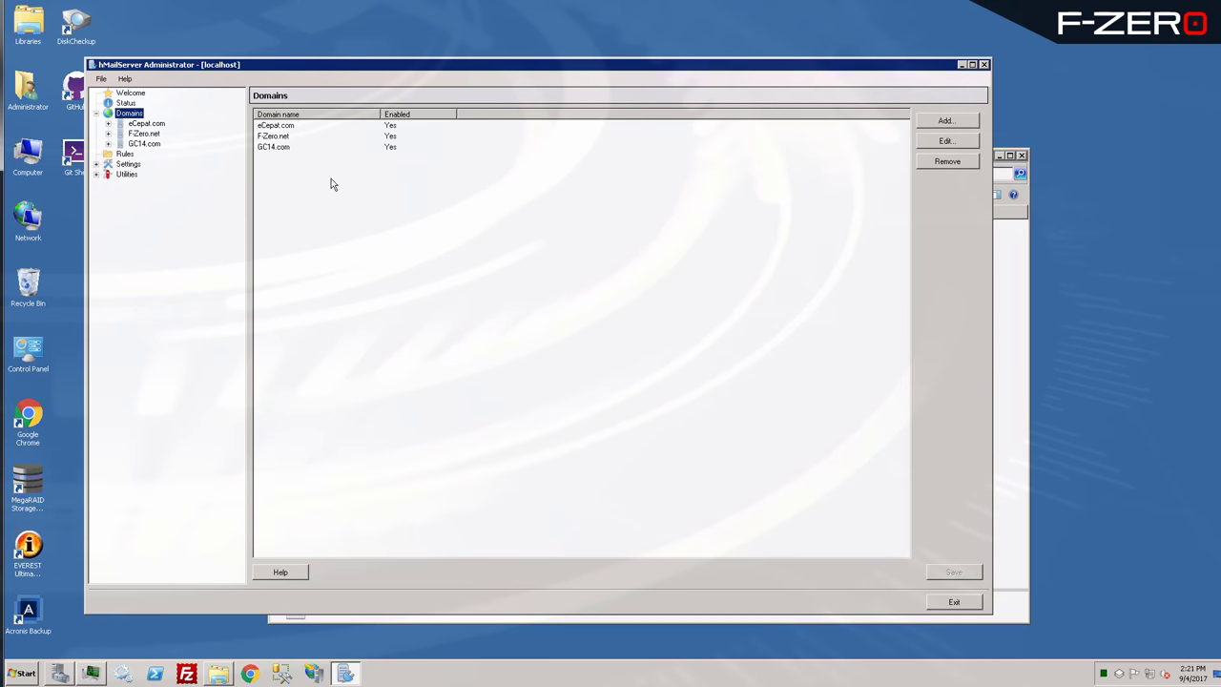
{"action": "mouse_move", "coordinate": [439, 189]}
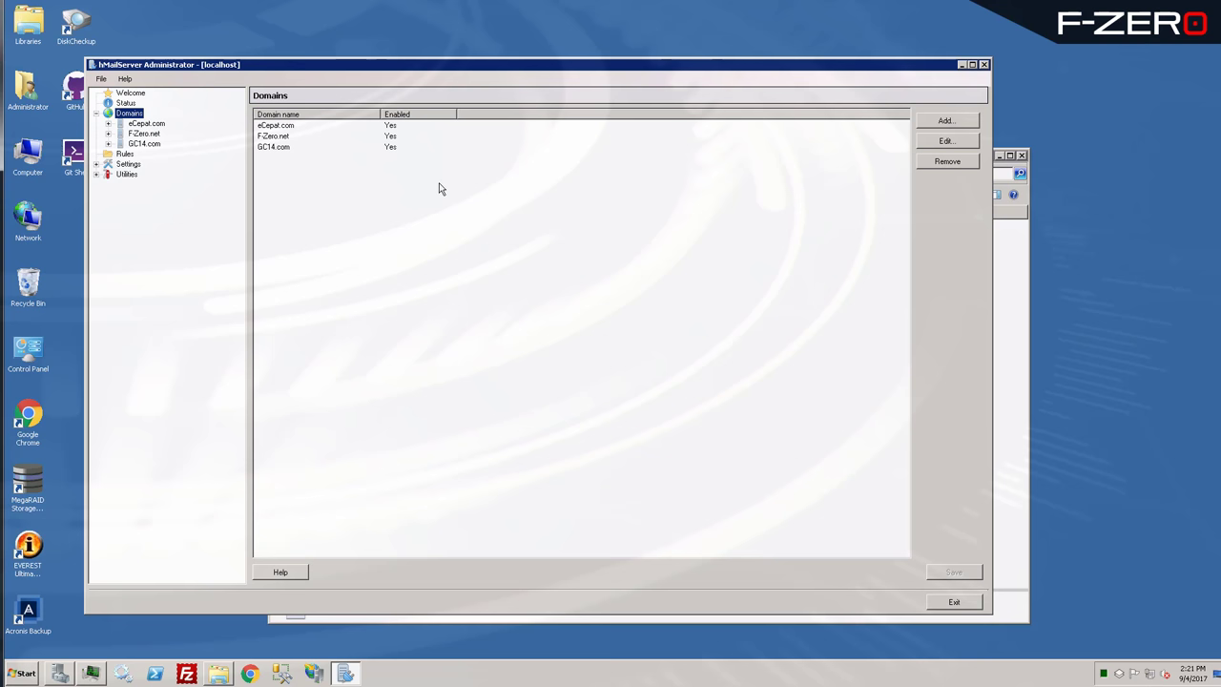
Enable DKIM signing in F-Zero.net's DKIM Signing settings.
{"action": "left_click", "coordinate": [145, 133]}
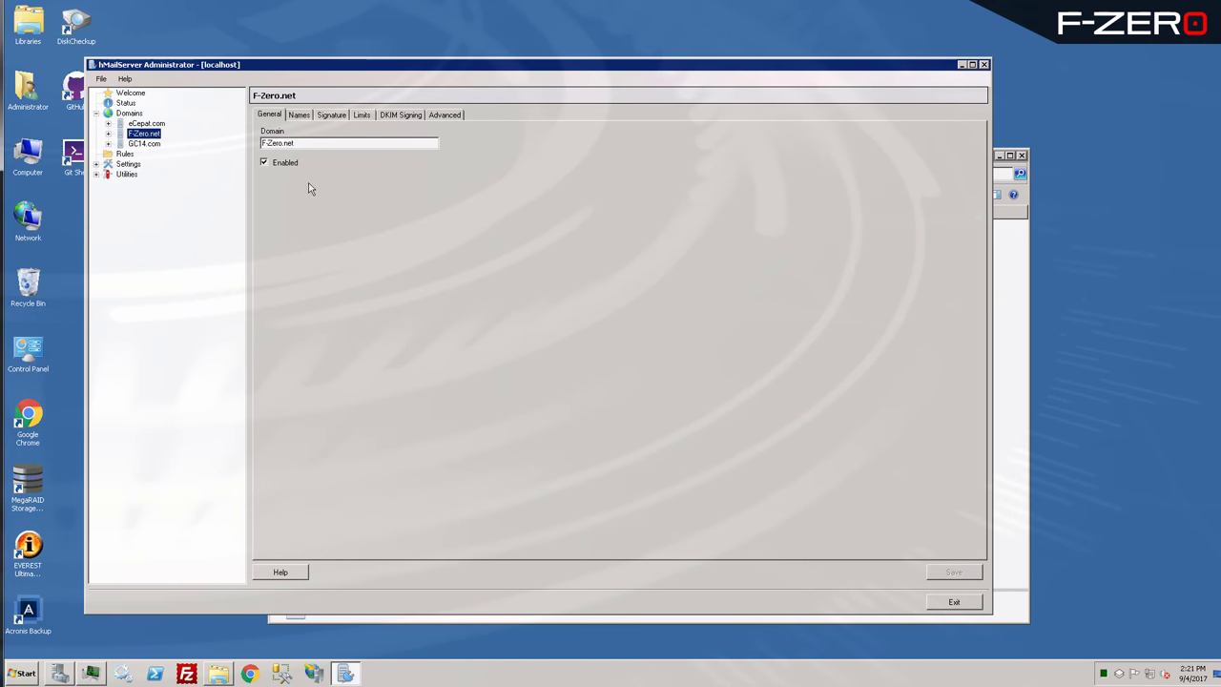
{"action": "mouse_move", "coordinate": [182, 149]}
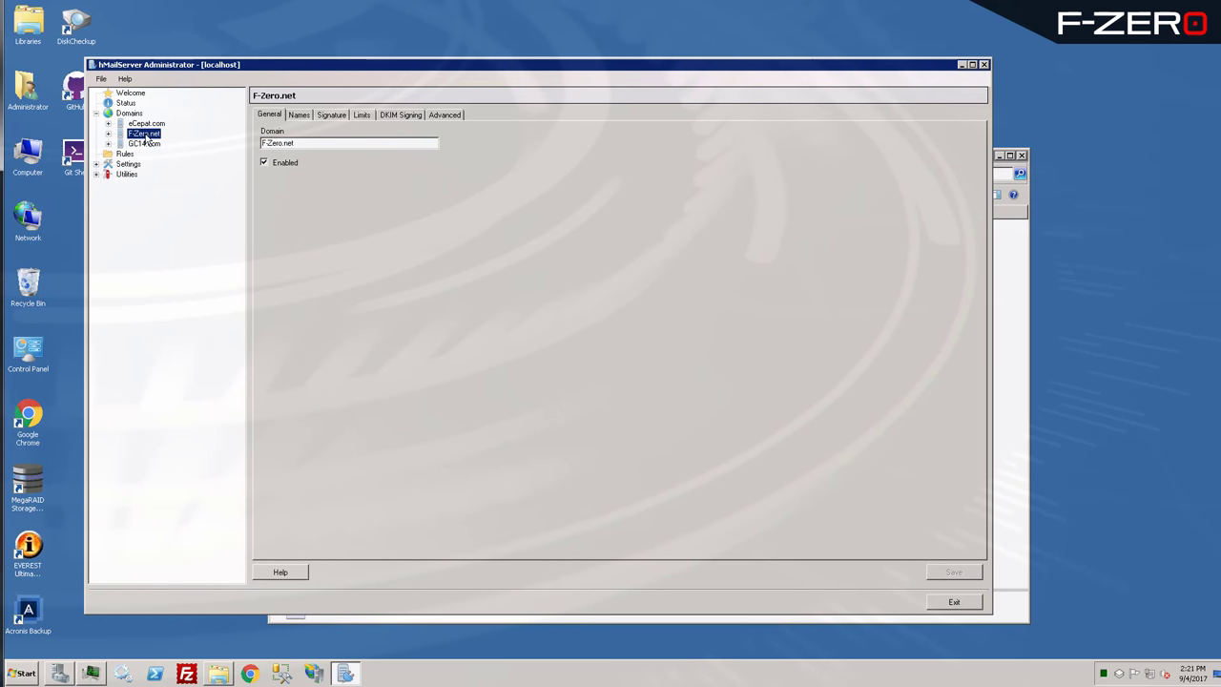
{"action": "mouse_move", "coordinate": [344, 156]}
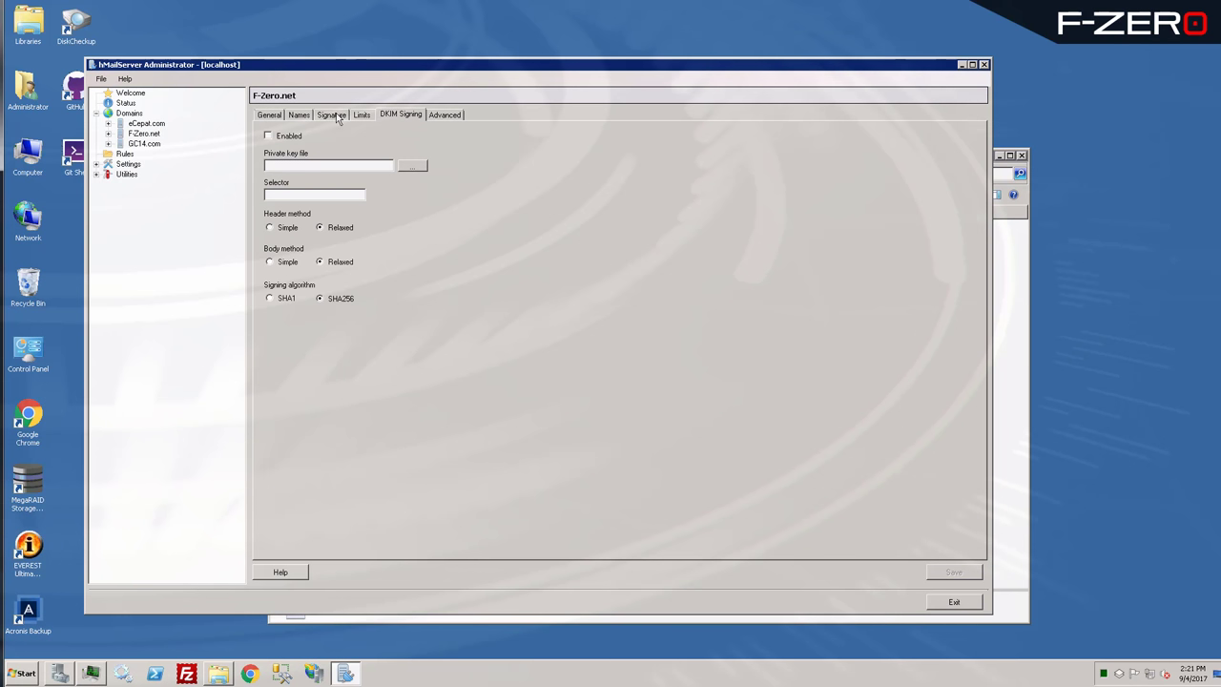
{"action": "mouse_move", "coordinate": [454, 145]}
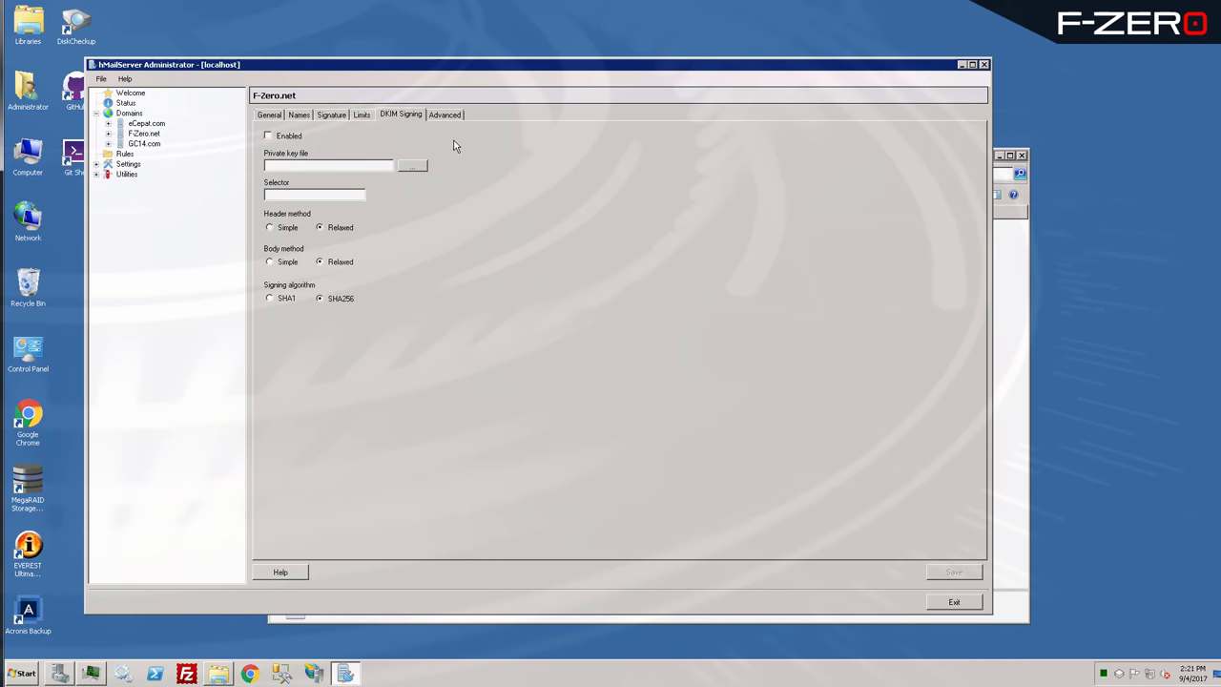
{"action": "left_click", "coordinate": [267, 135]}
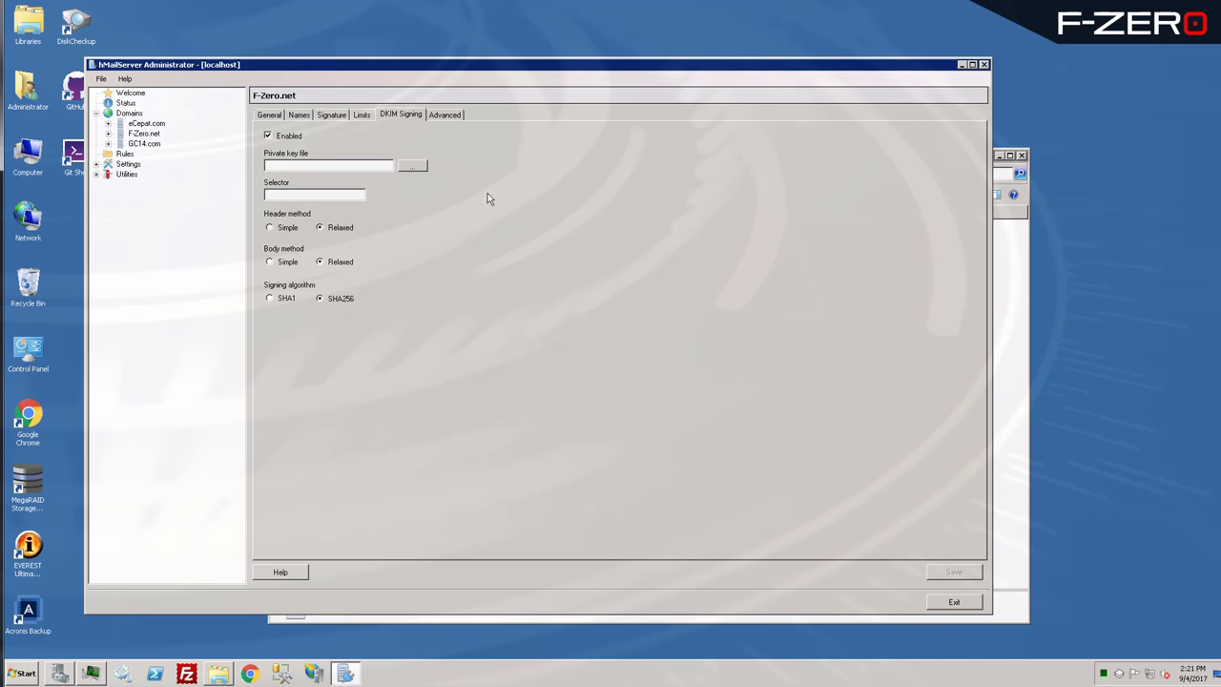
{"action": "mouse_move", "coordinate": [560, 240]}
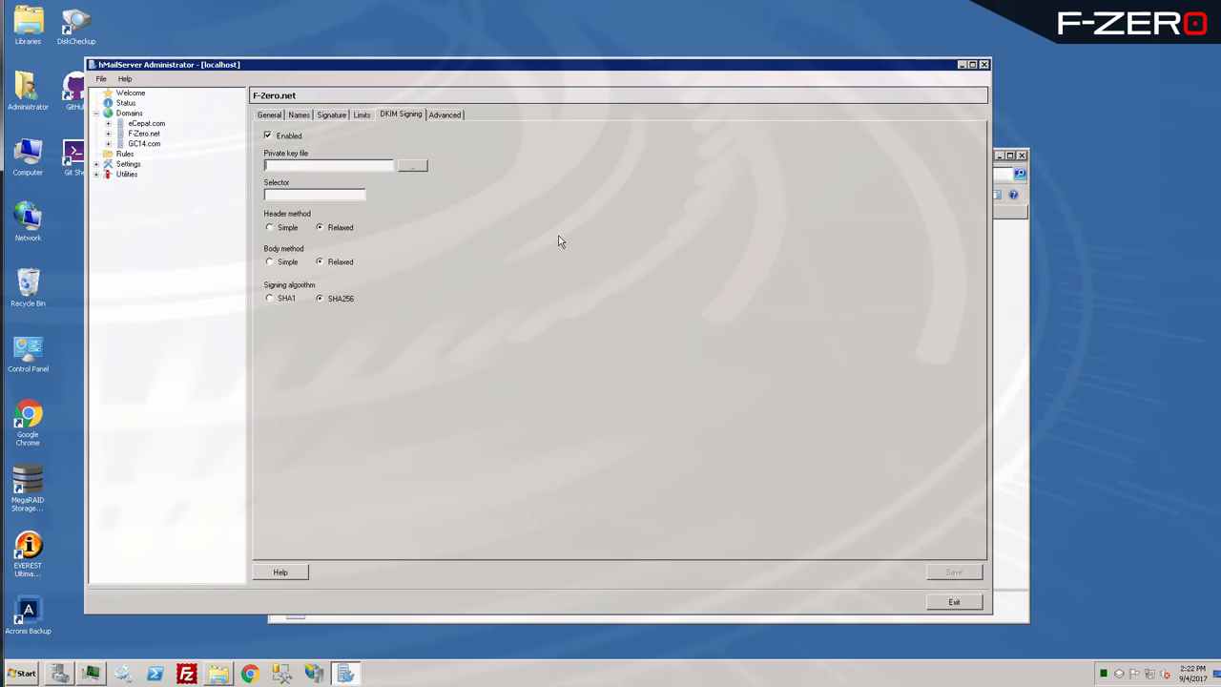
{"action": "mouse_move", "coordinate": [416, 177]}
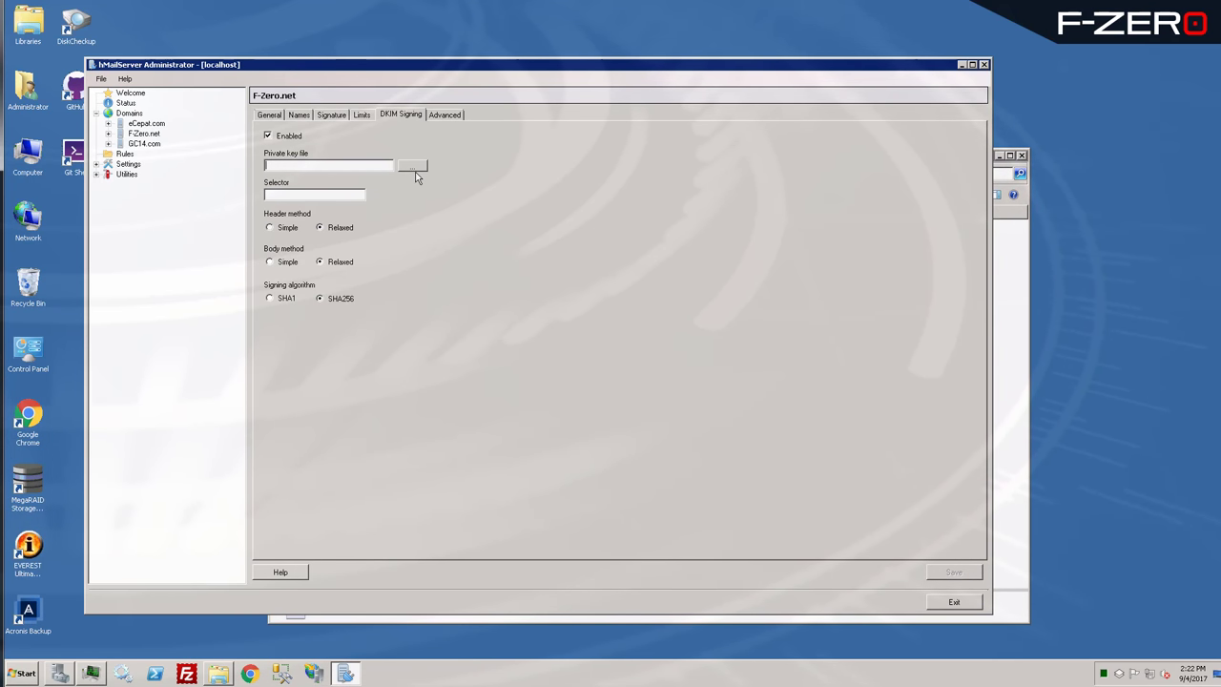
Set F-Zero.net's DKIM private key to the saved key file on G: with selector Key001.
{"action": "left_click", "coordinate": [412, 164]}
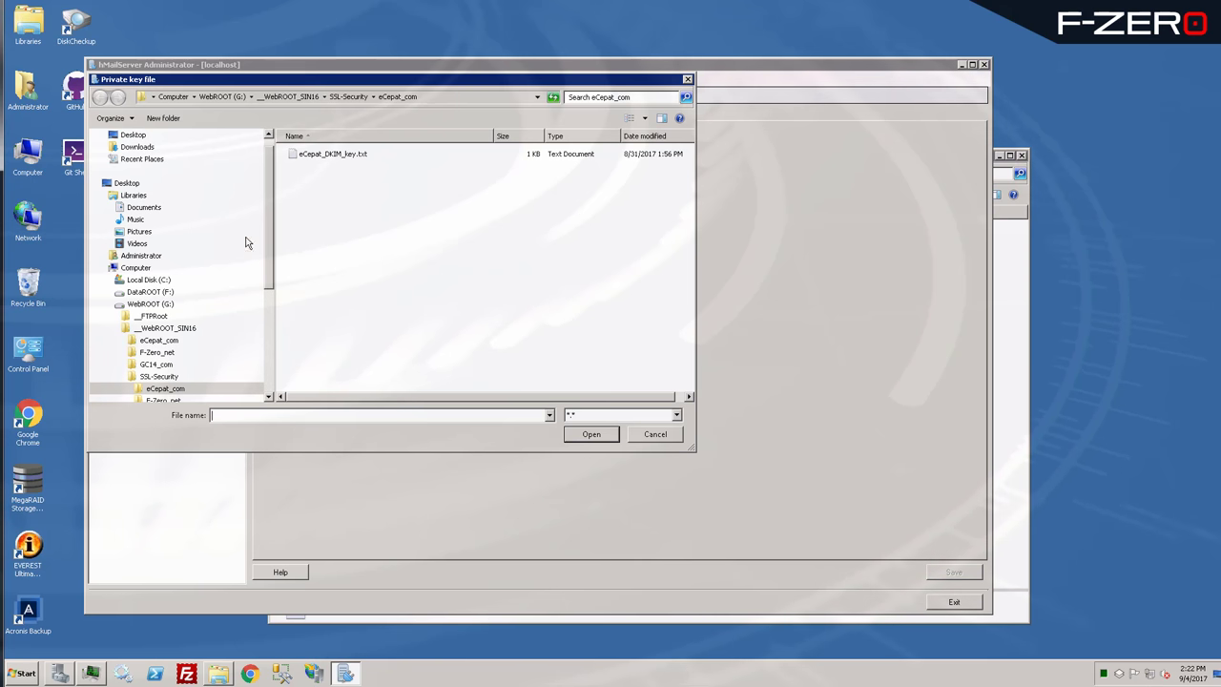
{"action": "left_click", "coordinate": [148, 304]}
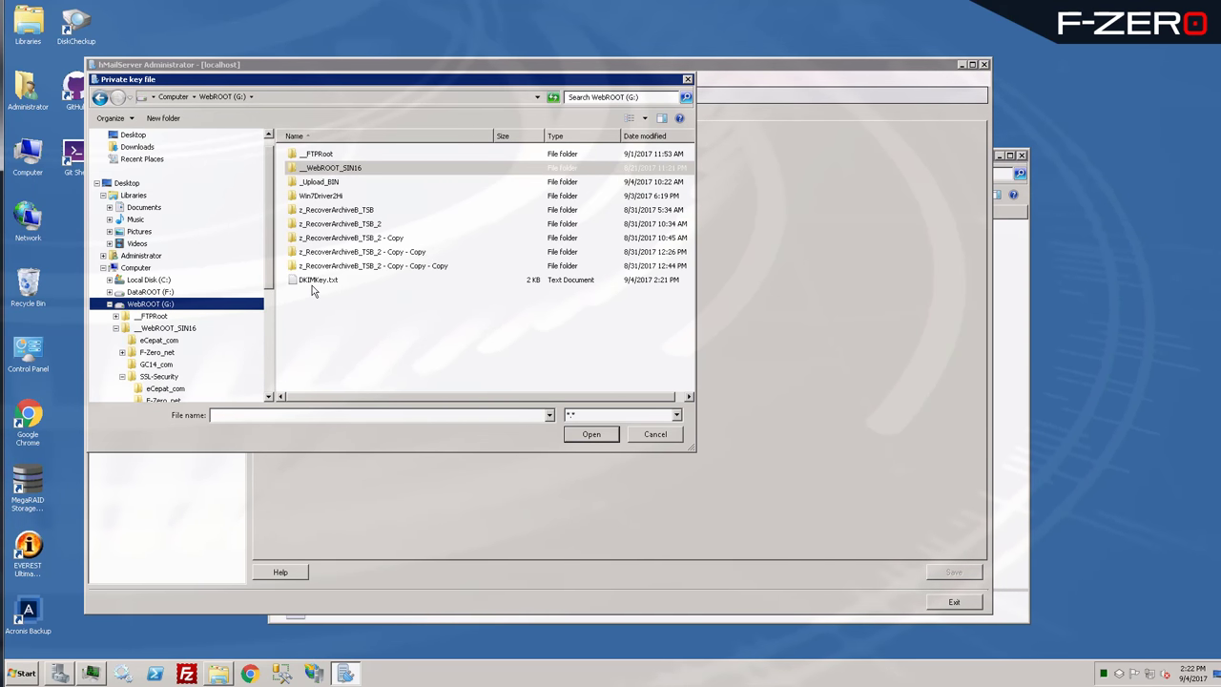
{"action": "left_click", "coordinate": [592, 435]}
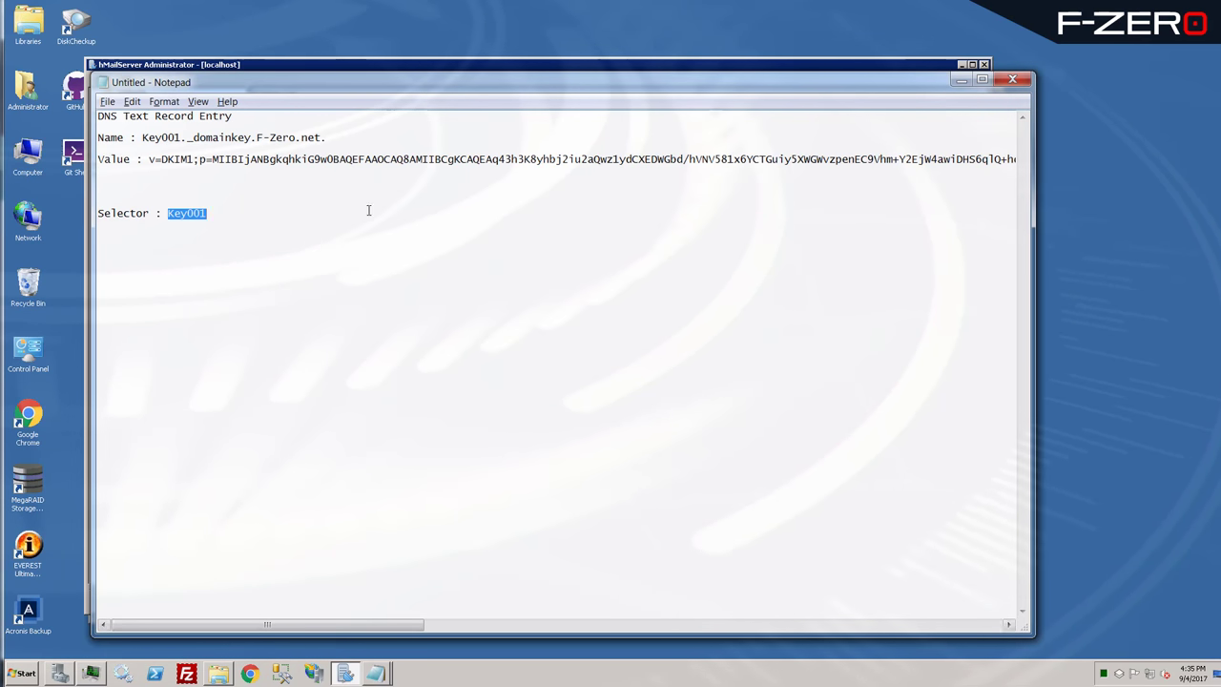
{"action": "mouse_move", "coordinate": [466, 265]}
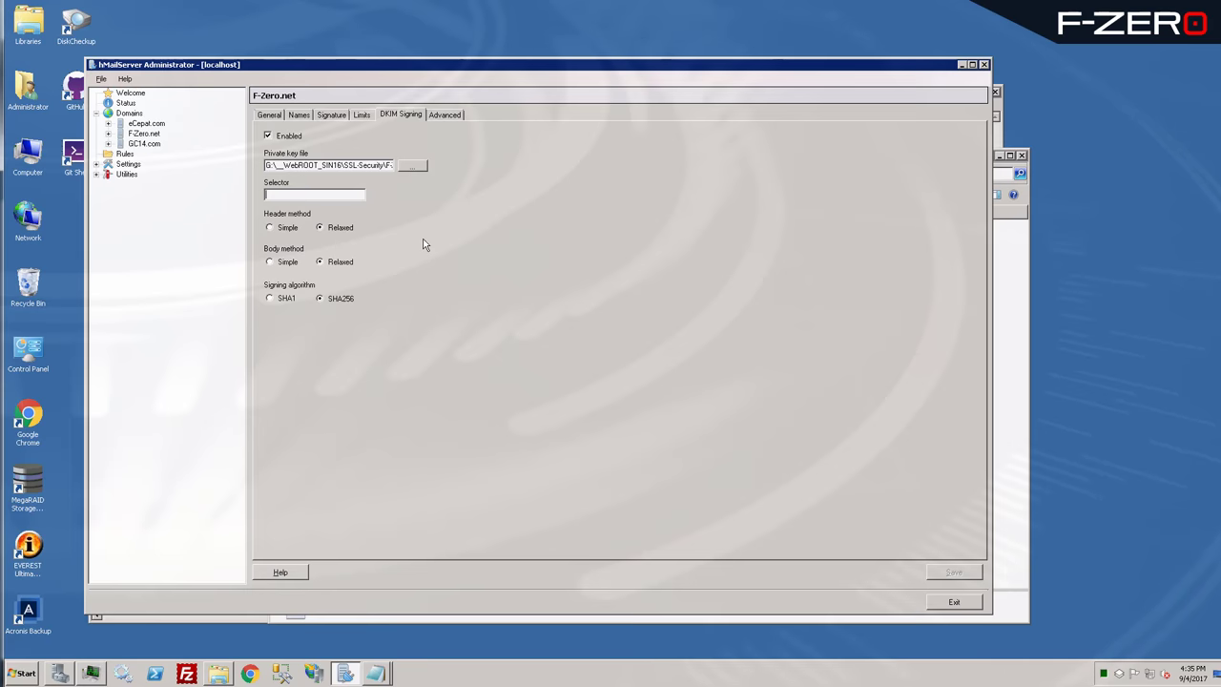
{"action": "type", "text": "Key001"}
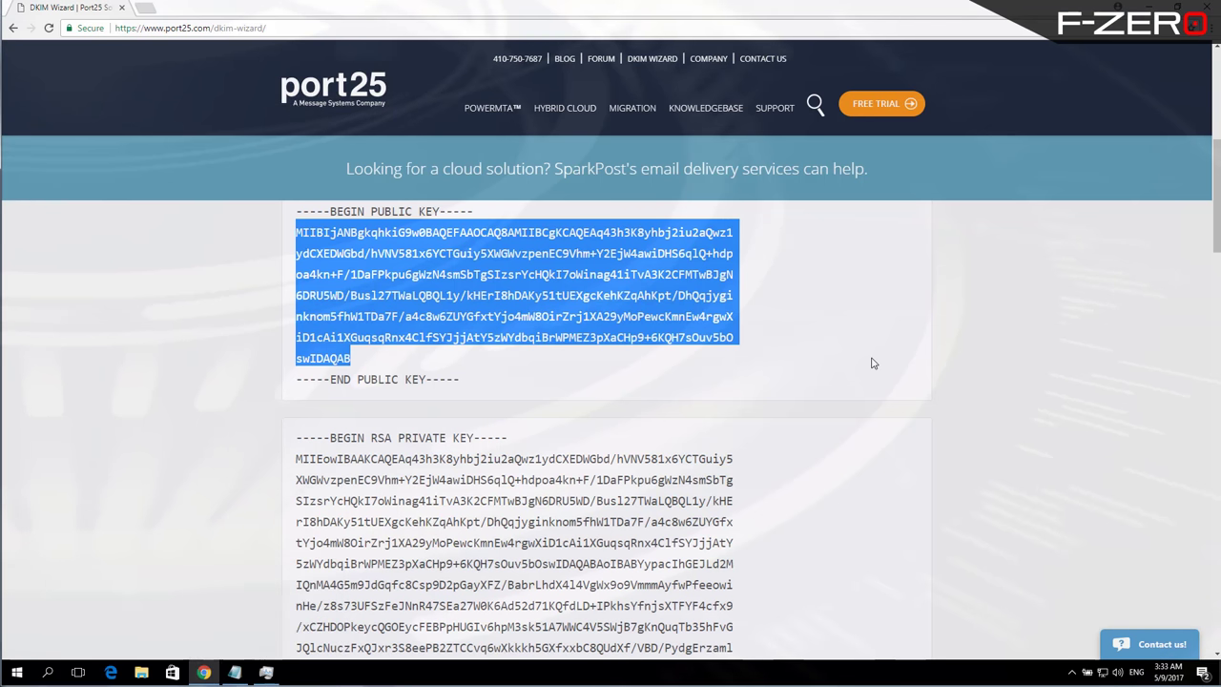
{"action": "scroll", "scroll_direction": "up", "scroll_amount": 3}
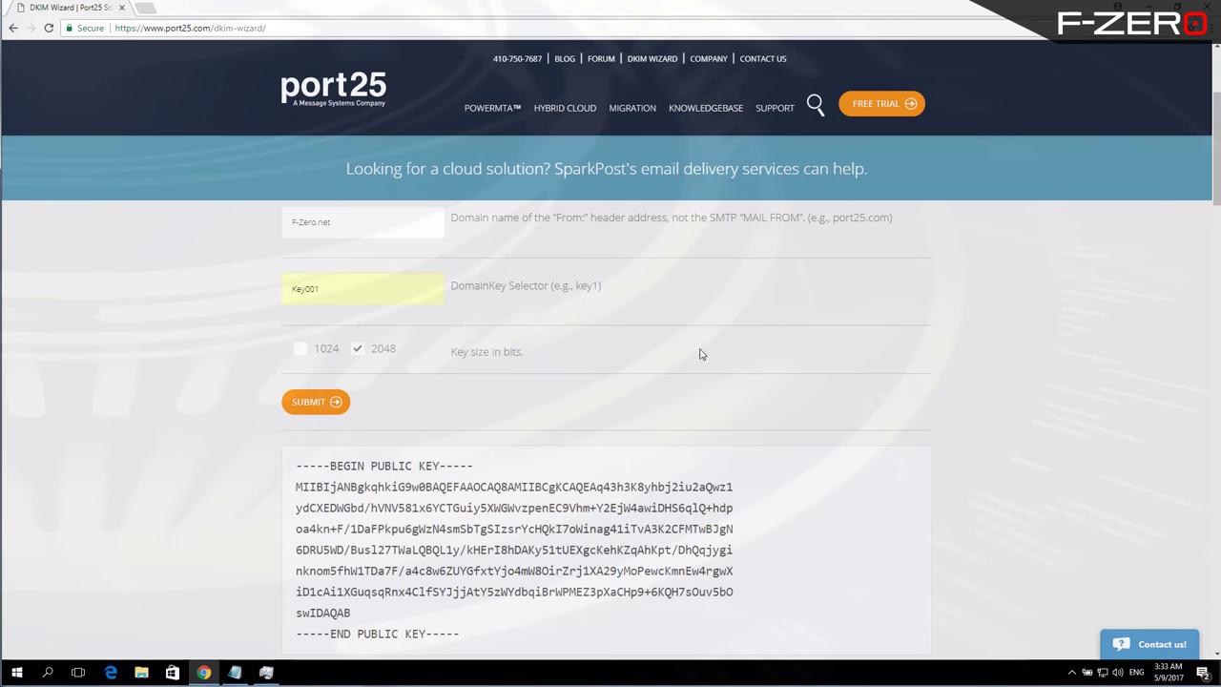
{"action": "double_click", "coordinate": [305, 288]}
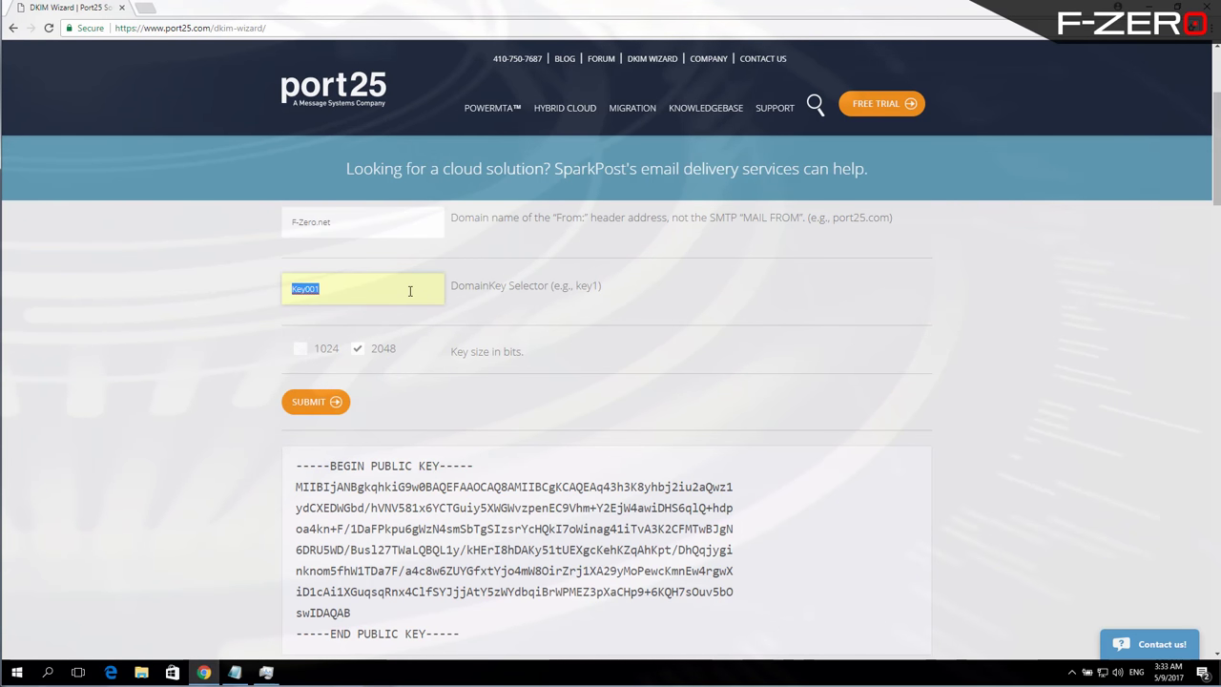
{"action": "mouse_move", "coordinate": [530, 288]}
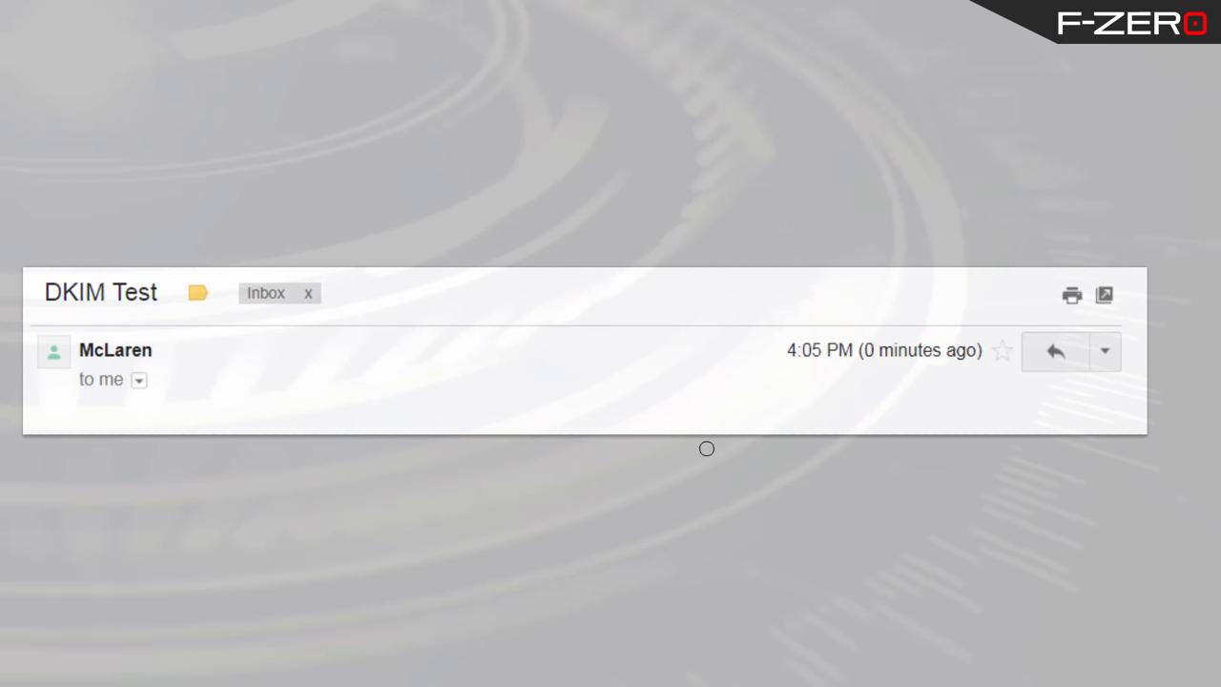
{"action": "mouse_move", "coordinate": [212, 349]}
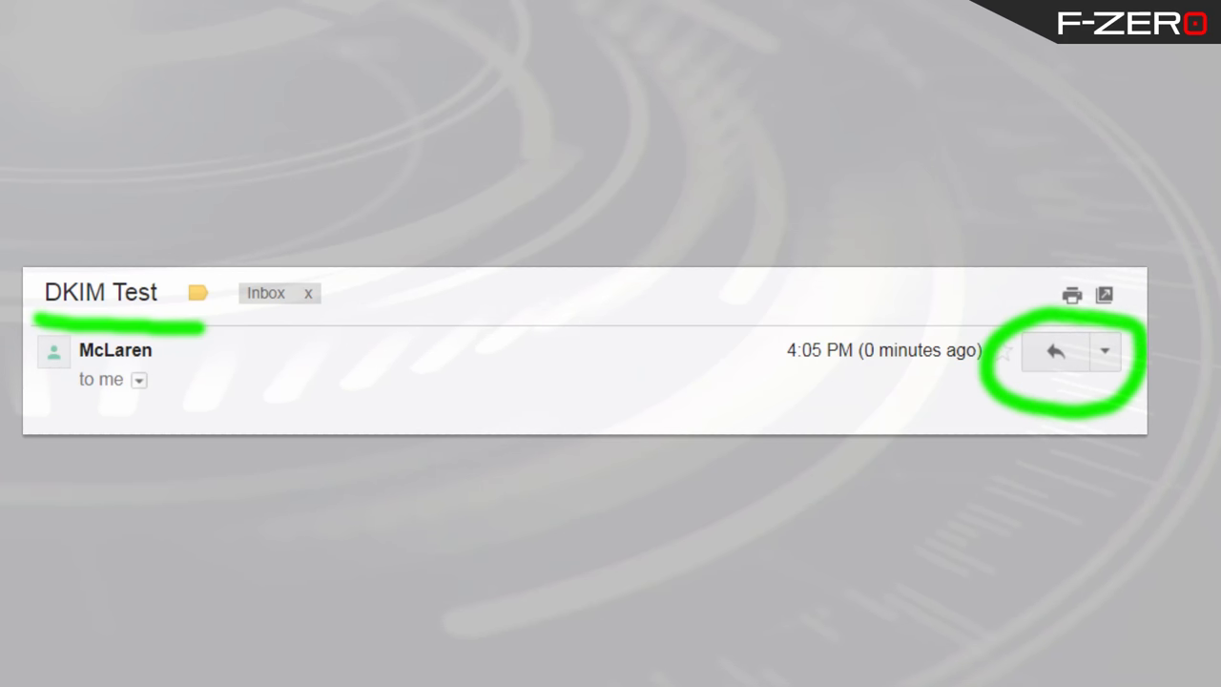
Show the DKIM Test message's original, confirming DKIM PASS for domain F-Zero.net.
{"action": "left_click", "coordinate": [1102, 351]}
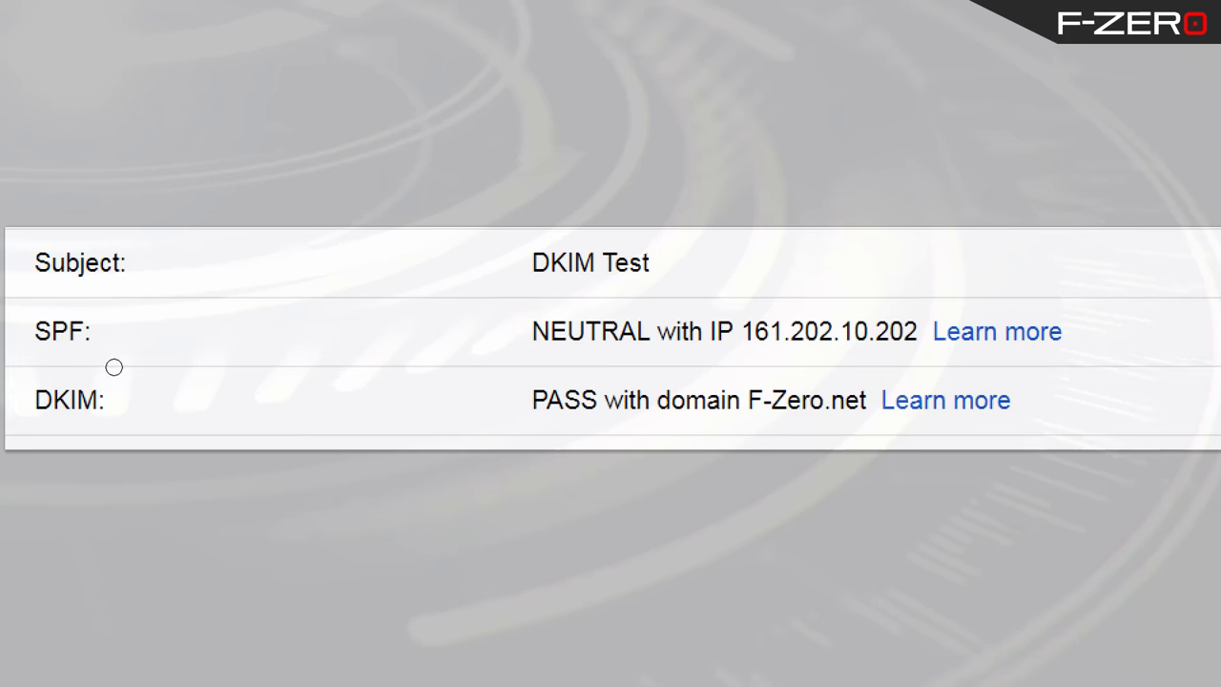